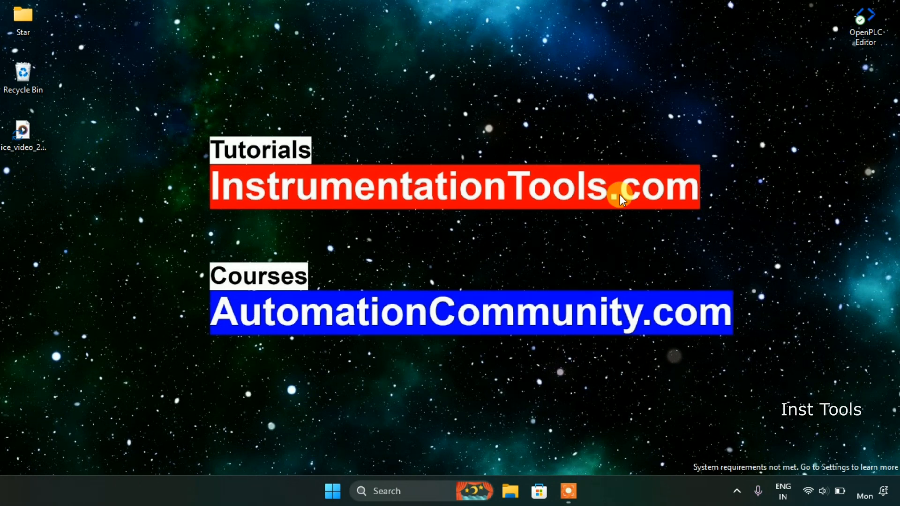
pyautogui.moveTo(642, 67)
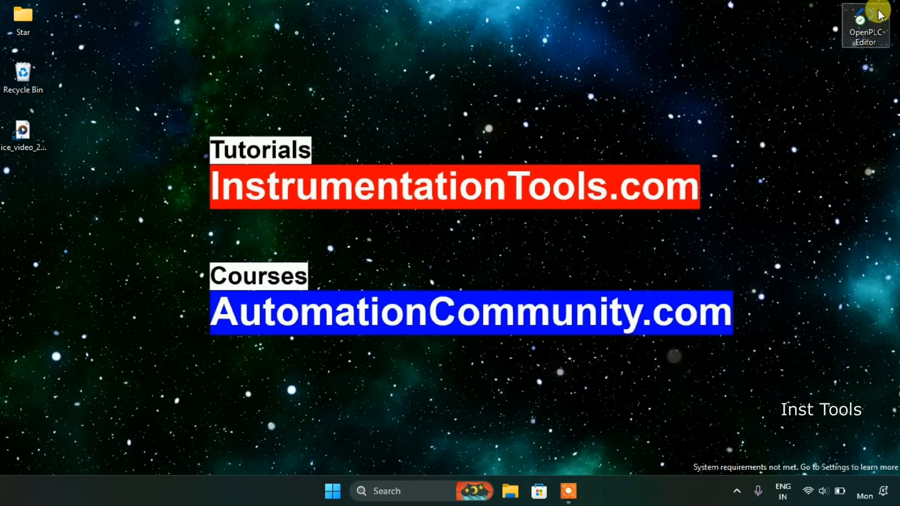
# Step: Launch OpenPLC Editor from its desktop shortcut
pyautogui.doubleClick(865, 26)
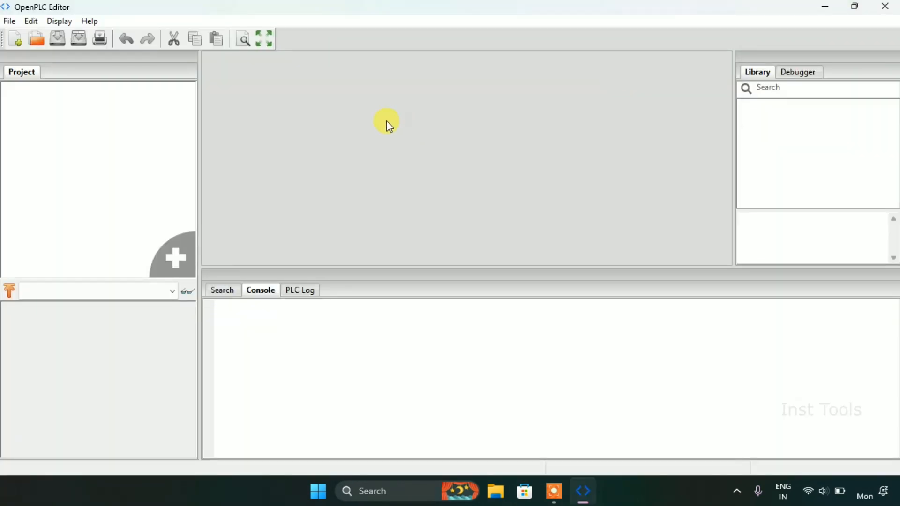
# Step: Start a new project, creating and selecting a 'Counter up' folder in Documents
pyautogui.click(8, 21)
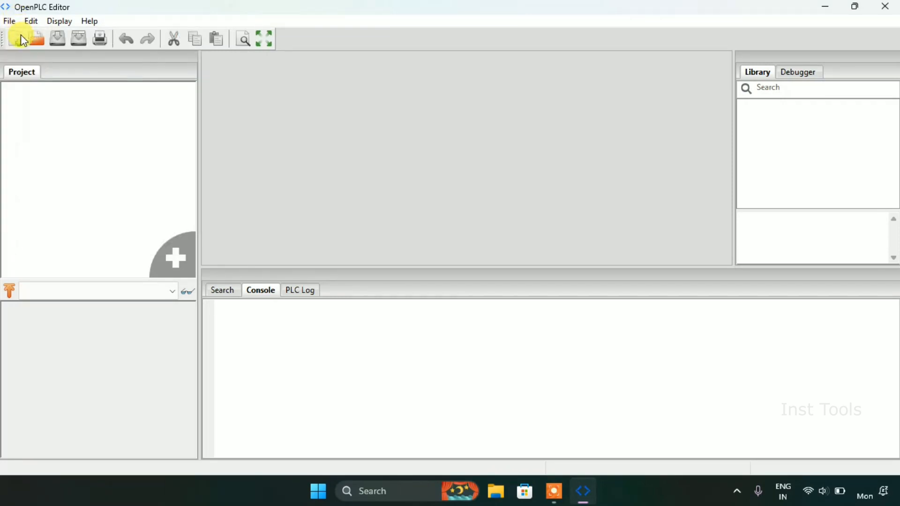
pyautogui.click(19, 38)
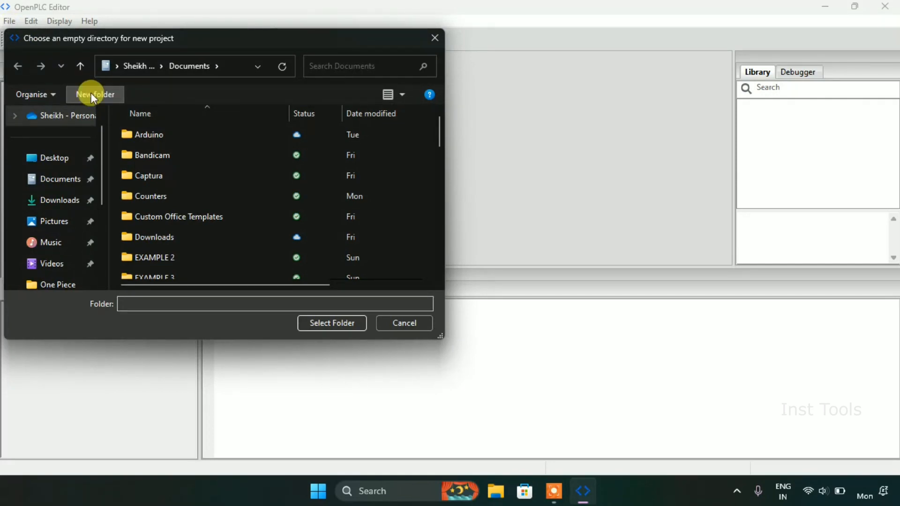
pyautogui.click(95, 94)
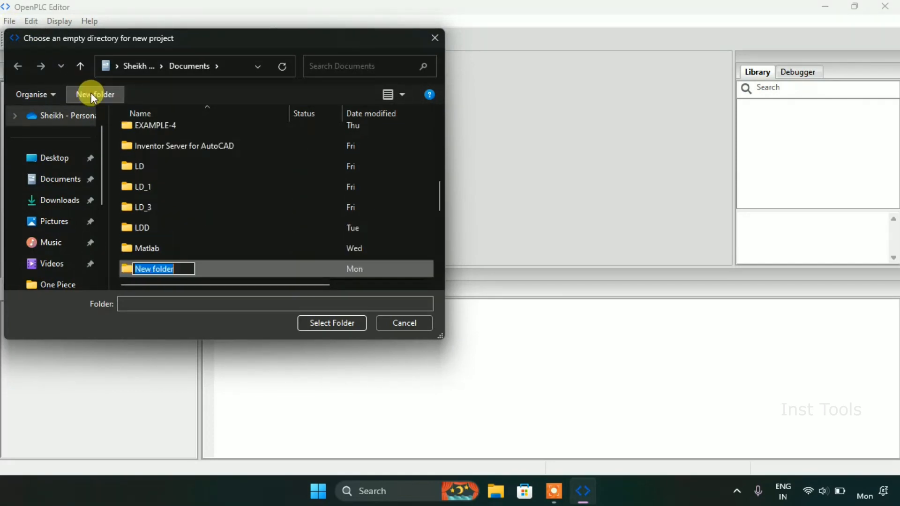
pyautogui.write('C')
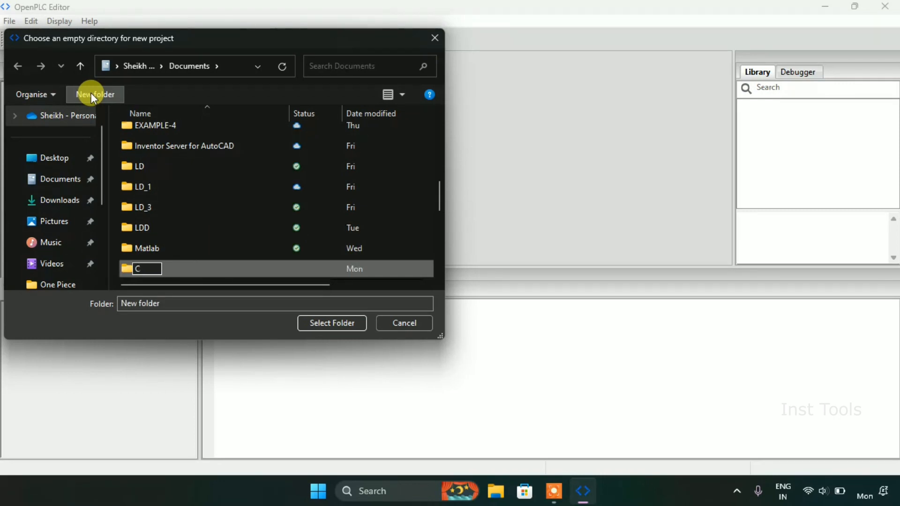
pyautogui.write('ou')
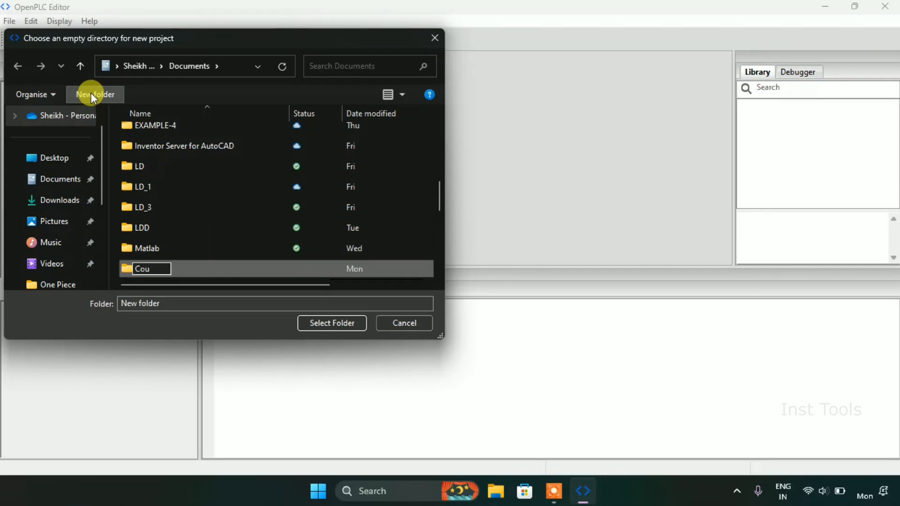
pyautogui.write('nter')
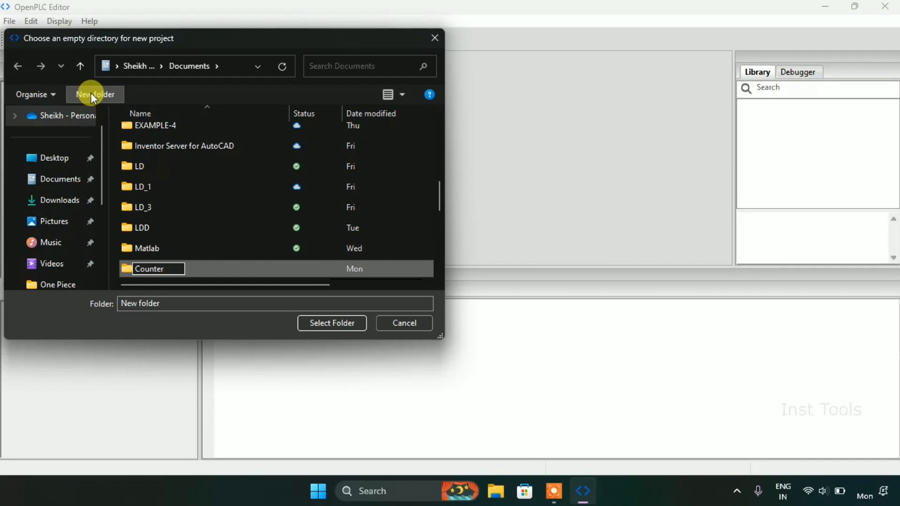
pyautogui.write('up')
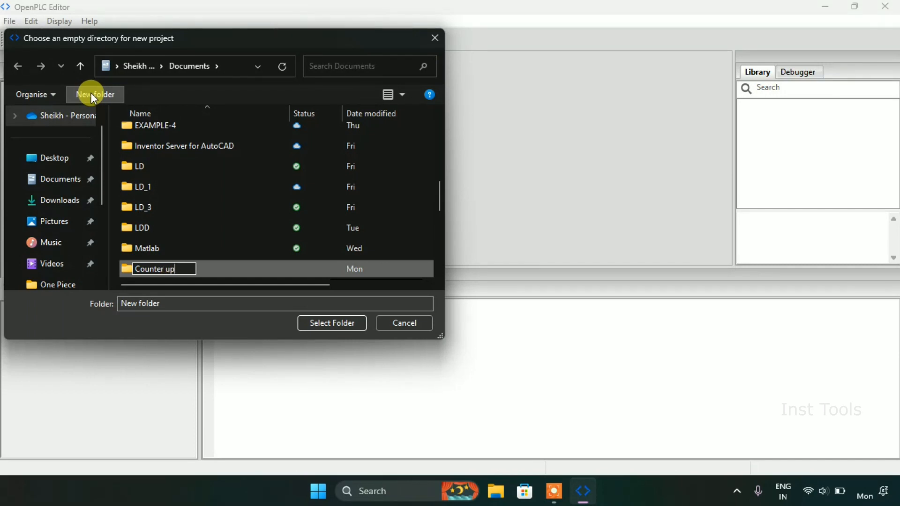
pyautogui.press('Return')
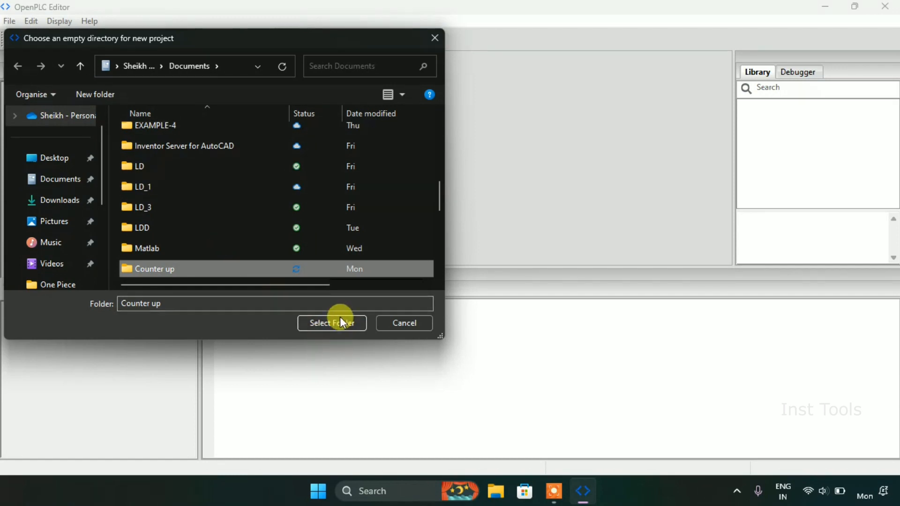
pyautogui.click(332, 323)
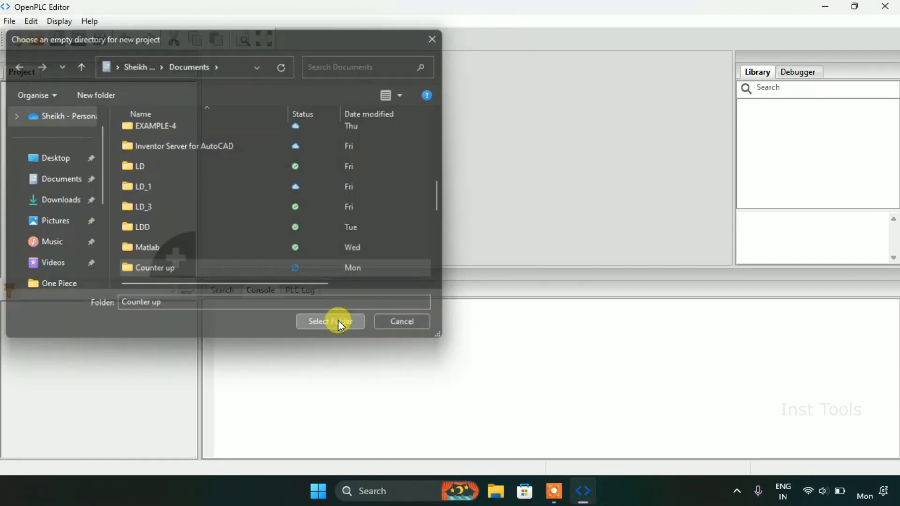
# Step: Create a program-type POU named 'prog_1' using the LD language
pyautogui.click(329, 320)
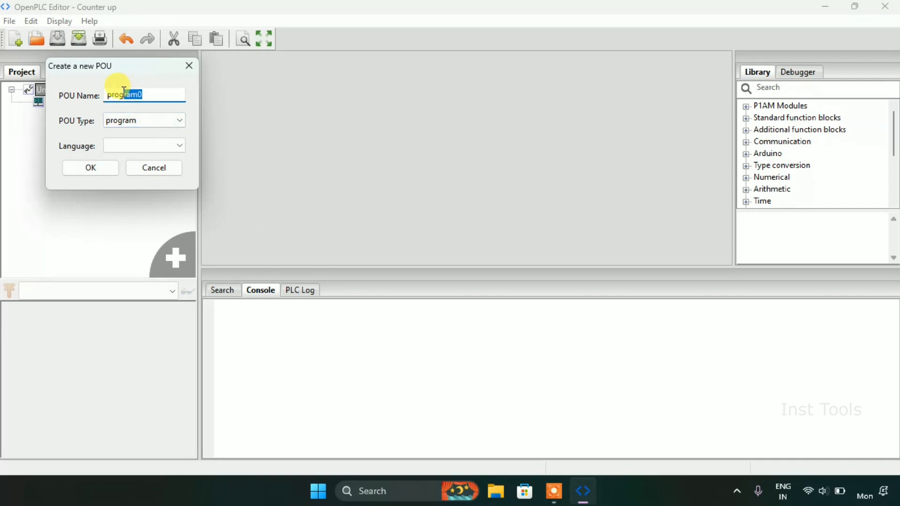
pyautogui.write('prog_1')
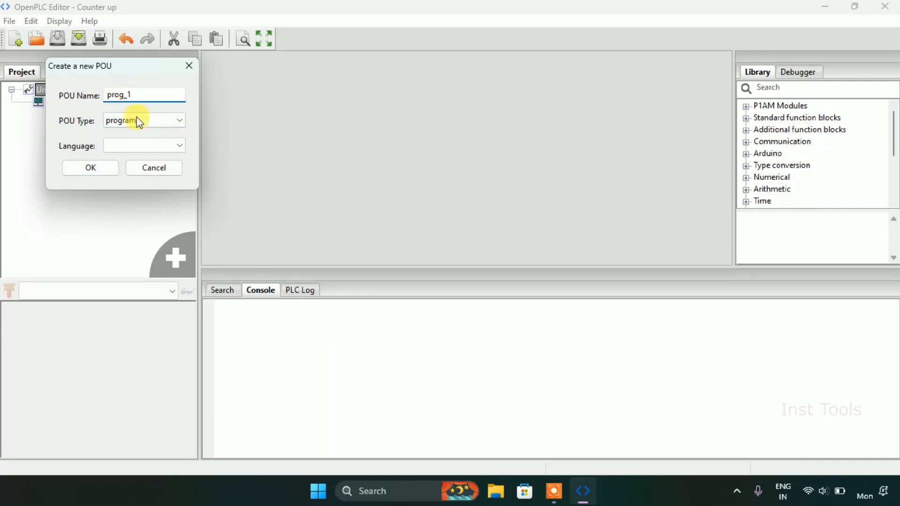
pyautogui.click(143, 146)
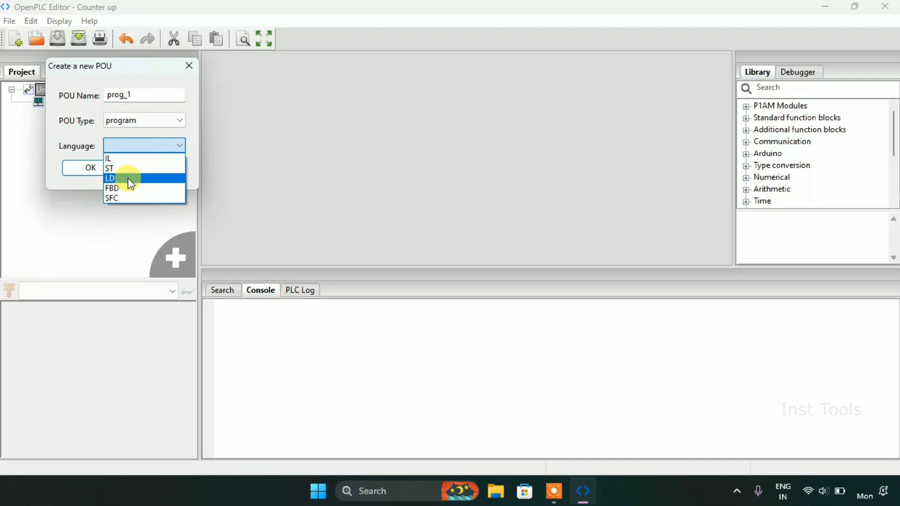
pyautogui.click(110, 177)
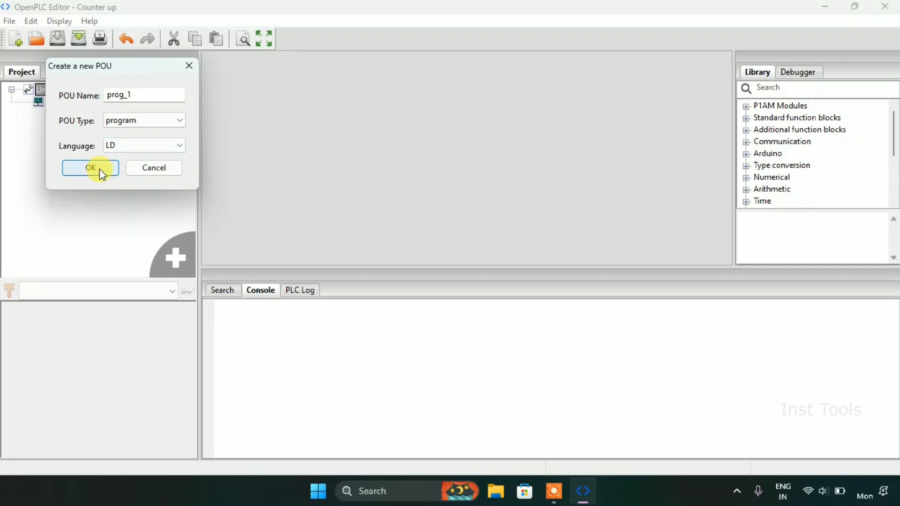
pyautogui.click(89, 168)
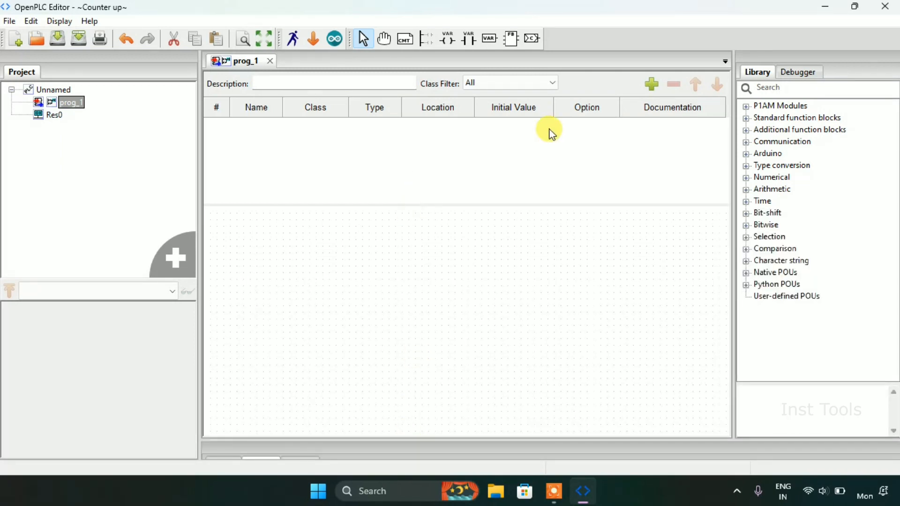
pyautogui.moveTo(570, 145)
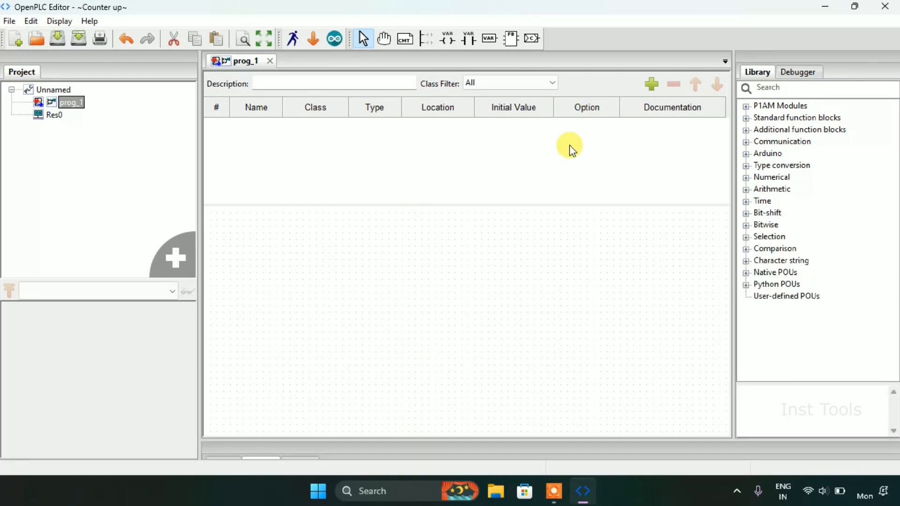
pyautogui.moveTo(423, 170)
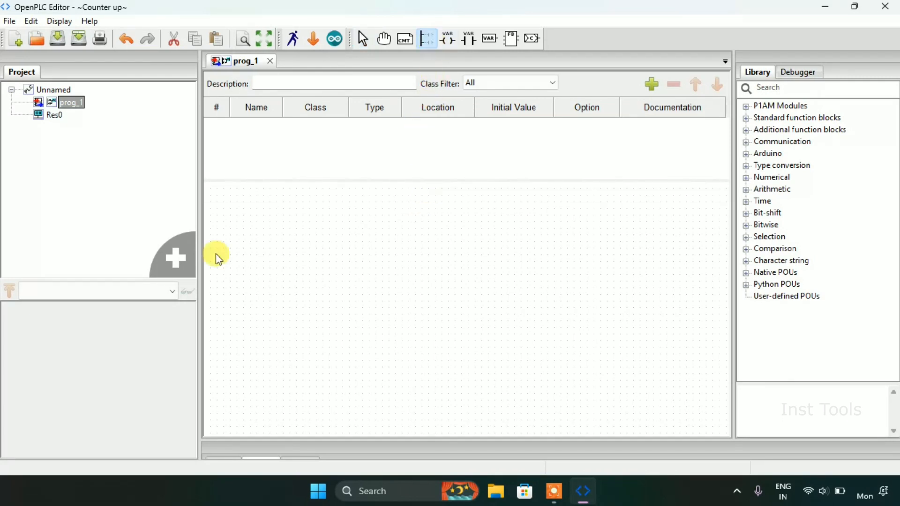
# Step: Add a left power rail with 10 pins
pyautogui.click(426, 38)
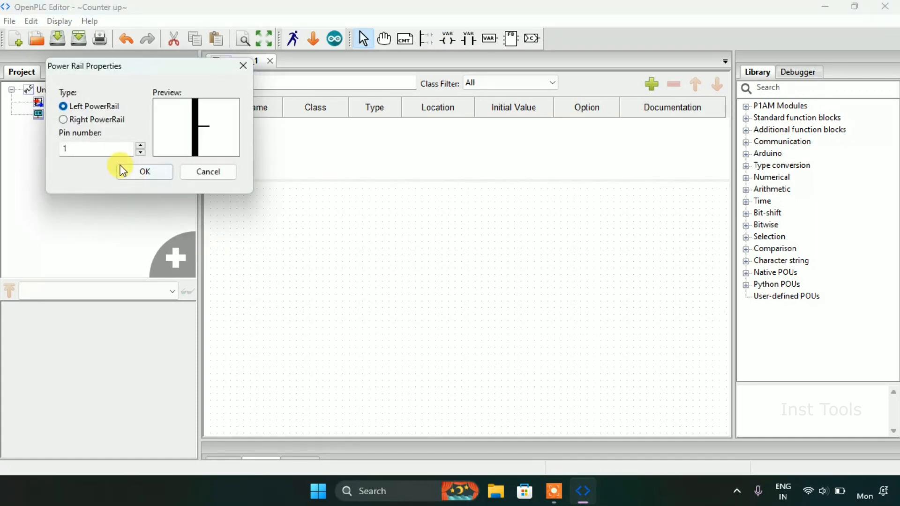
pyautogui.write('0')
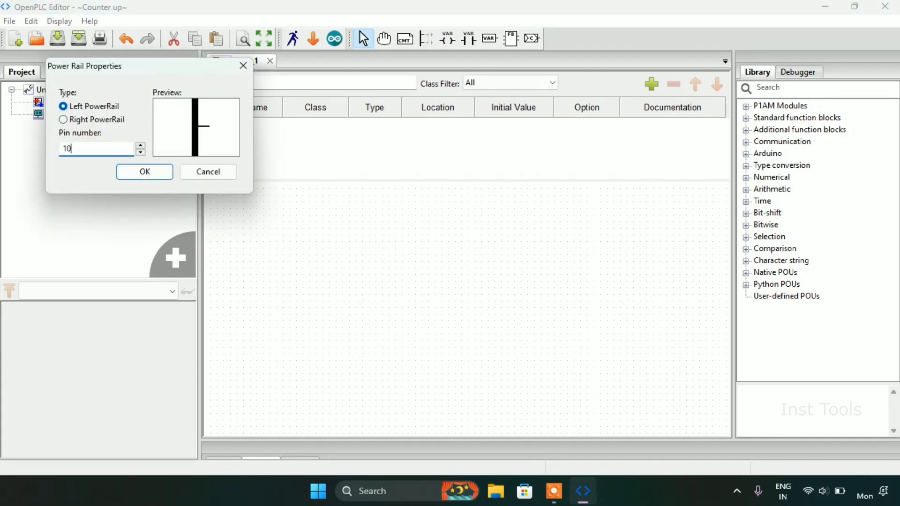
pyautogui.click(143, 171)
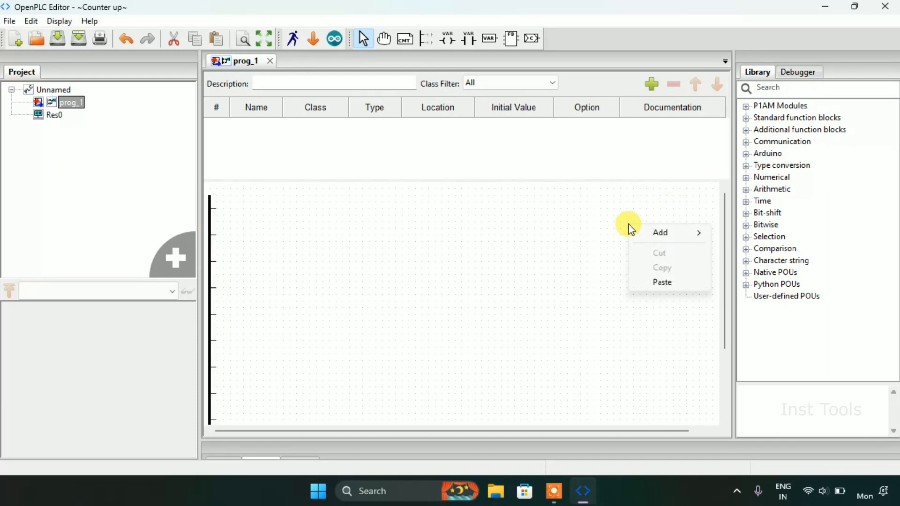
pyautogui.moveTo(660, 233)
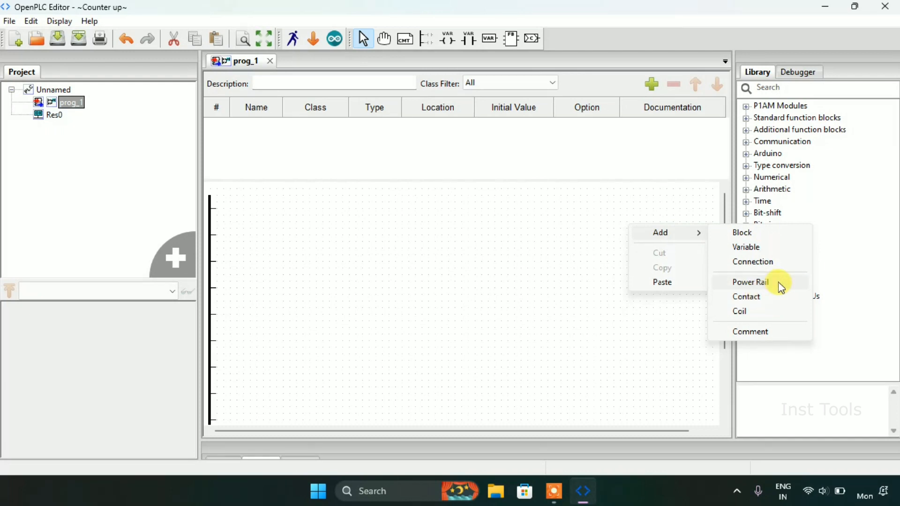
# Step: Add a right power rail with 10 pins
pyautogui.click(749, 282)
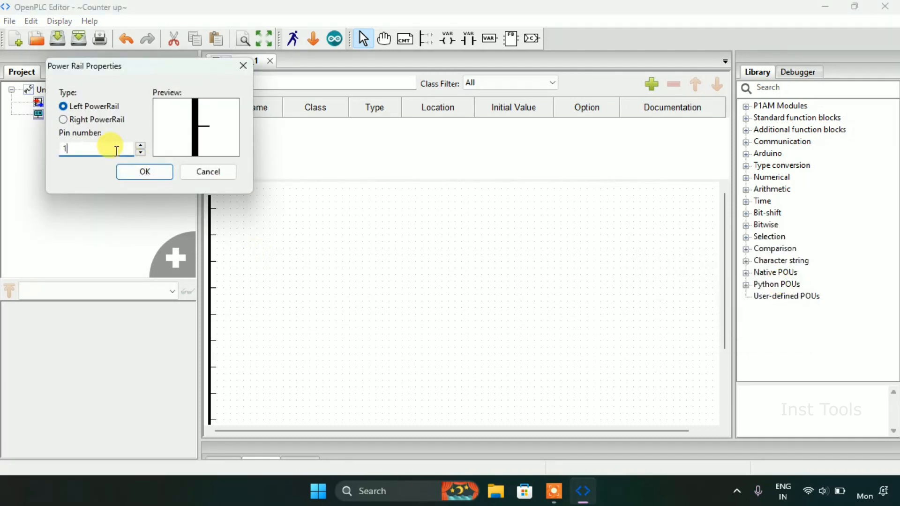
pyautogui.write('0')
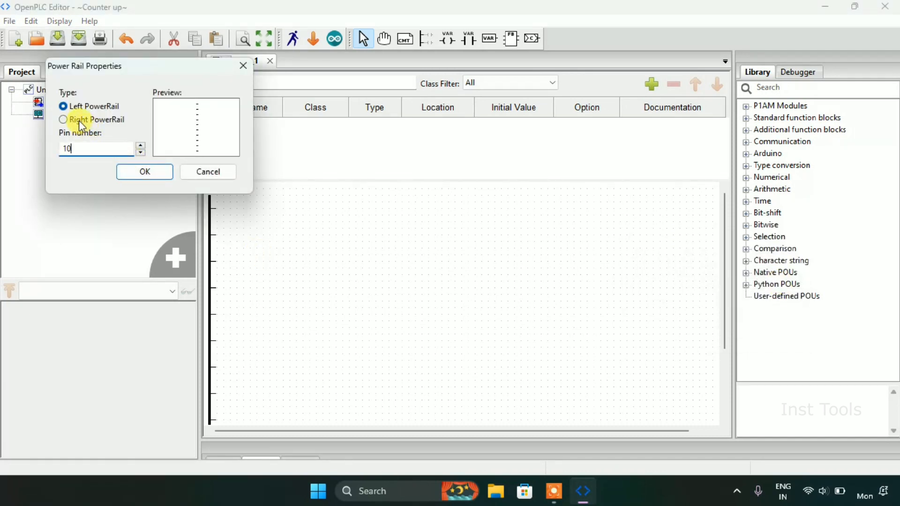
pyautogui.click(144, 171)
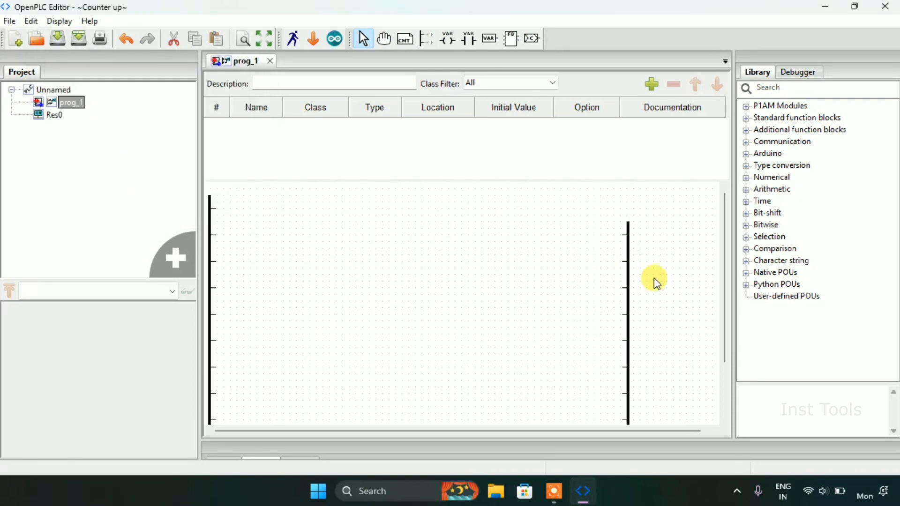
pyautogui.click(670, 215)
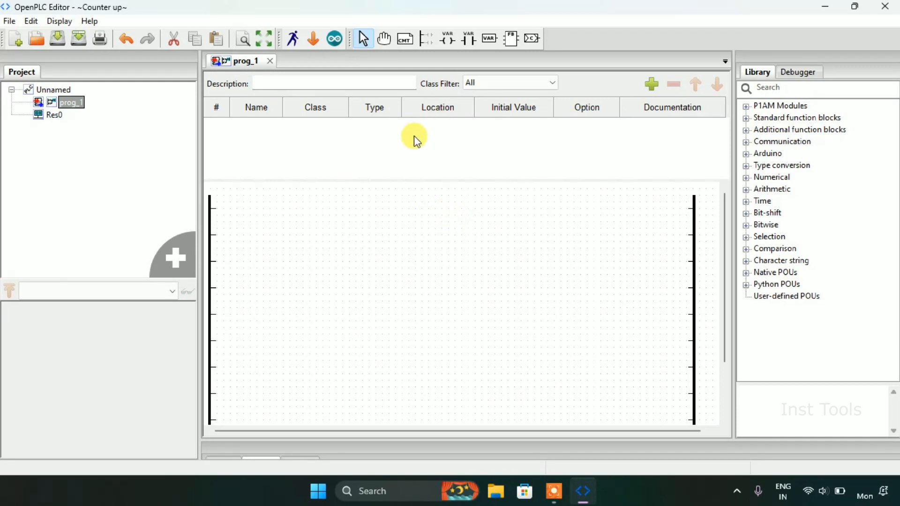
# Step: Insert a CTU block from Standard function blocks, creating instance CTU0
pyautogui.rightClick(361, 259)
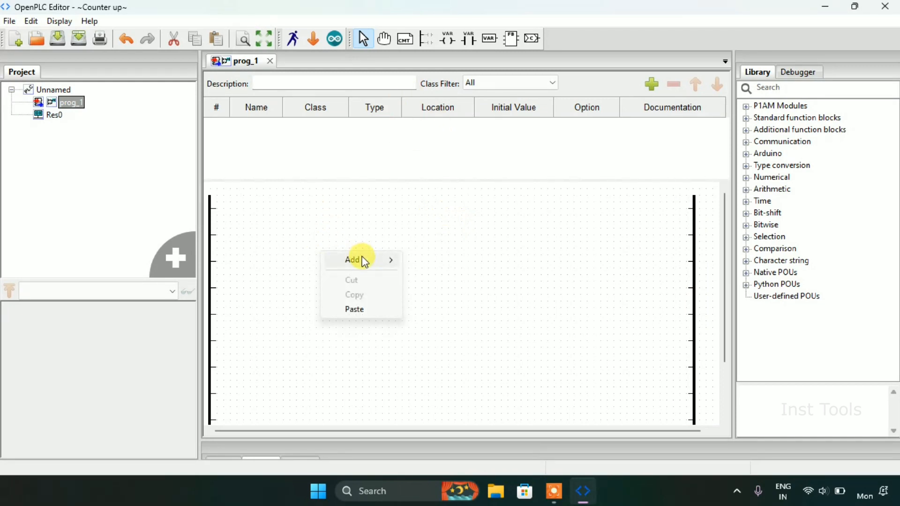
pyautogui.click(353, 259)
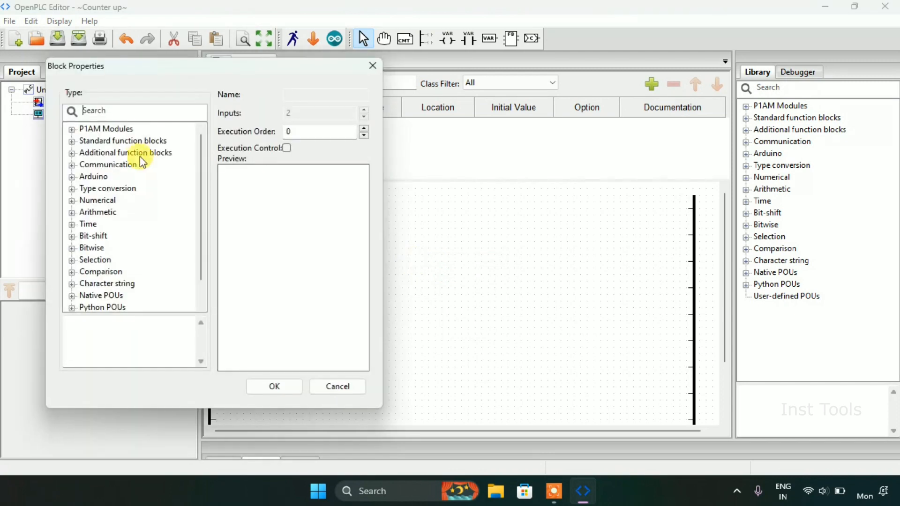
pyautogui.moveTo(109, 145)
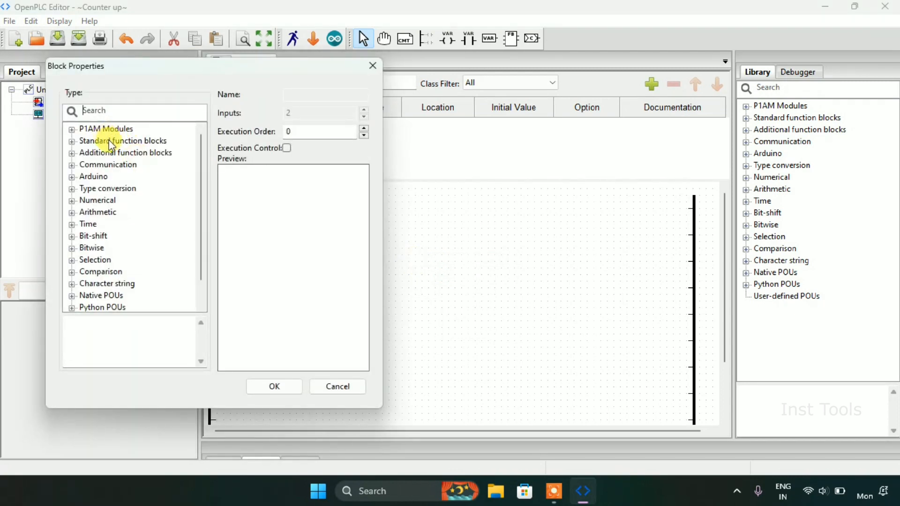
pyautogui.click(122, 128)
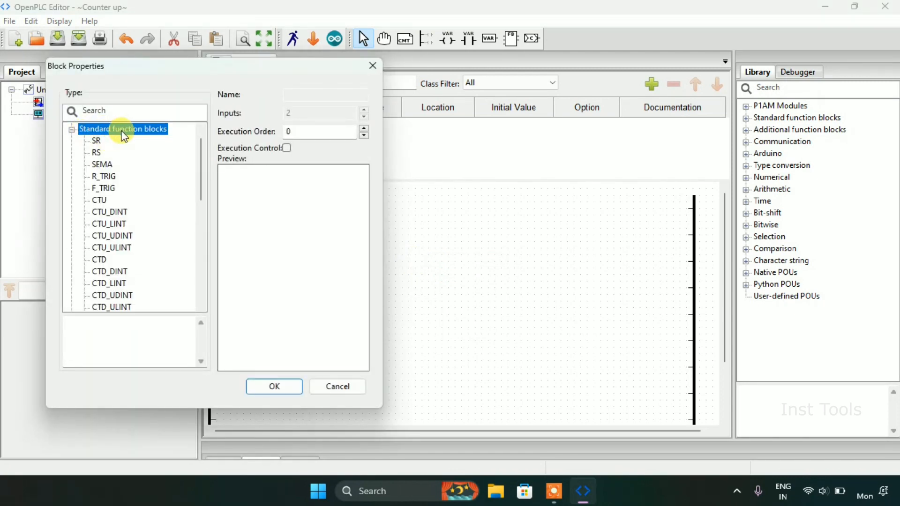
pyautogui.moveTo(94, 192)
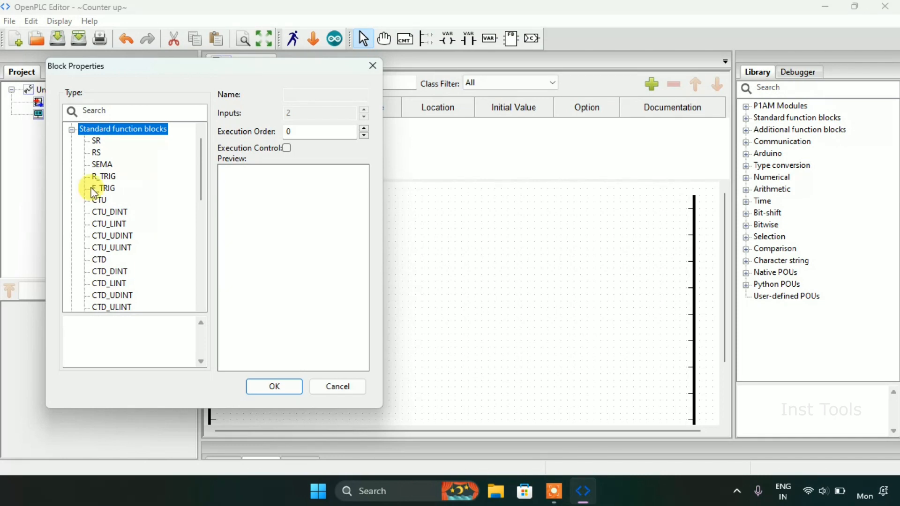
pyautogui.click(99, 200)
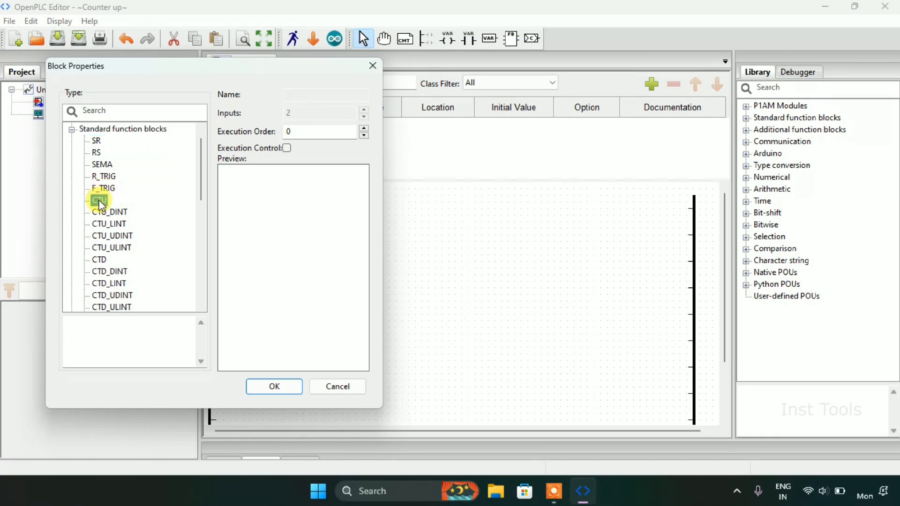
pyautogui.click(99, 200)
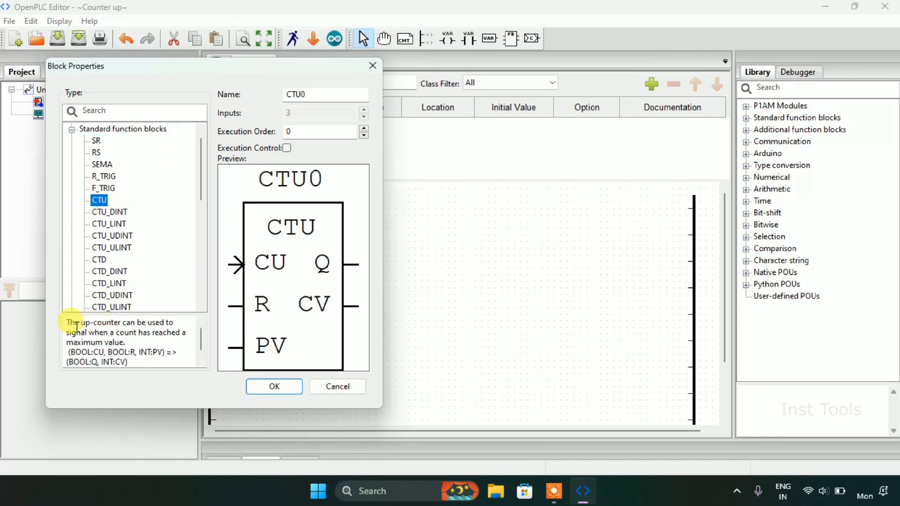
pyautogui.moveTo(109, 212)
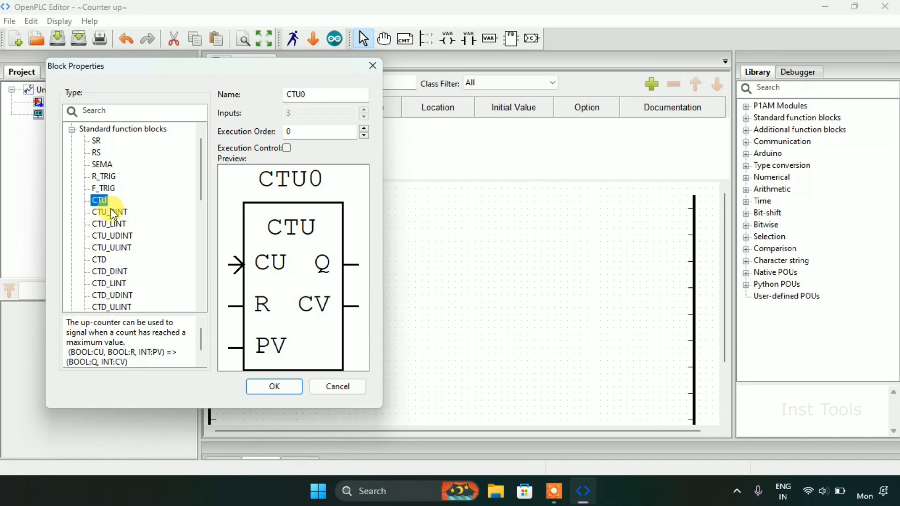
pyautogui.moveTo(112, 320)
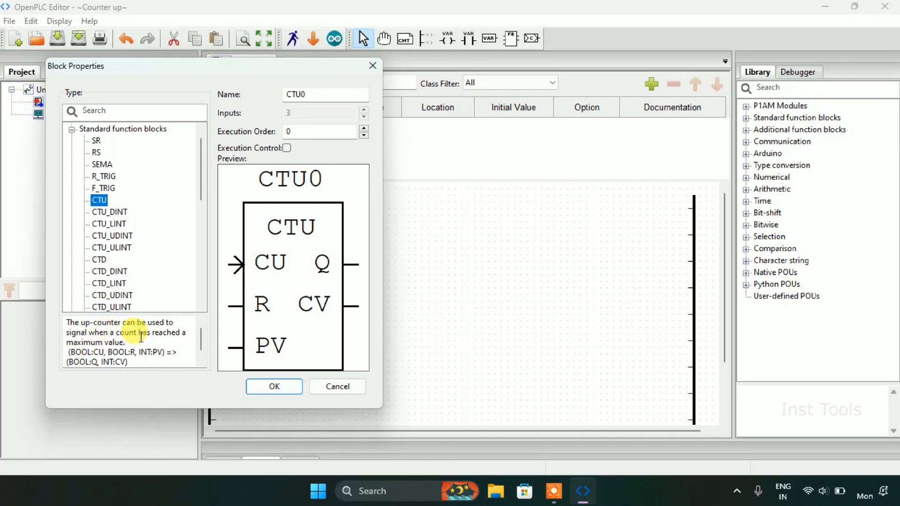
pyautogui.moveTo(241, 270)
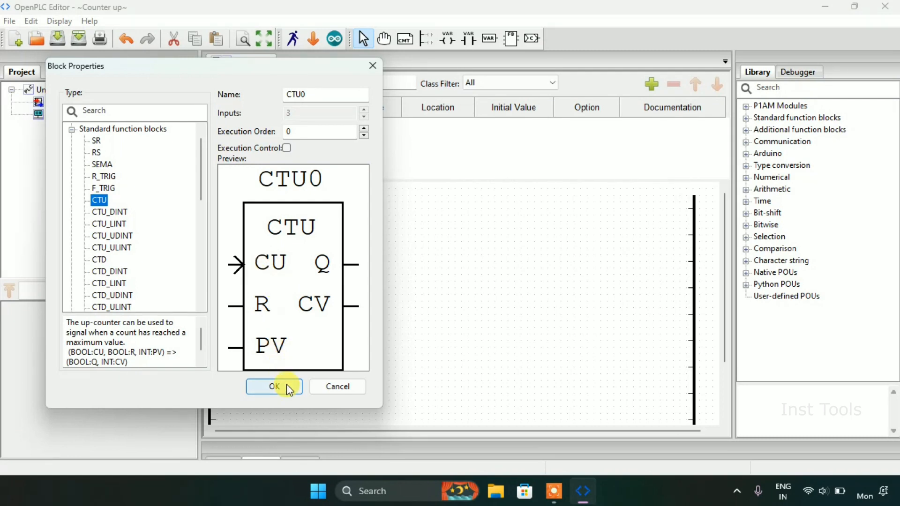
pyautogui.click(274, 386)
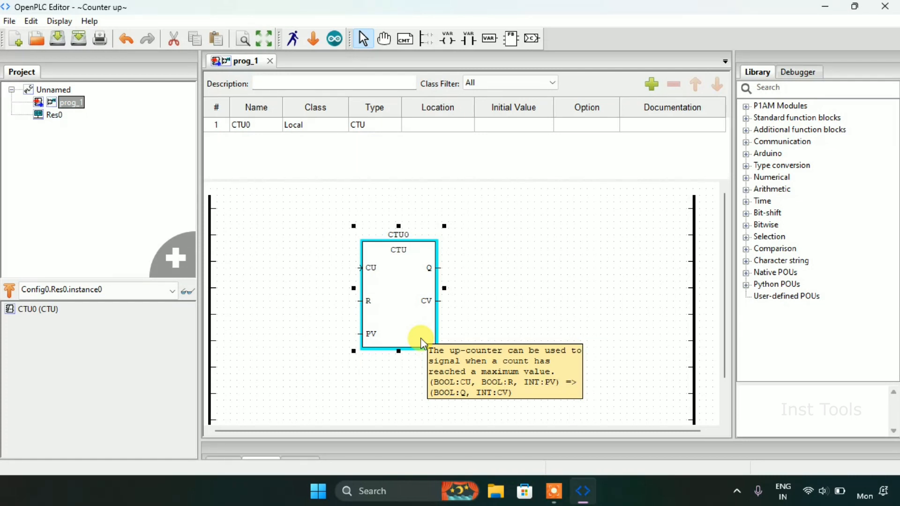
pyautogui.moveTo(370, 265)
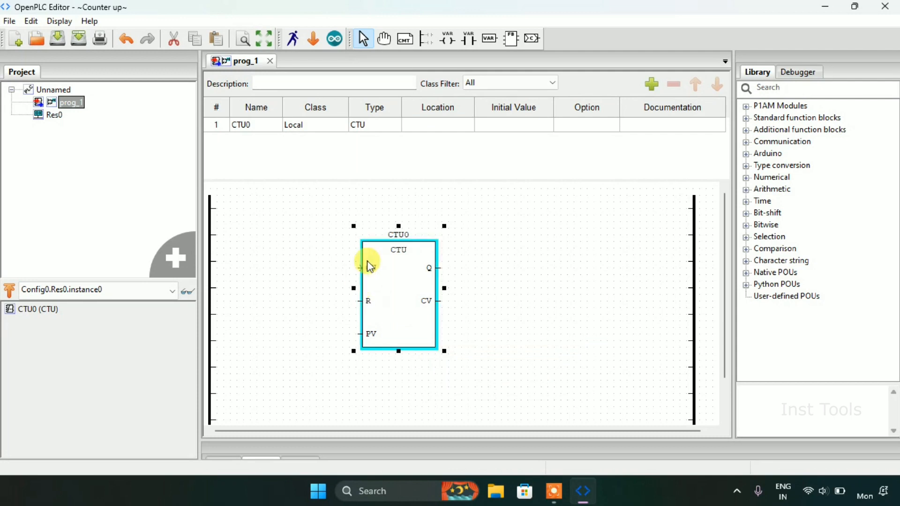
pyautogui.click(353, 269)
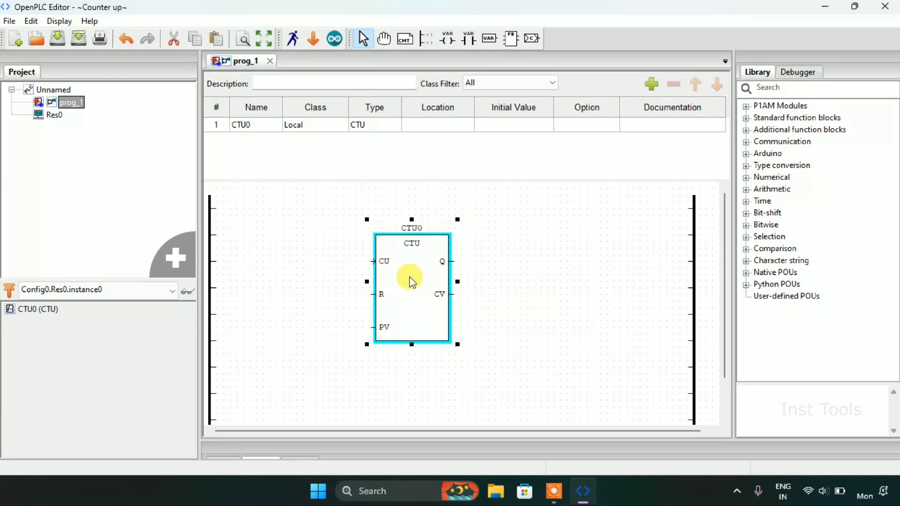
# Step: Add a local variable named CU with type BOOL
pyautogui.click(478, 189)
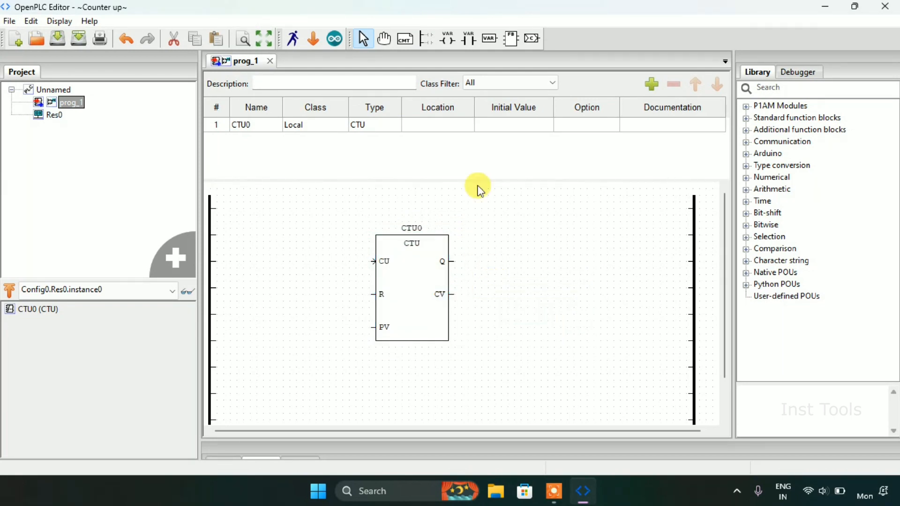
pyautogui.moveTo(651, 84)
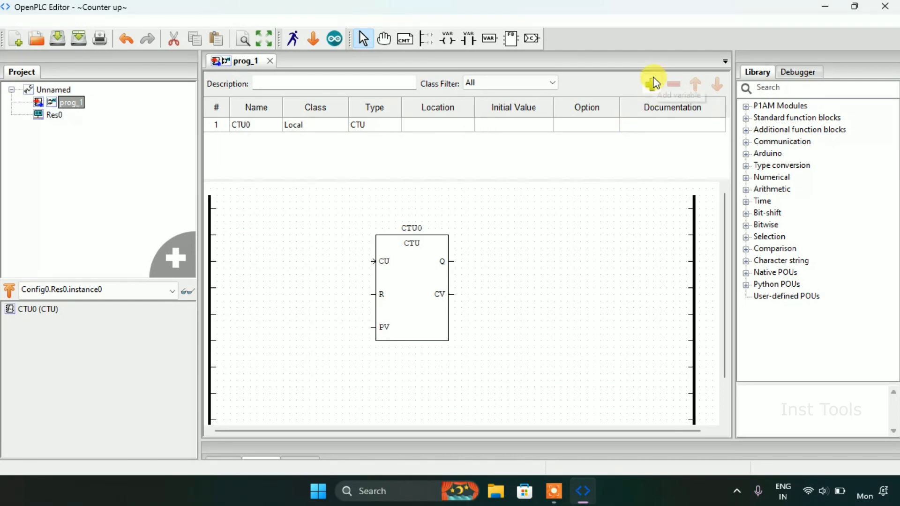
pyautogui.click(651, 84)
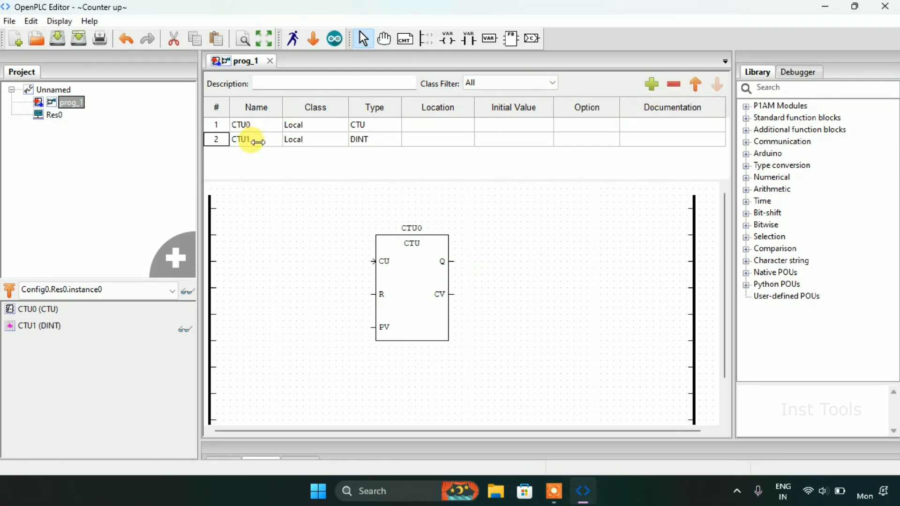
pyautogui.doubleClick(241, 138)
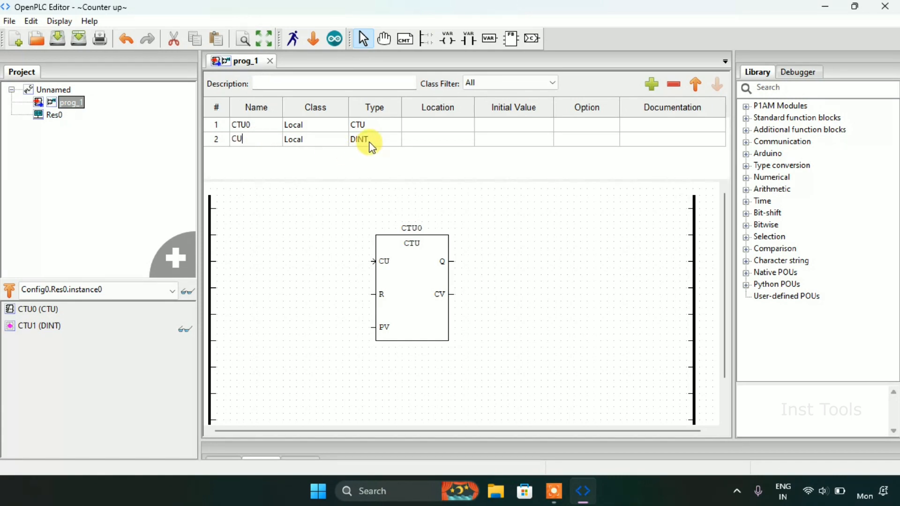
pyautogui.click(374, 139)
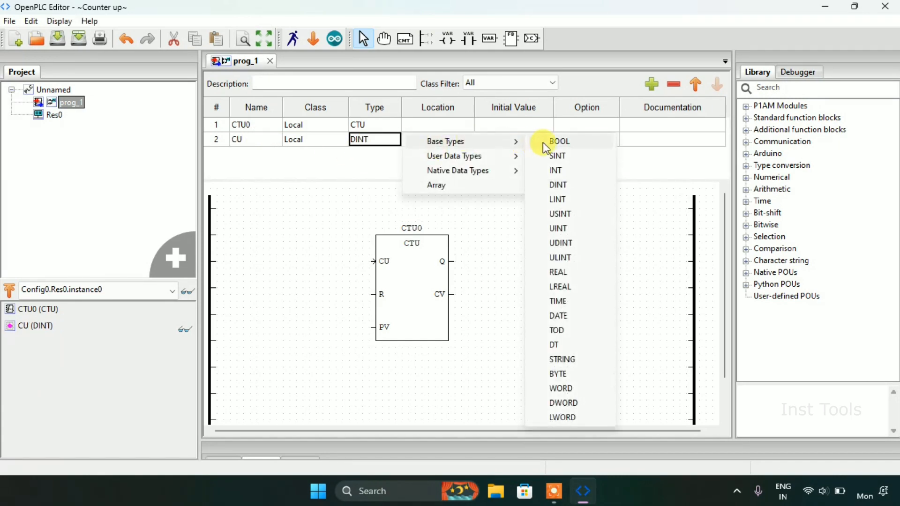
pyautogui.click(557, 141)
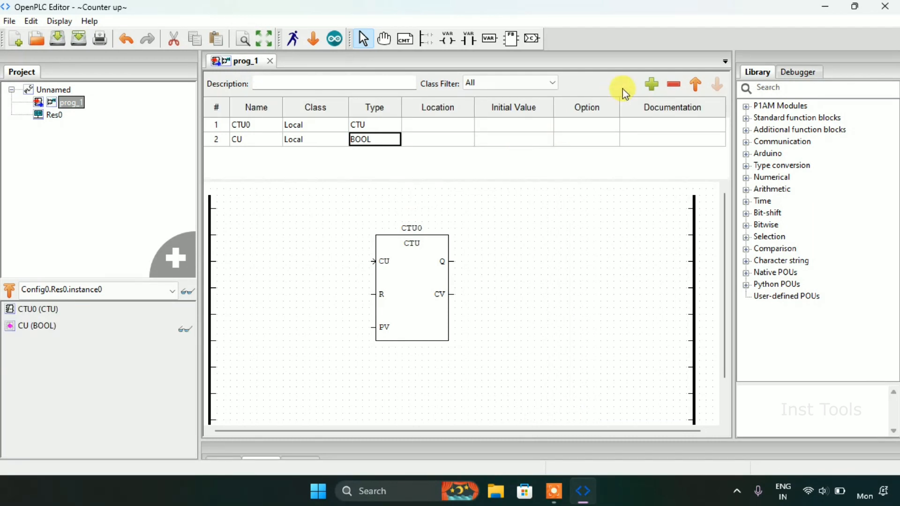
# Step: Add variables PULSE, Q, Reset and Preset_Value
pyautogui.click(651, 84)
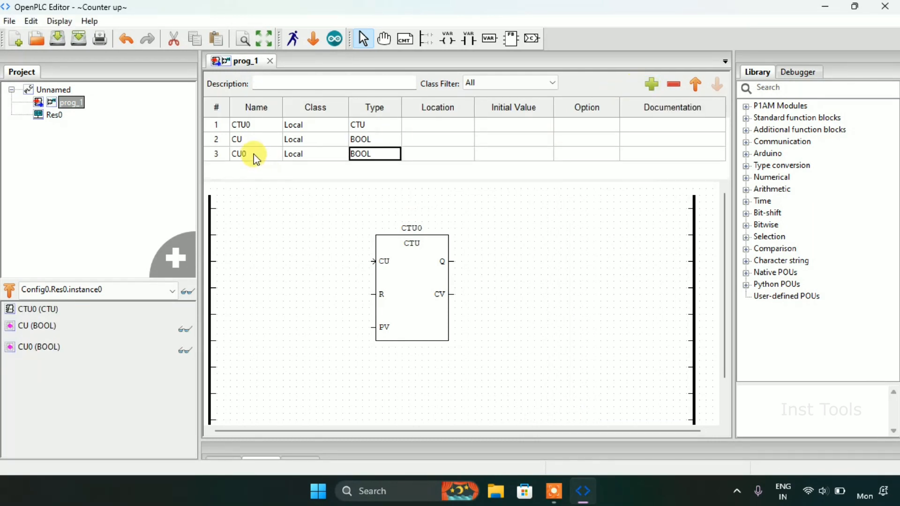
pyautogui.write('PULE')
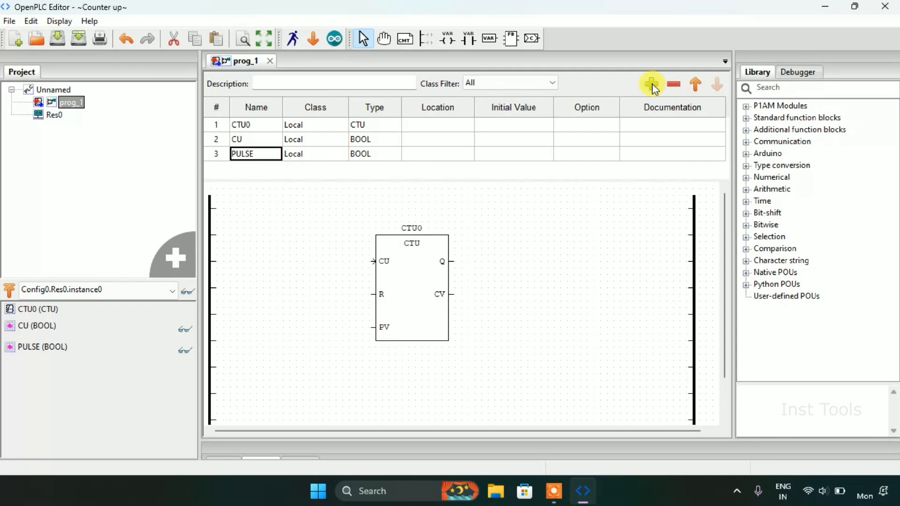
pyautogui.click(652, 84)
pyautogui.write('Q')
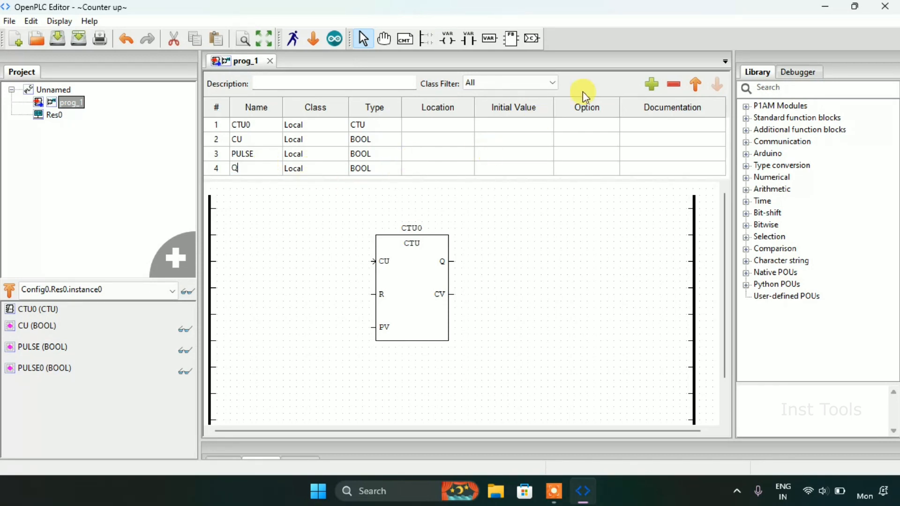
pyautogui.click(651, 84)
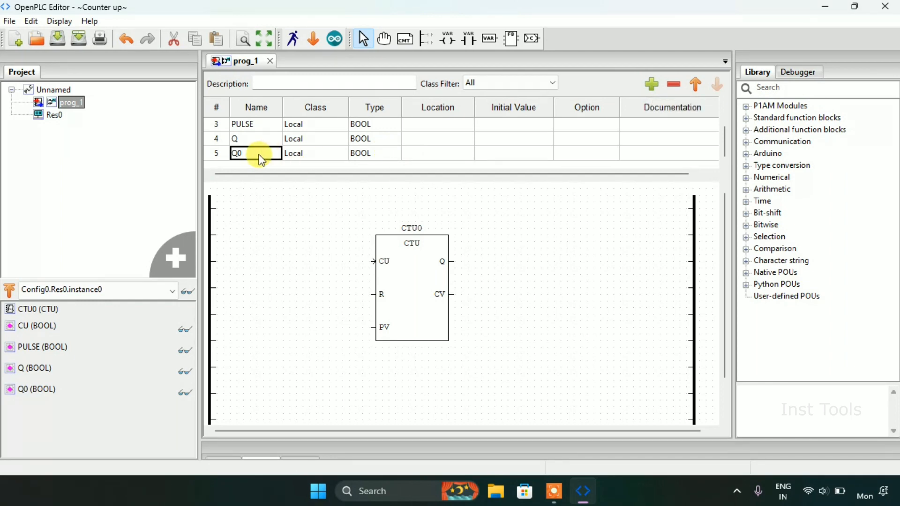
pyautogui.write('Reset')
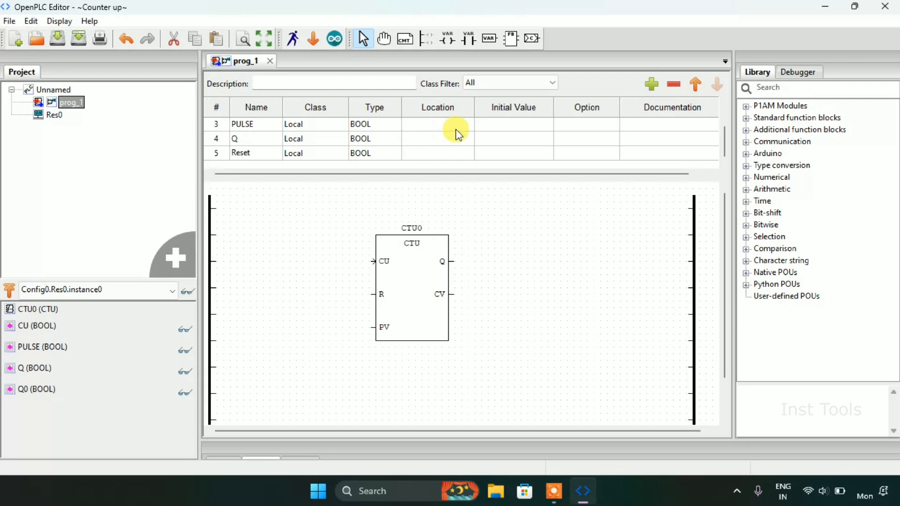
pyautogui.click(651, 84)
pyautogui.write('P')
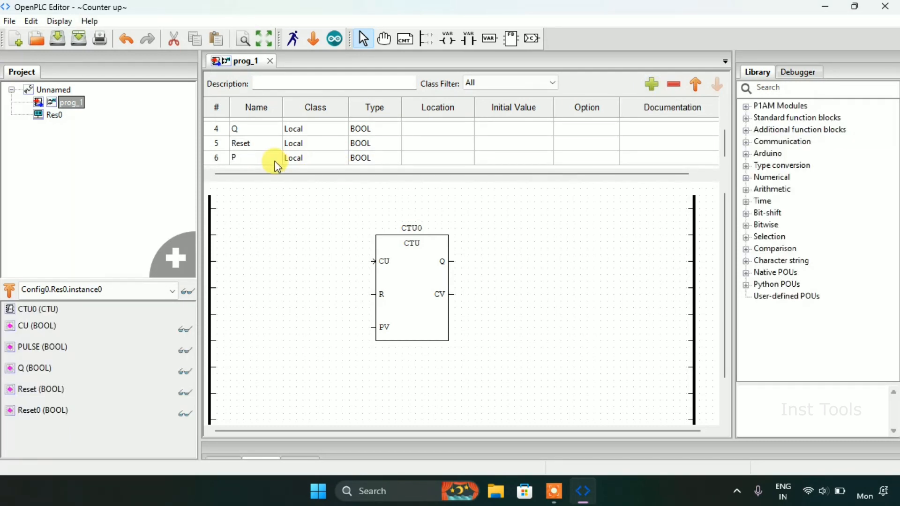
pyautogui.write('rese')
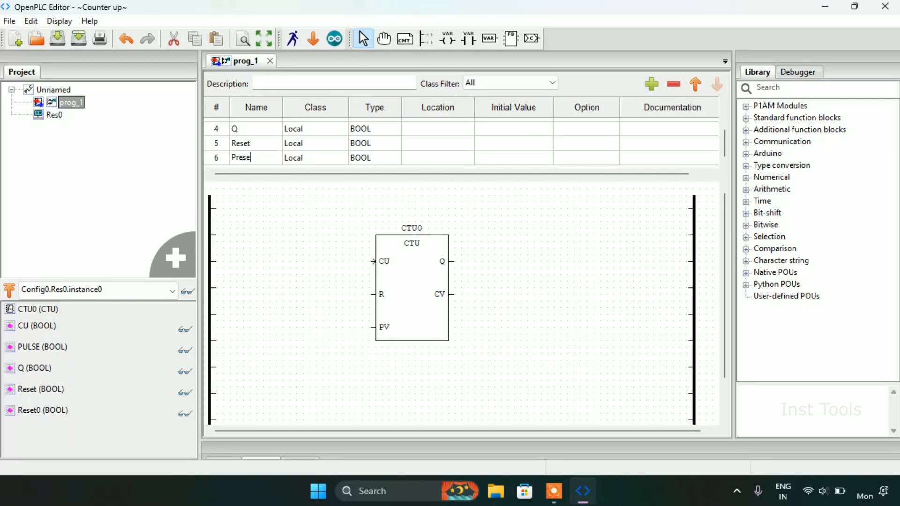
pyautogui.write('tValu')
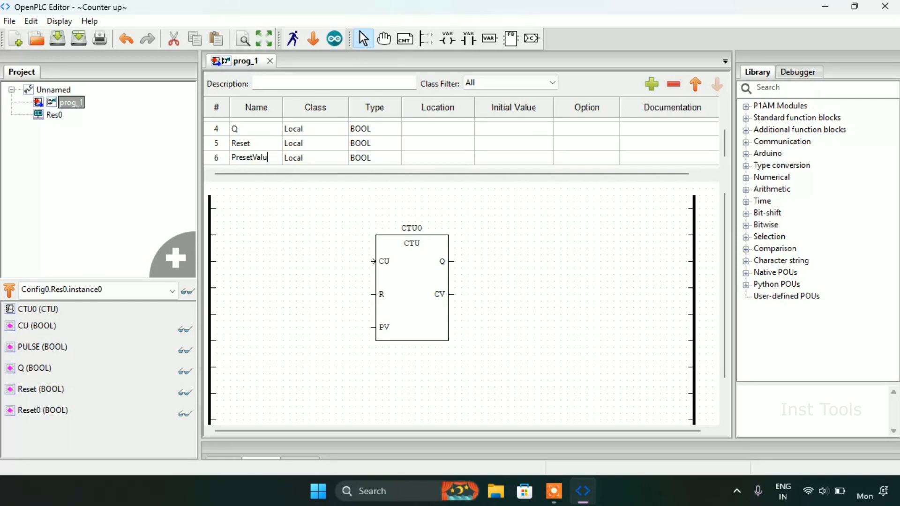
pyautogui.write('e')
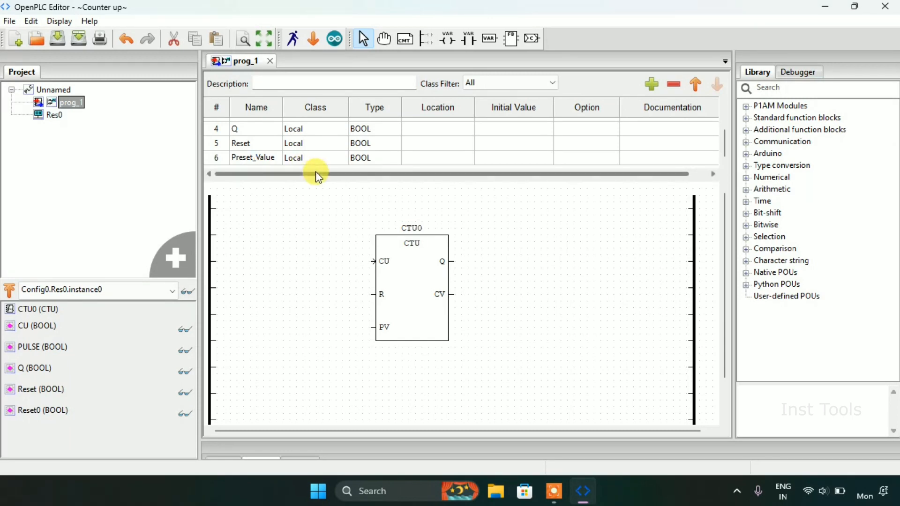
# Step: Change Preset_Value's type to INT under Base Types and give it initial value 5
pyautogui.click(360, 157)
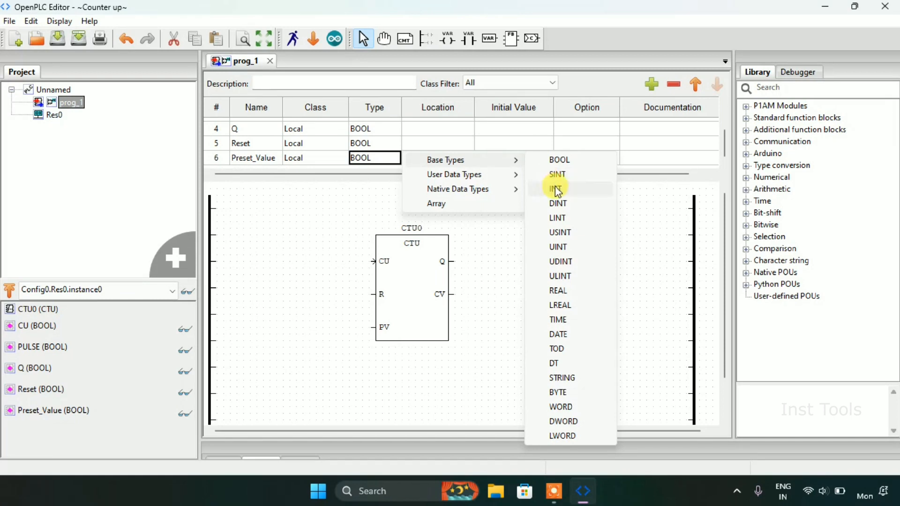
pyautogui.click(555, 189)
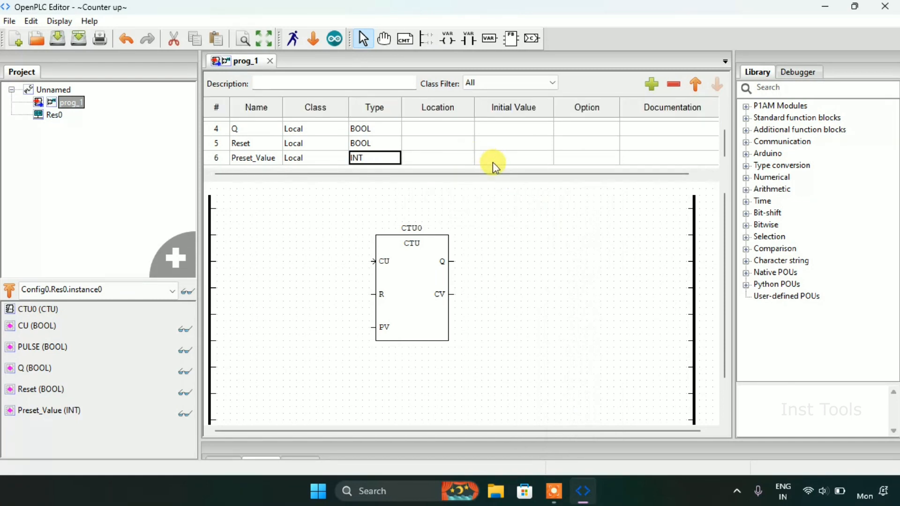
pyautogui.moveTo(485, 176)
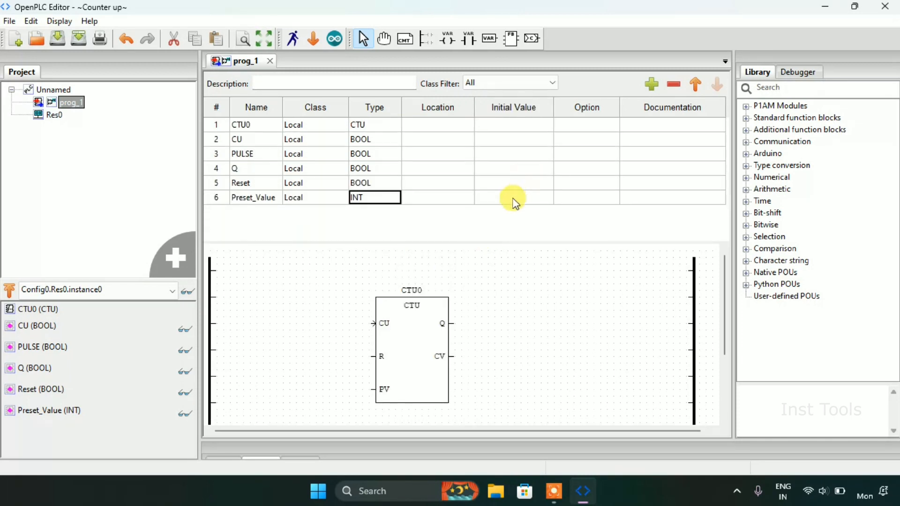
pyautogui.click(513, 197)
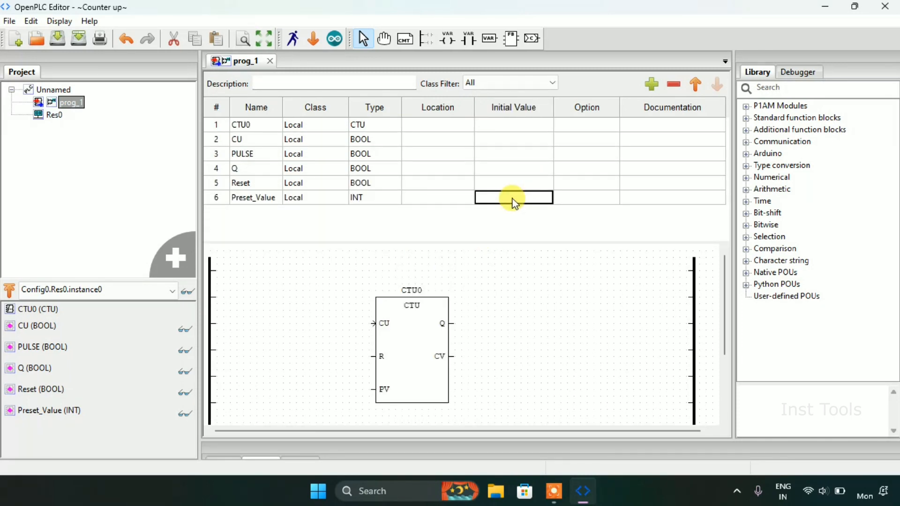
pyautogui.write('1')
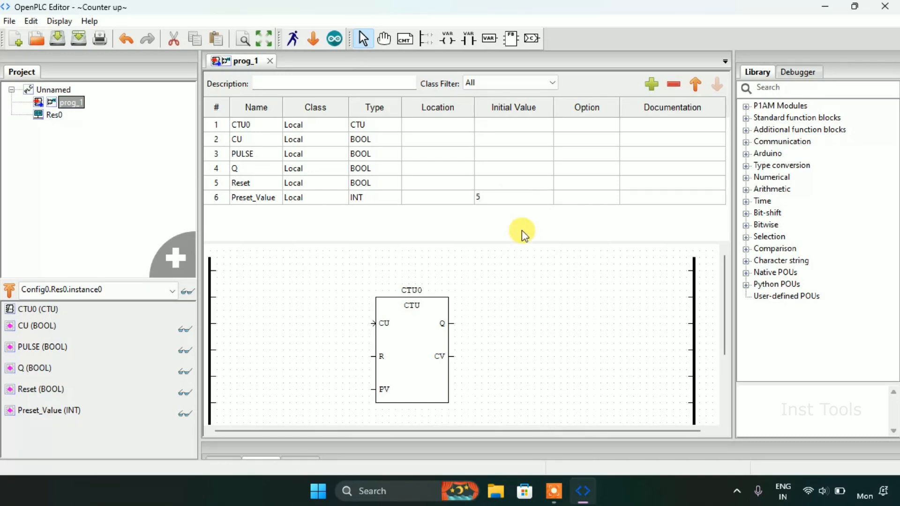
pyautogui.click(512, 197)
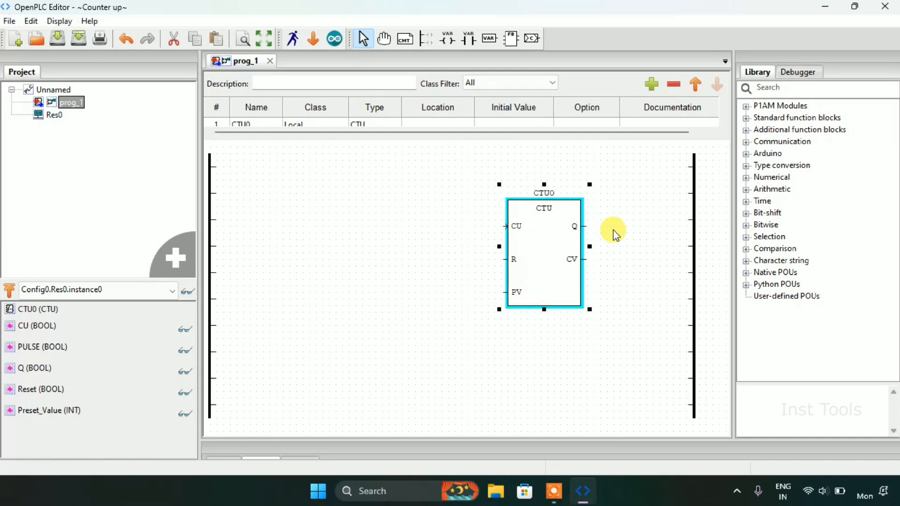
# Step: Place a coil bound to variable Q and select the CTU0 block for wiring
pyautogui.rightClick(614, 229)
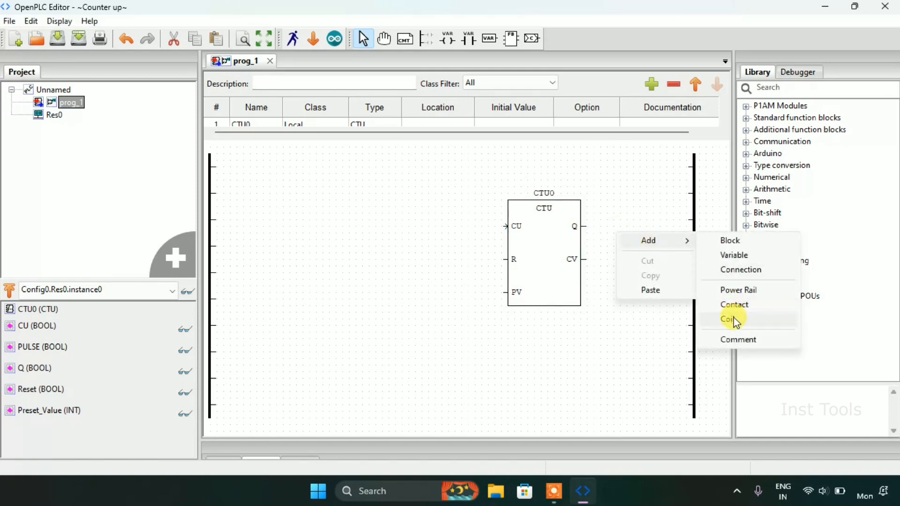
pyautogui.click(729, 320)
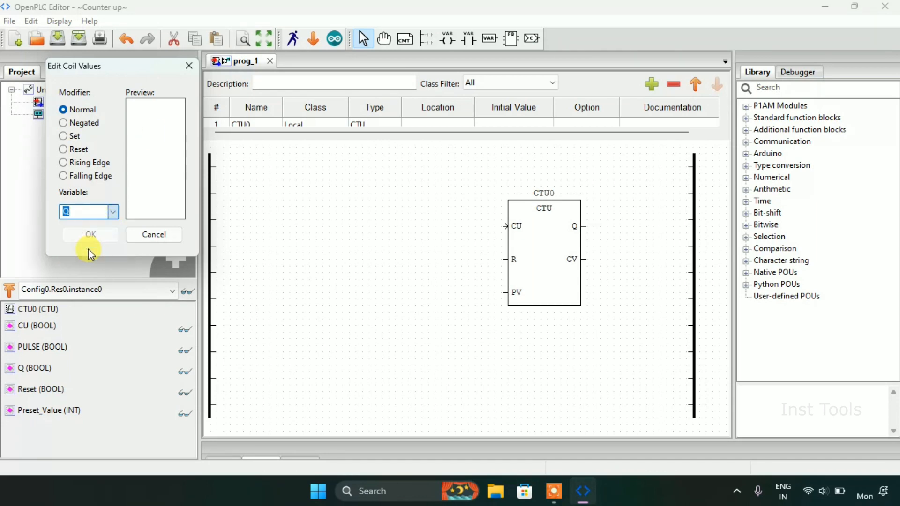
pyautogui.click(90, 234)
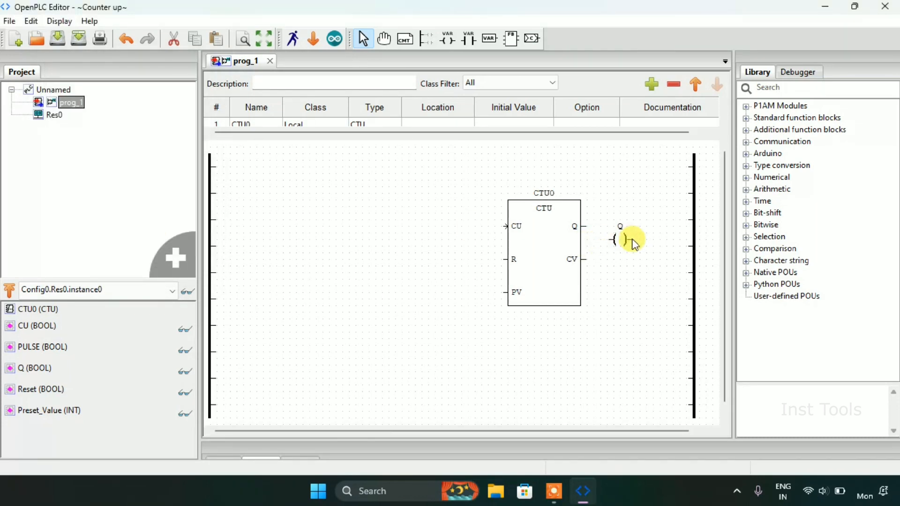
pyautogui.moveTo(643, 268)
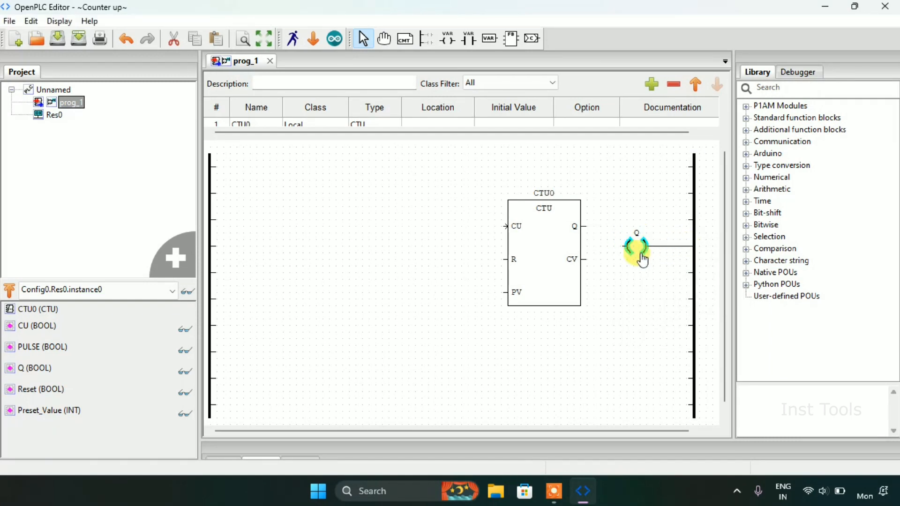
pyautogui.click(543, 264)
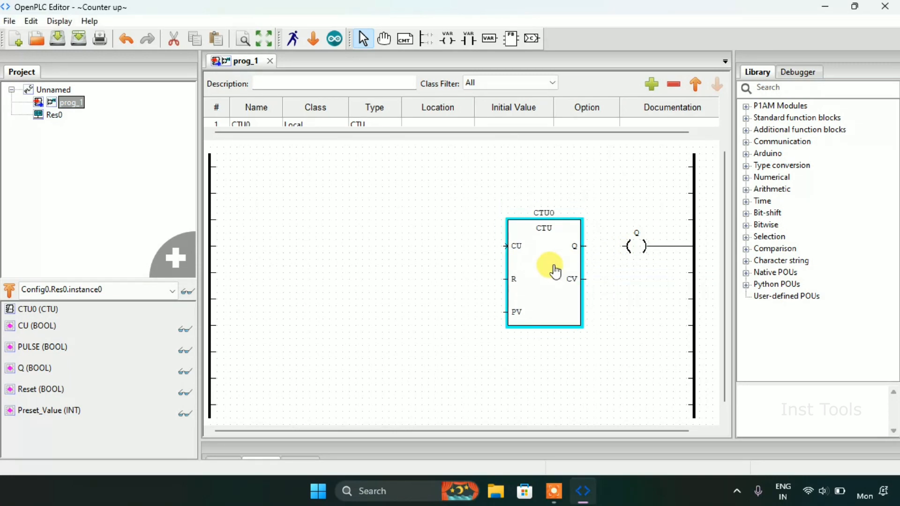
pyautogui.moveTo(585, 246)
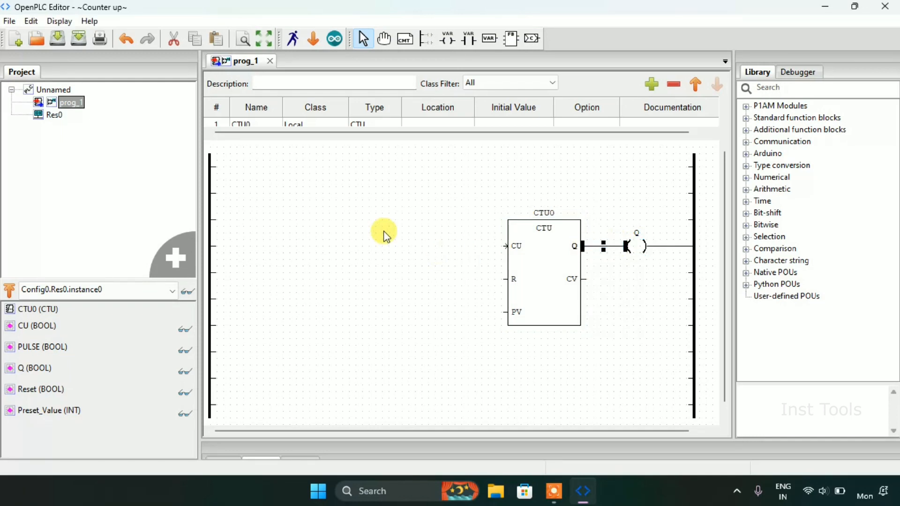
# Step: Add two contacts to the rung, one for CU and one for PULSE
pyautogui.rightClick(384, 235)
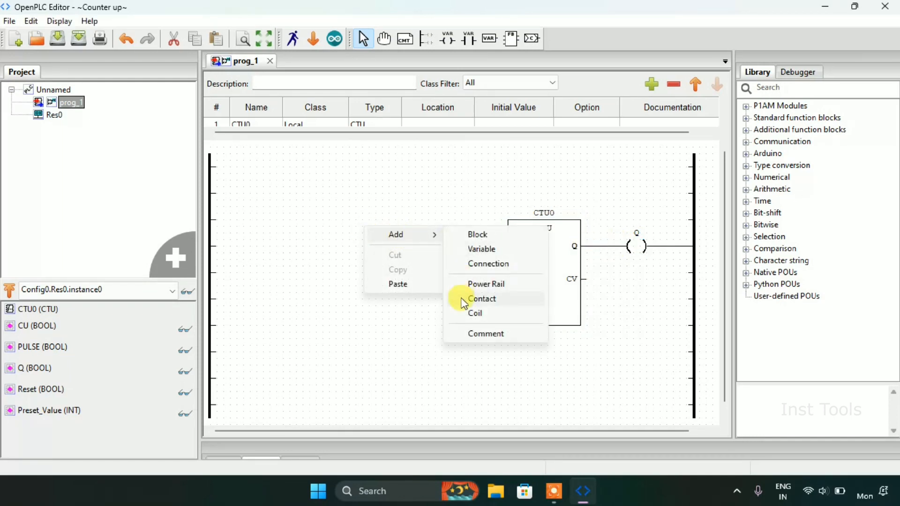
pyautogui.click(482, 298)
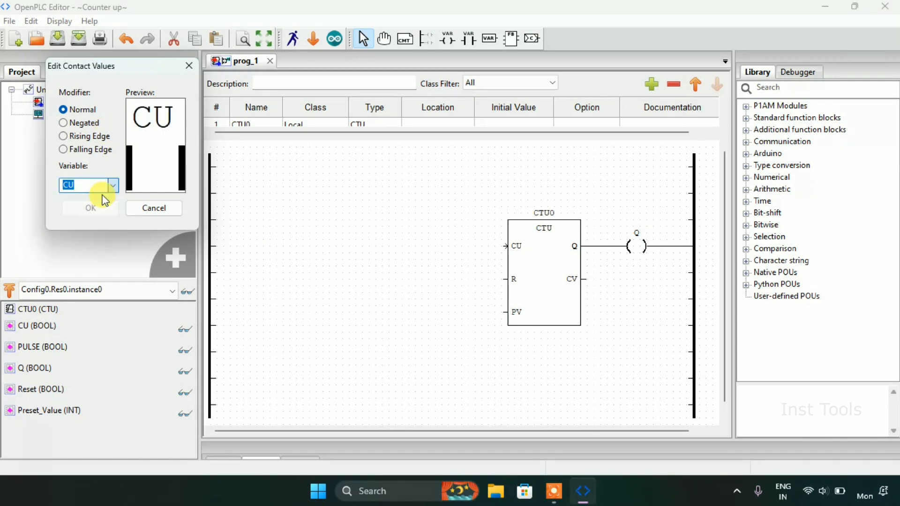
pyautogui.click(90, 207)
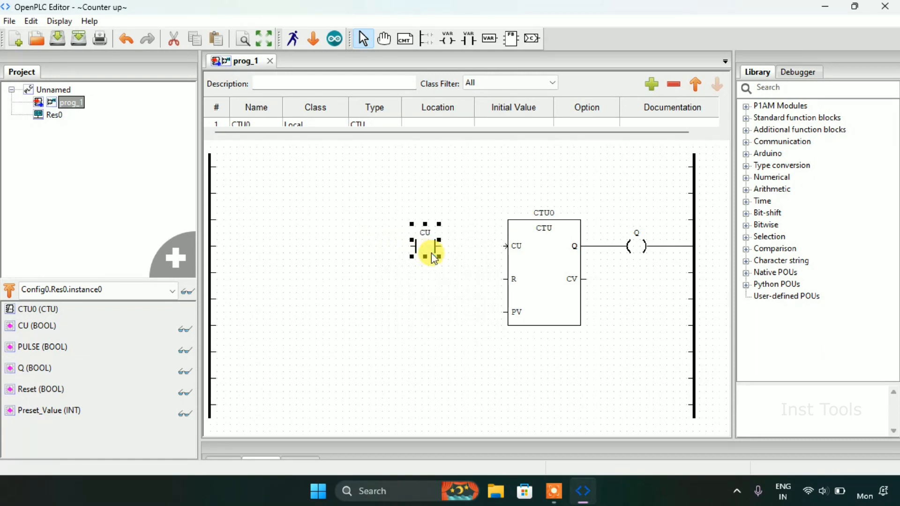
pyautogui.rightClick(430, 255)
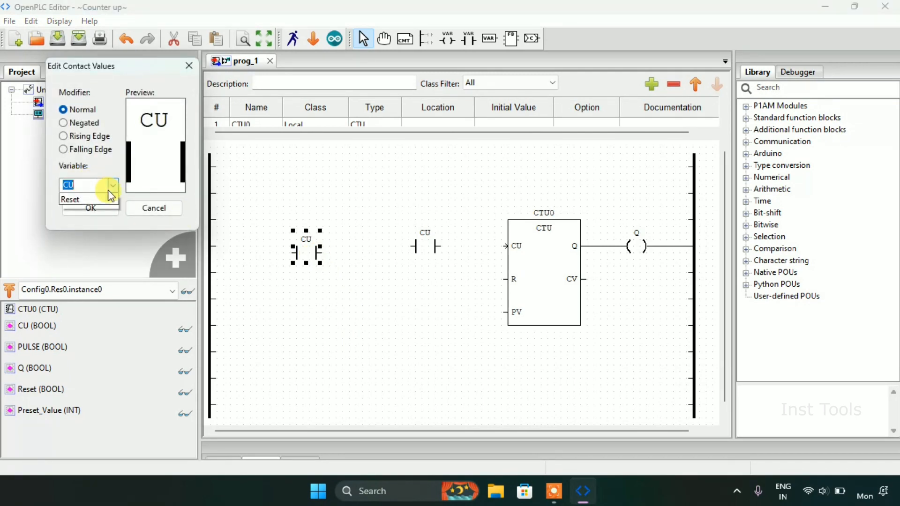
pyautogui.click(70, 200)
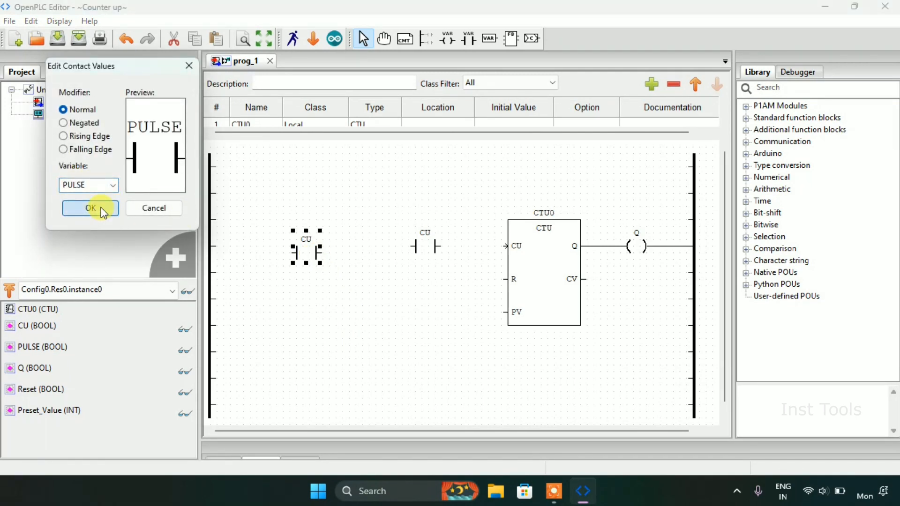
pyautogui.click(90, 208)
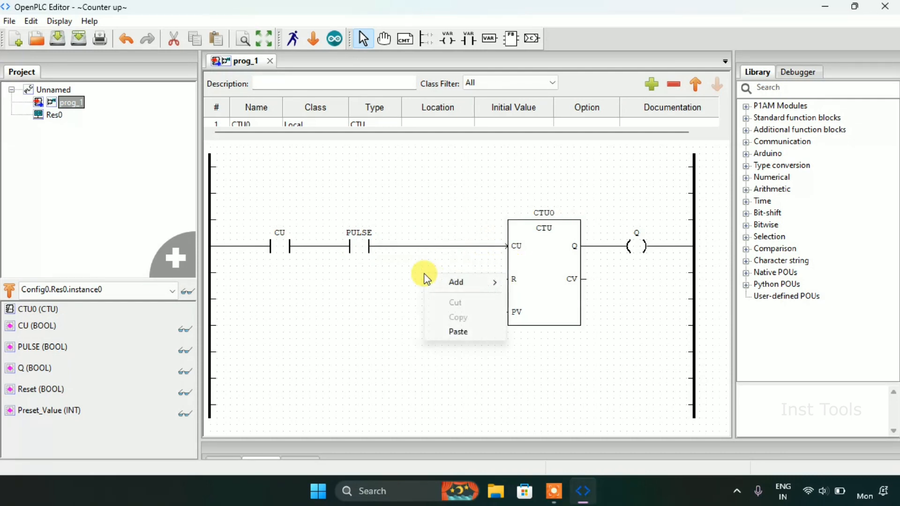
pyautogui.moveTo(457, 332)
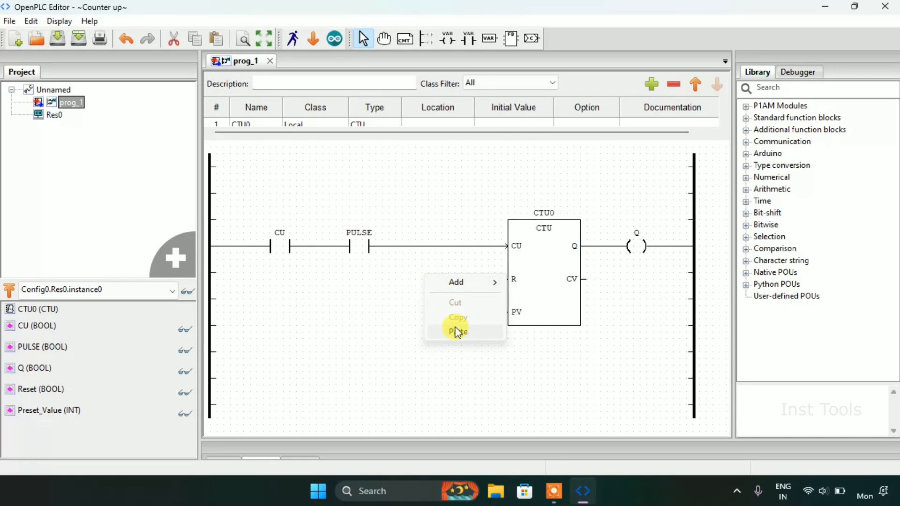
# Step: Add a contact bound to variable Reset for the counter's R input
pyautogui.click(457, 332)
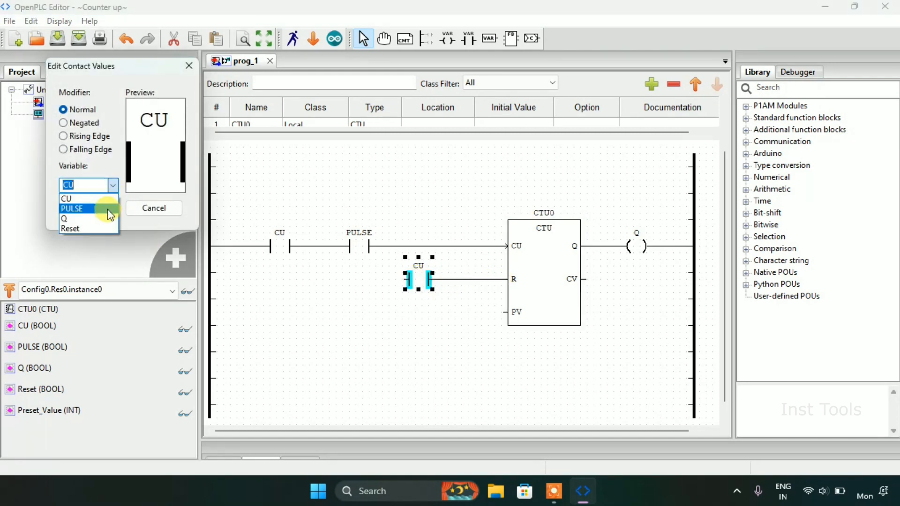
pyautogui.click(70, 228)
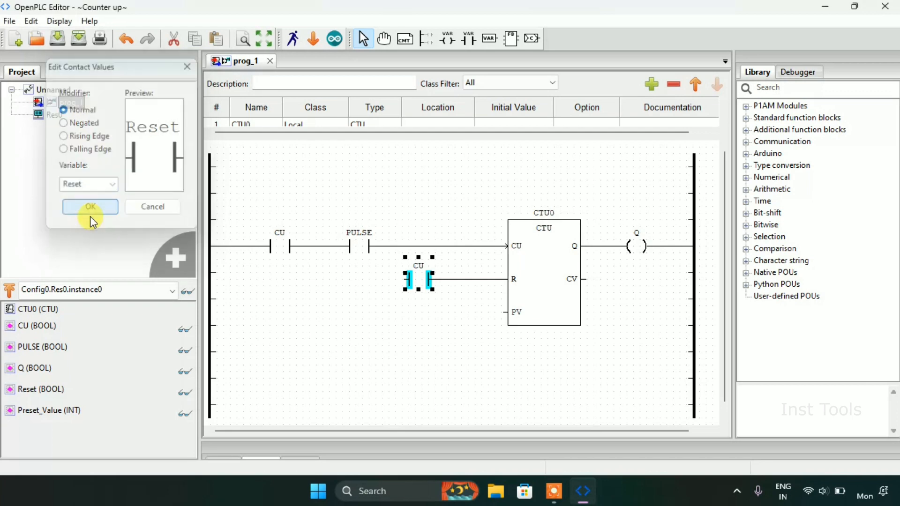
pyautogui.click(89, 206)
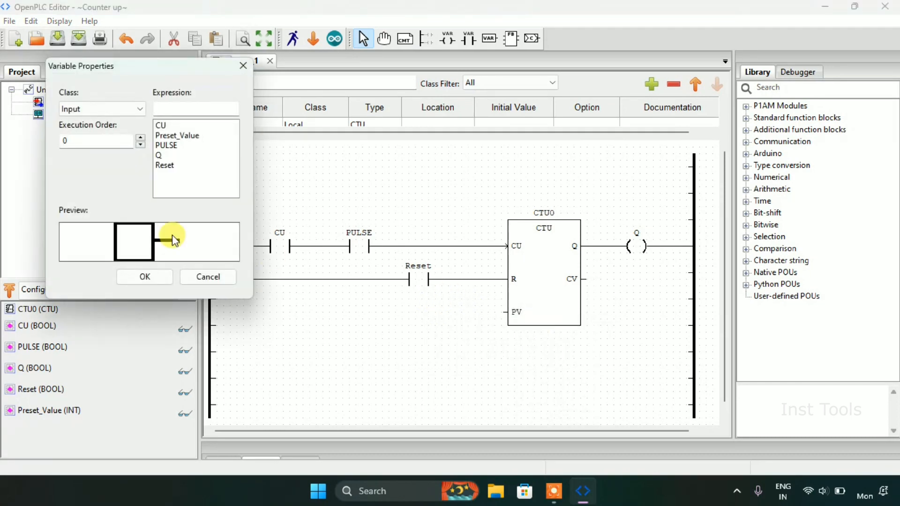
# Step: Add a Preset_Value input variable and wire it into CTU0's PV pin
pyautogui.click(177, 135)
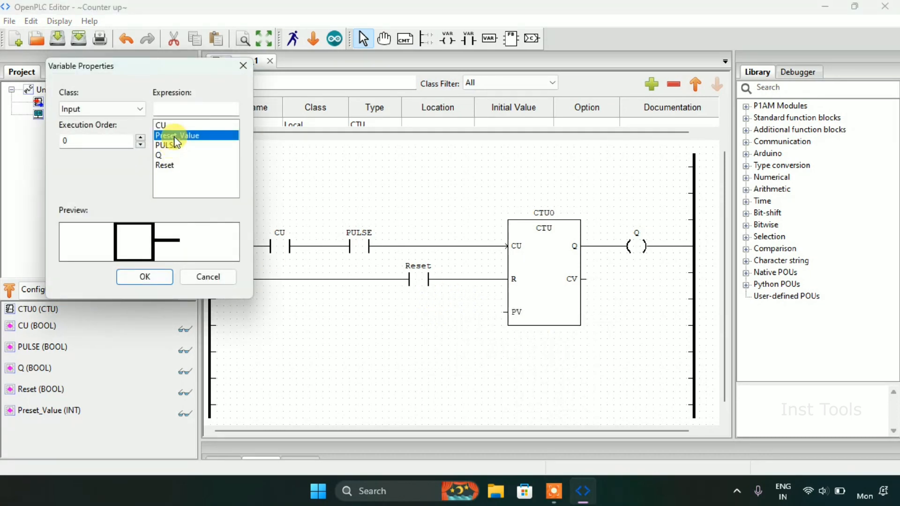
pyautogui.click(207, 276)
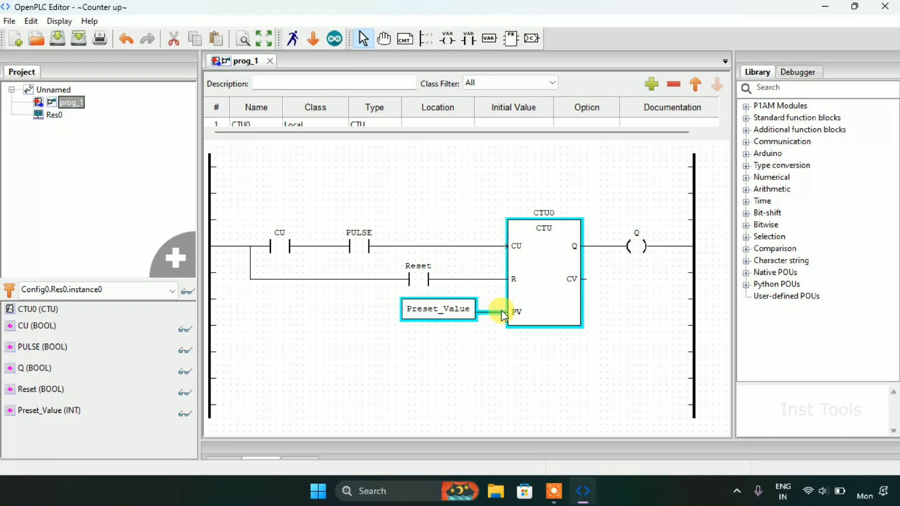
pyautogui.click(459, 344)
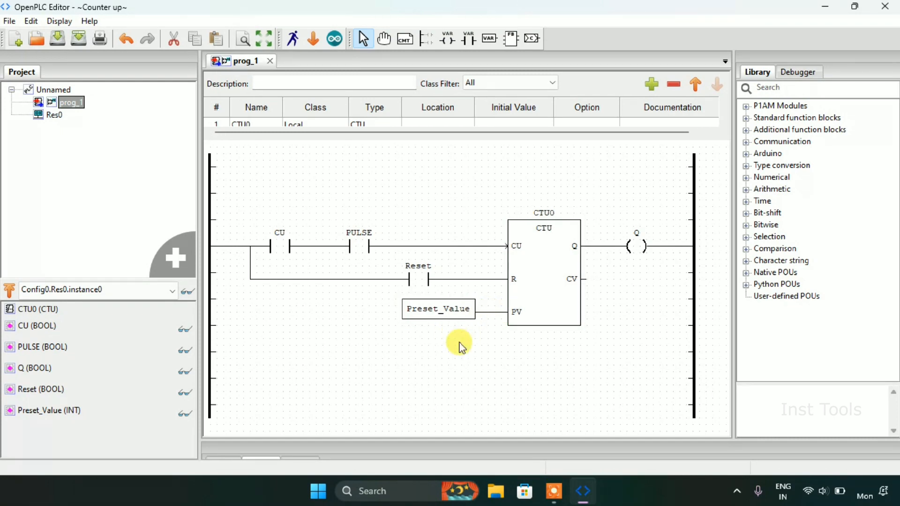
# Step: Add a Q contact on a new lower rung wired to the left rail
pyautogui.rightClick(459, 342)
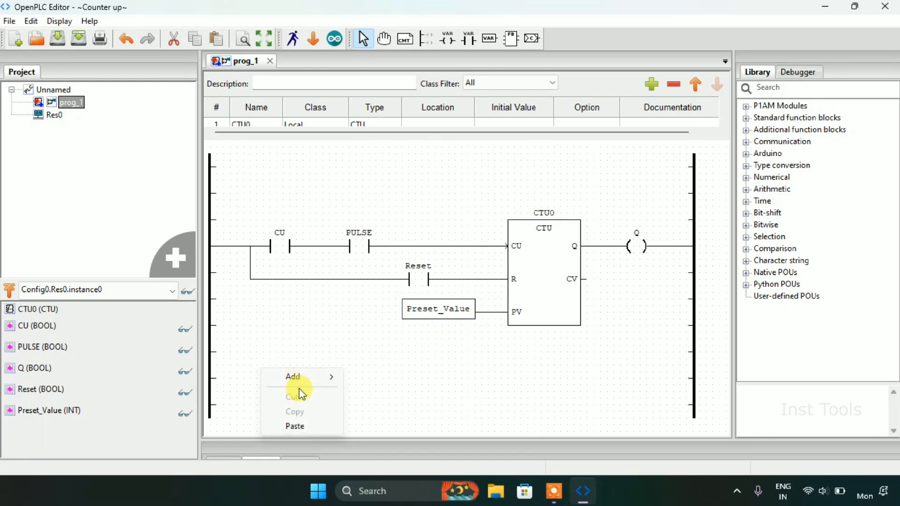
pyautogui.moveTo(319, 379)
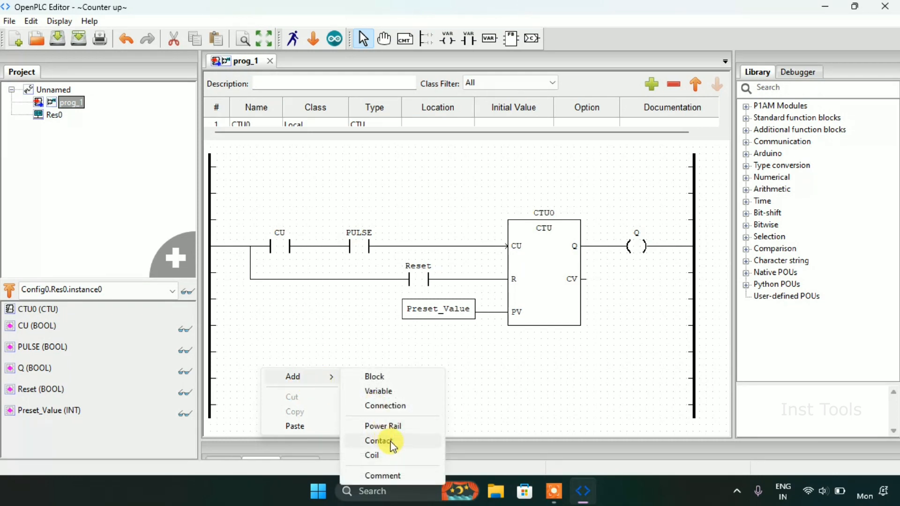
pyautogui.click(378, 440)
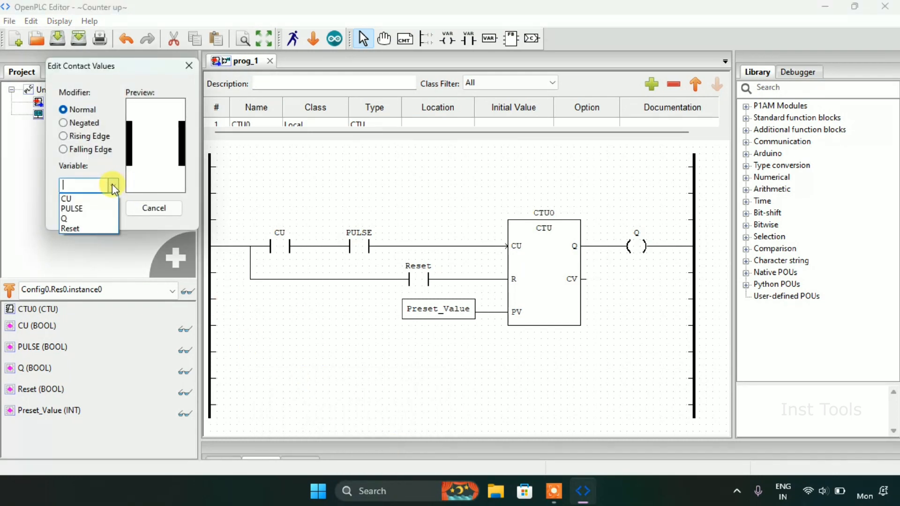
pyautogui.click(64, 218)
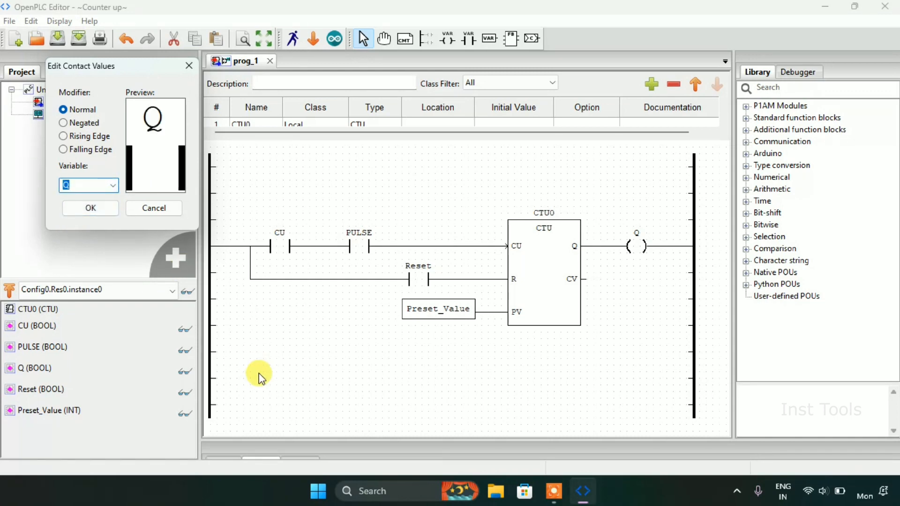
pyautogui.click(90, 207)
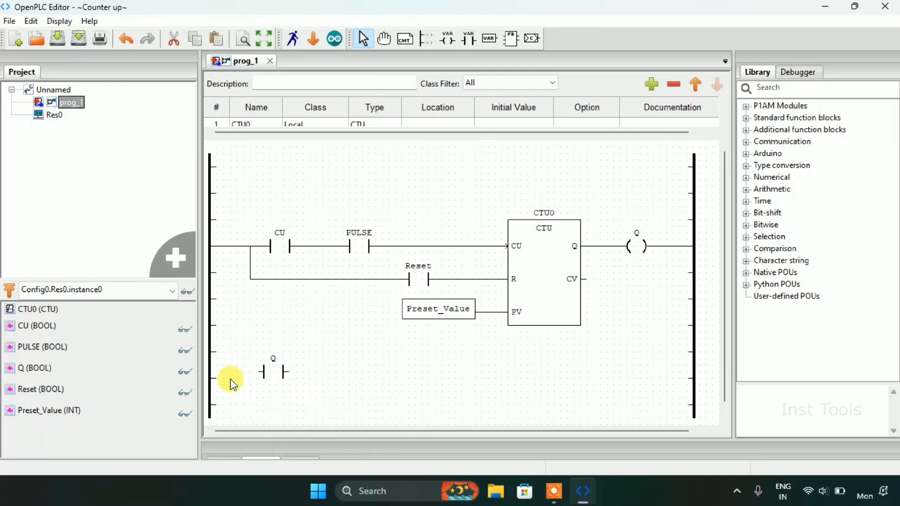
pyautogui.click(253, 373)
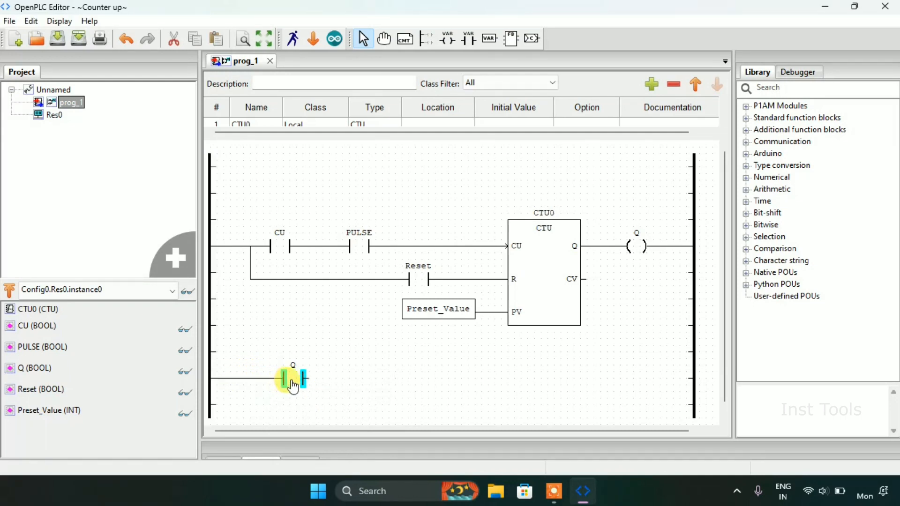
# Step: Add a Reset coil after the Q contact, connected to the right rail
pyautogui.rightClick(292, 378)
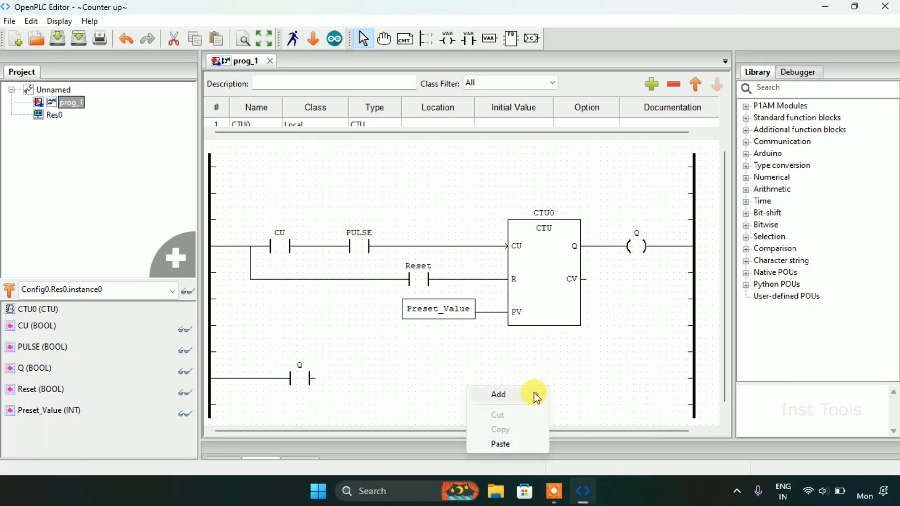
pyautogui.click(498, 394)
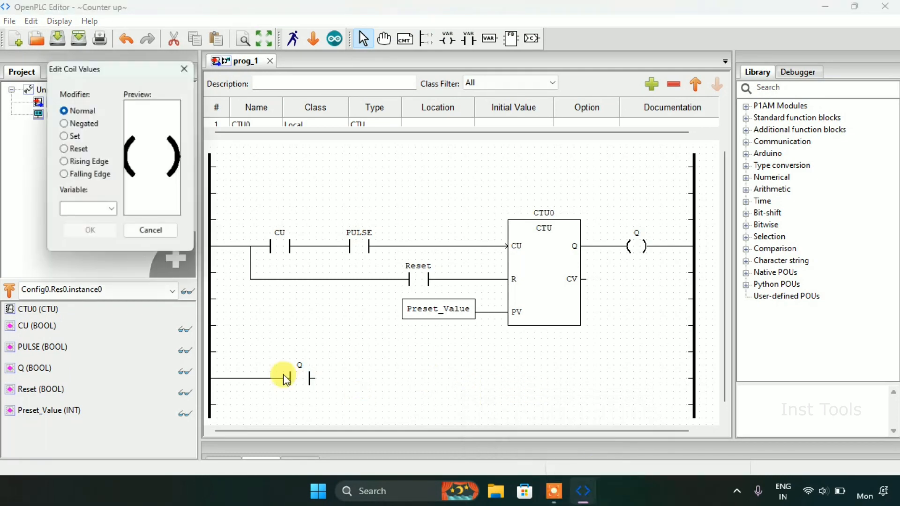
pyautogui.click(113, 208)
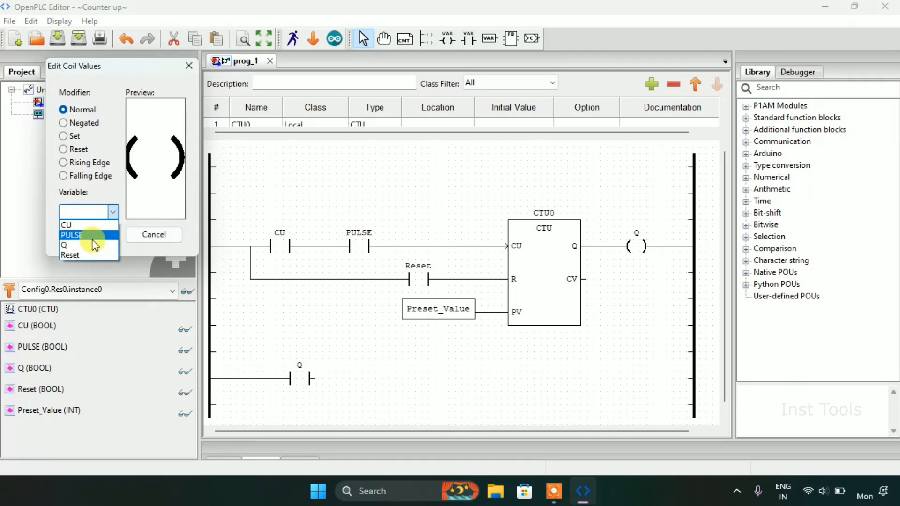
pyautogui.moveTo(95, 254)
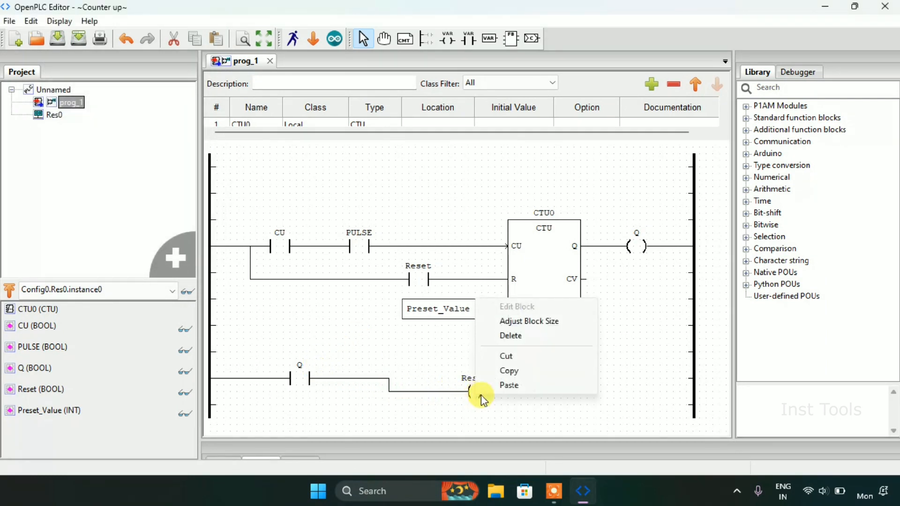
pyautogui.moveTo(544, 330)
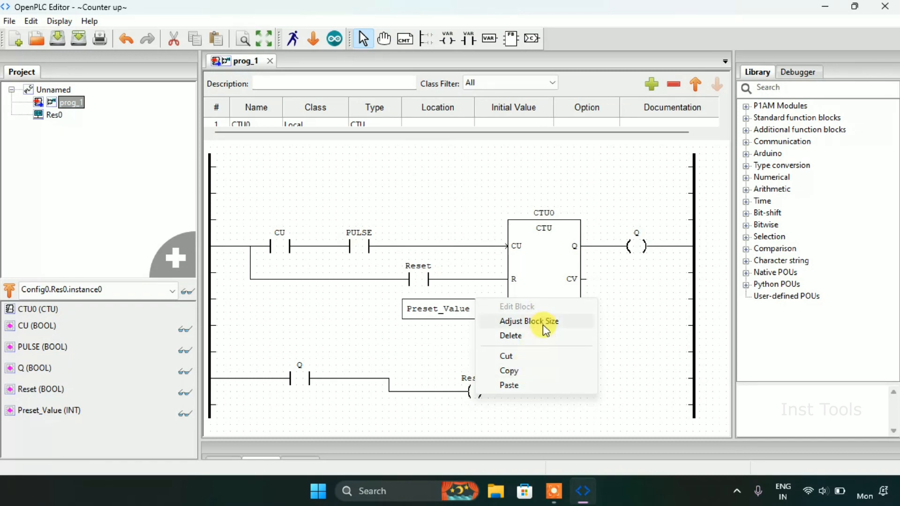
pyautogui.click(528, 321)
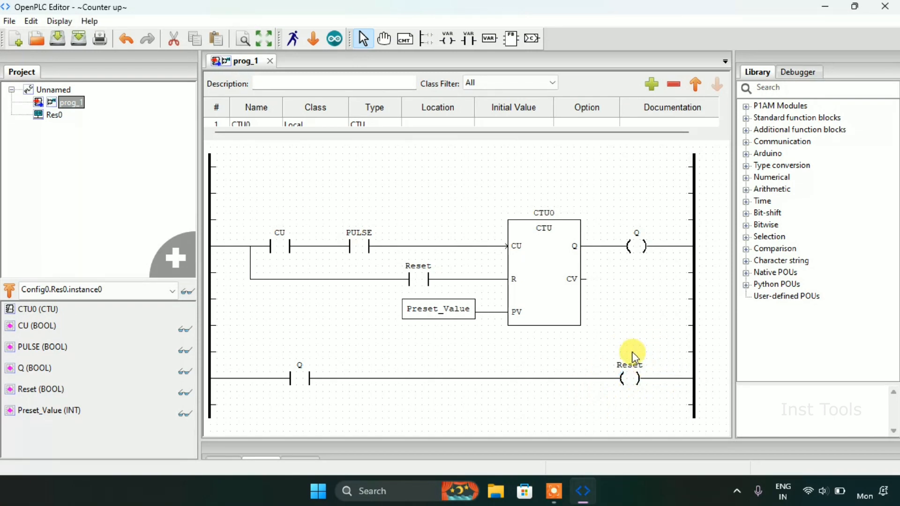
pyautogui.click(333, 281)
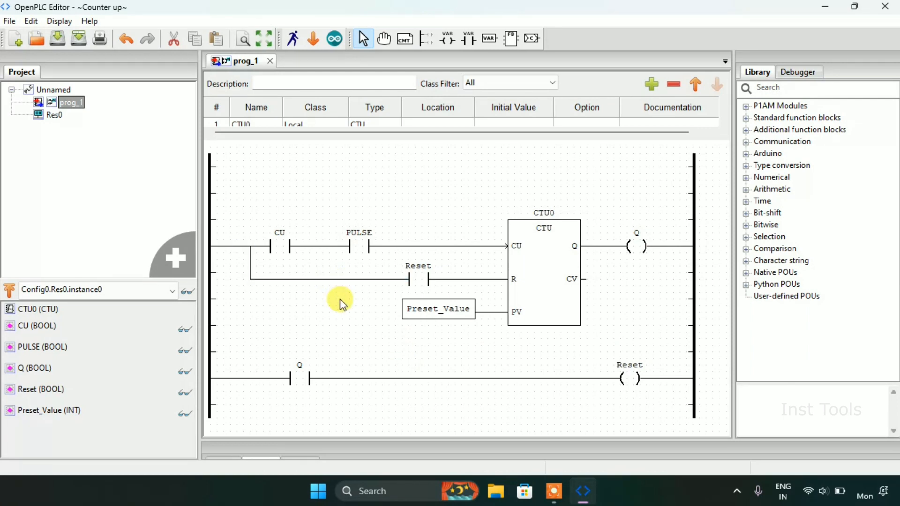
pyautogui.moveTo(499, 350)
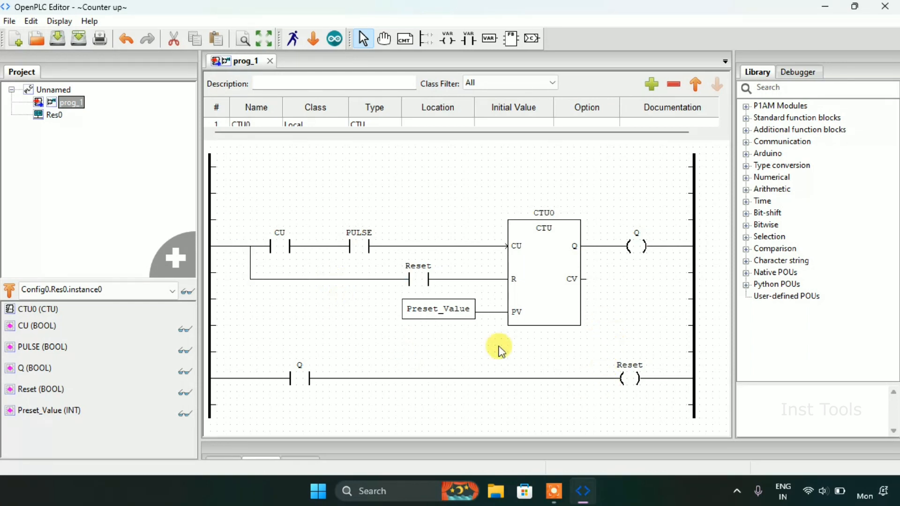
# Step: Delete the Q/Reset rung and switch the R-input contact's variable to Q
pyautogui.click(542, 273)
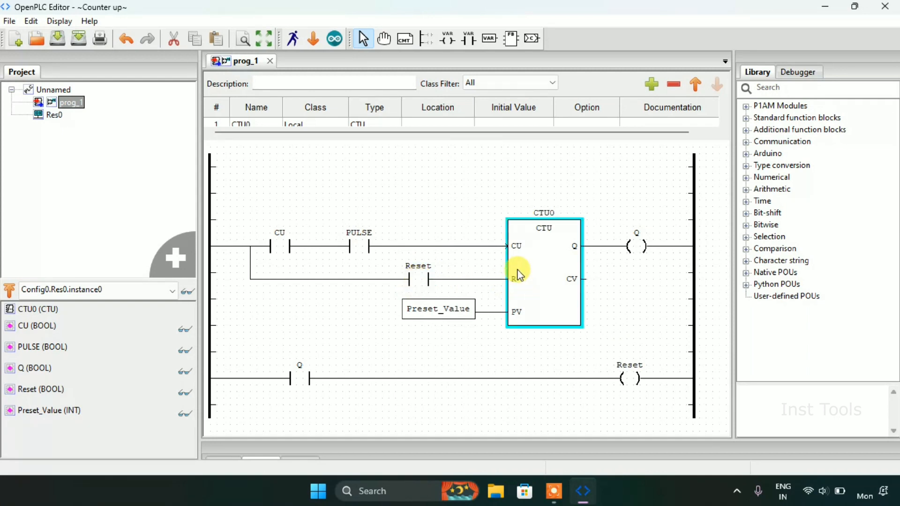
pyautogui.moveTo(551, 215)
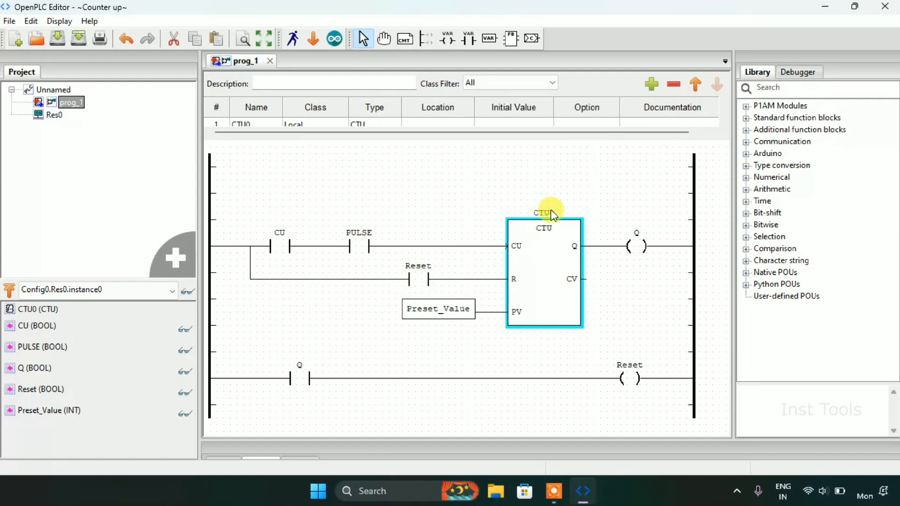
pyautogui.moveTo(520, 278)
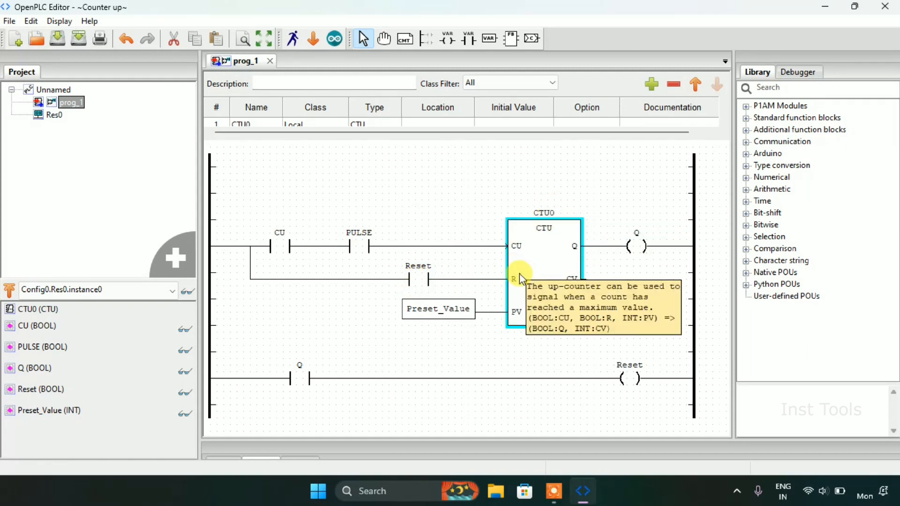
pyautogui.moveTo(561, 353)
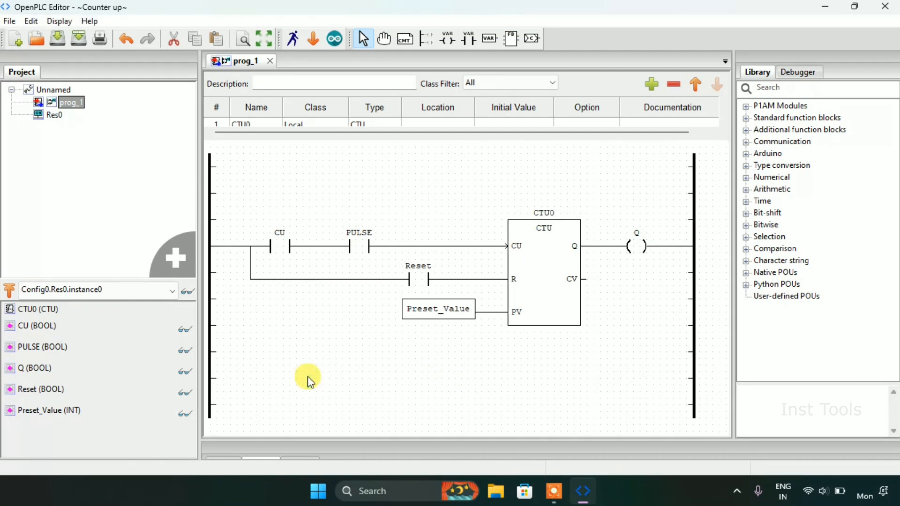
pyautogui.doubleClick(409, 280)
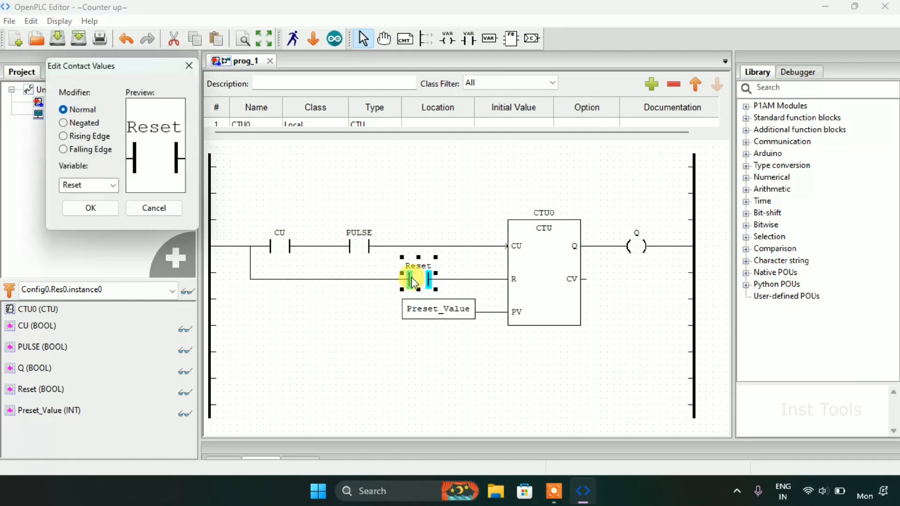
pyautogui.click(113, 184)
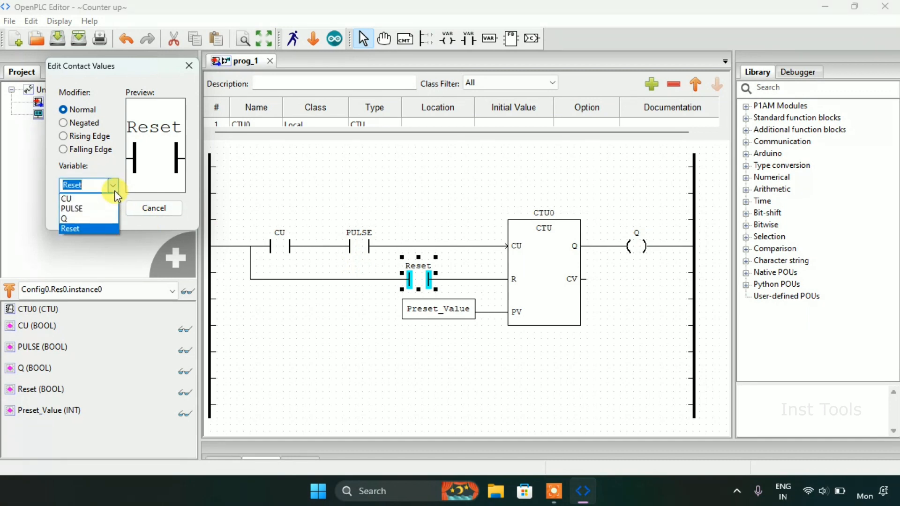
pyautogui.click(64, 219)
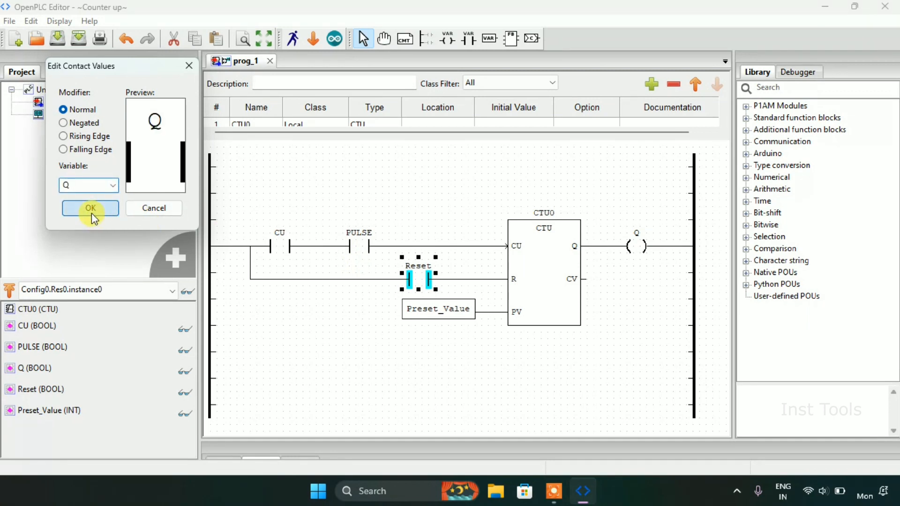
pyautogui.click(90, 208)
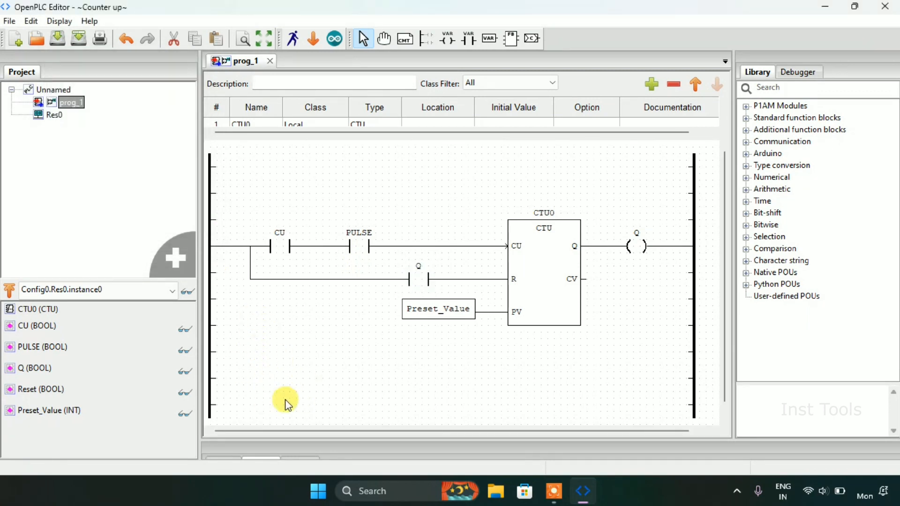
pyautogui.moveTo(297, 372)
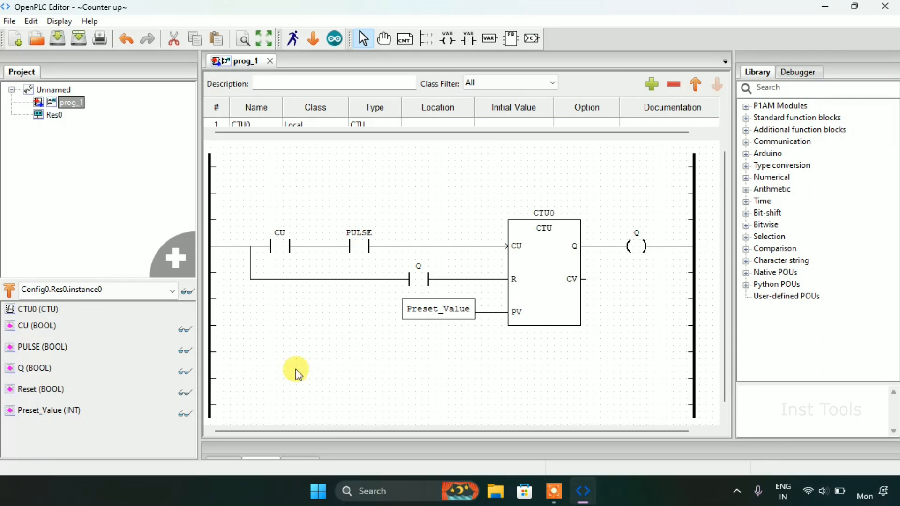
pyautogui.moveTo(423, 302)
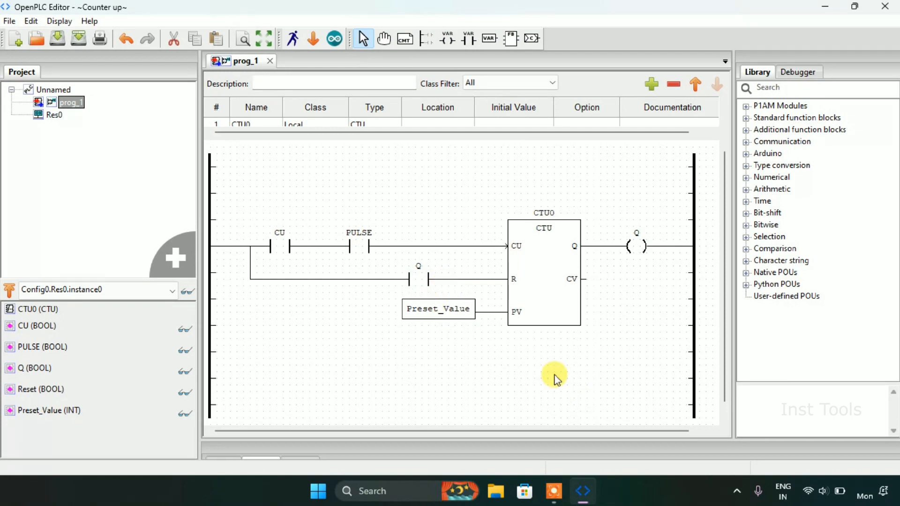
# Step: Launch the PLC simulation on LOCAL:// and run the counter program
pyautogui.click(402, 281)
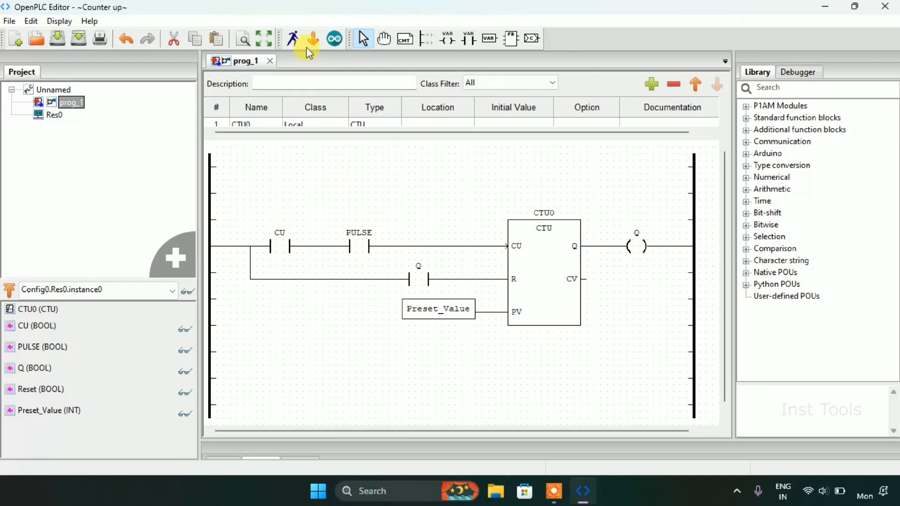
pyautogui.moveTo(293, 38)
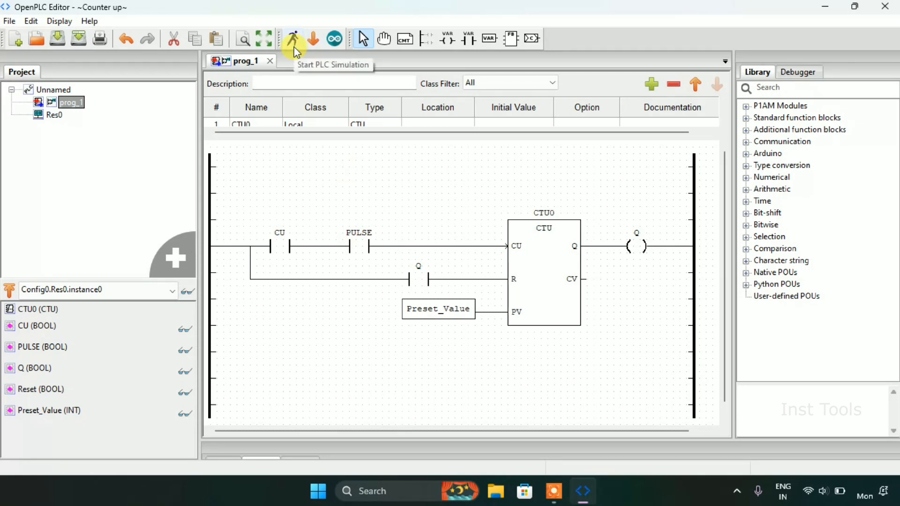
pyautogui.click(292, 38)
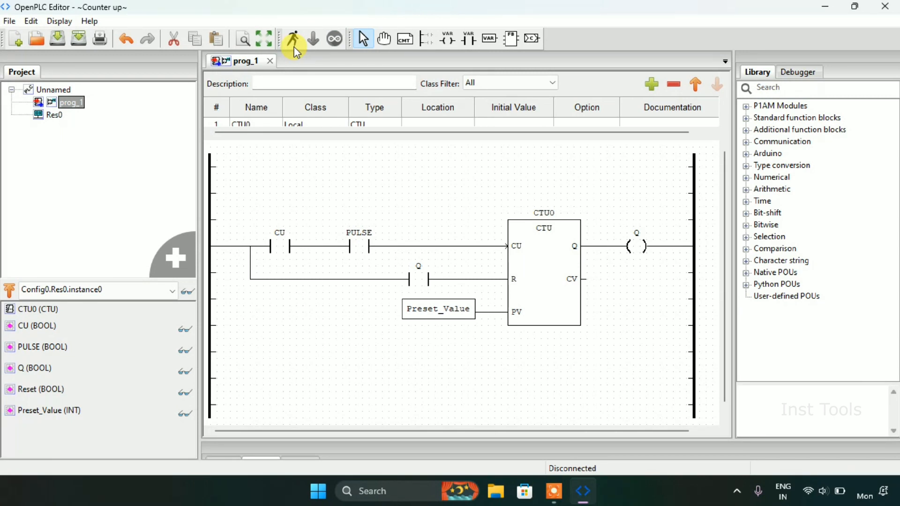
pyautogui.click(293, 38)
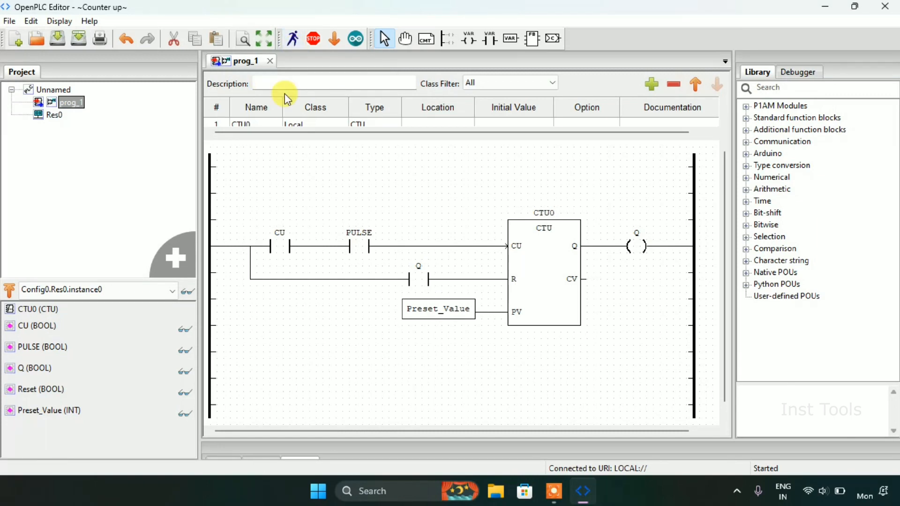
pyautogui.moveTo(187, 293)
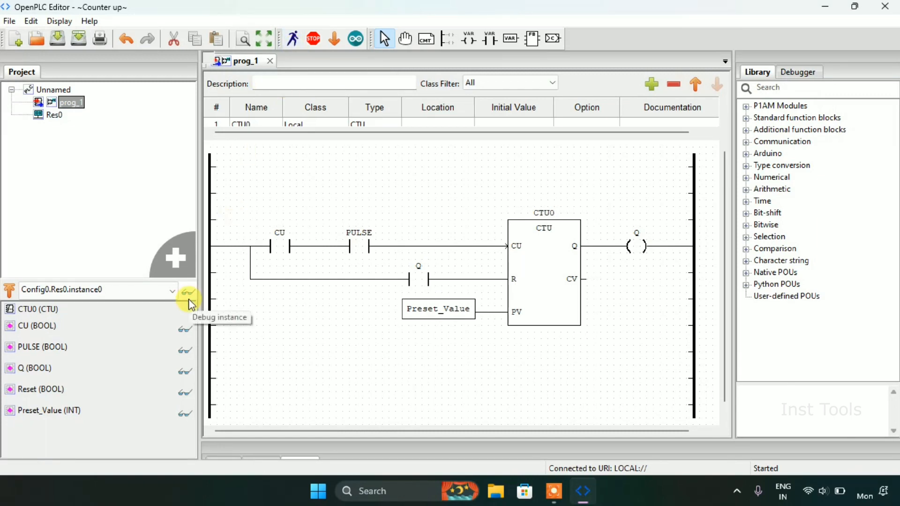
# Step: Open the instance debug view, watch Q, and force CU true
pyautogui.click(186, 294)
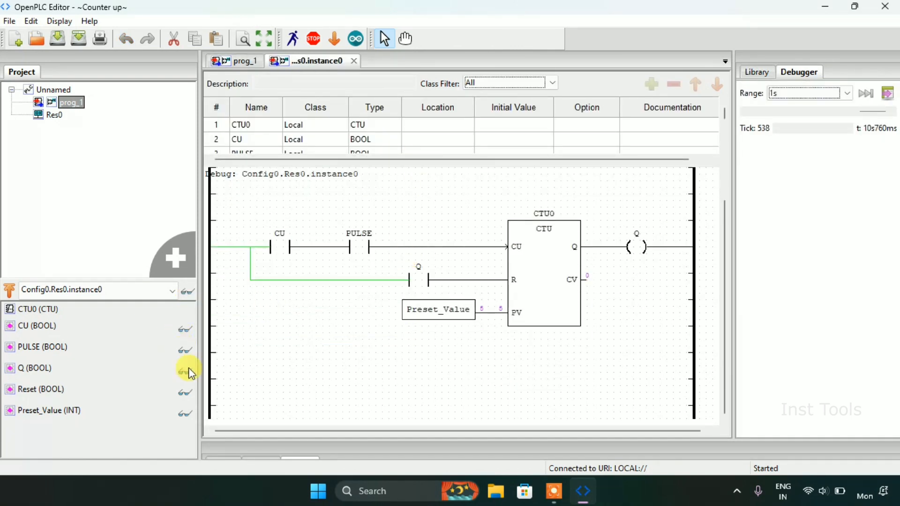
pyautogui.click(185, 373)
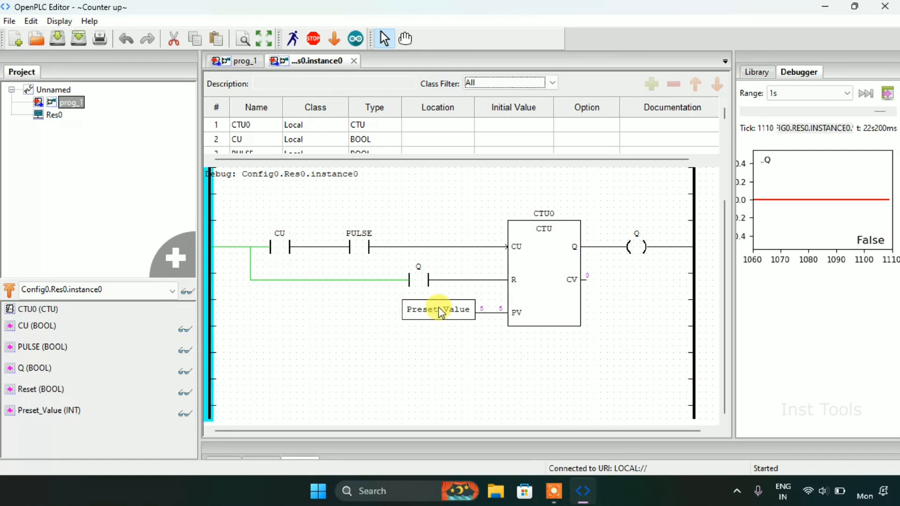
pyautogui.moveTo(304, 272)
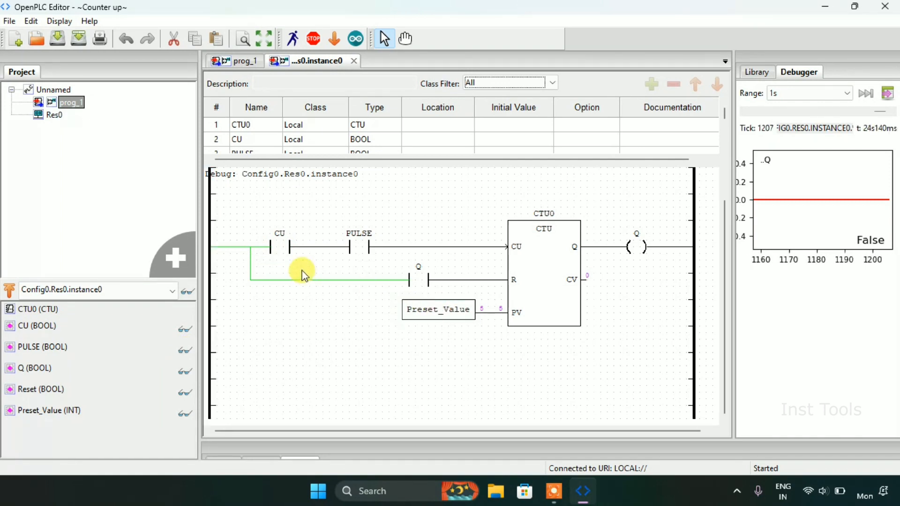
pyautogui.click(279, 247)
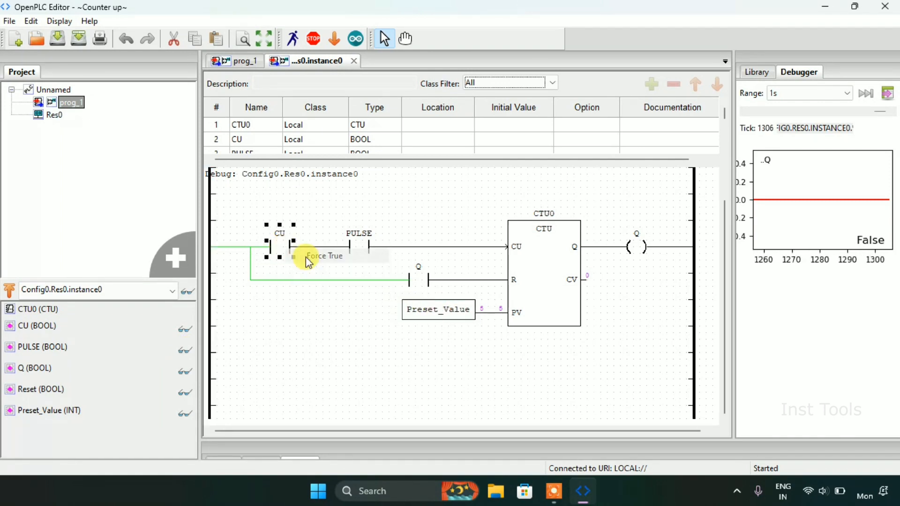
pyautogui.click(324, 256)
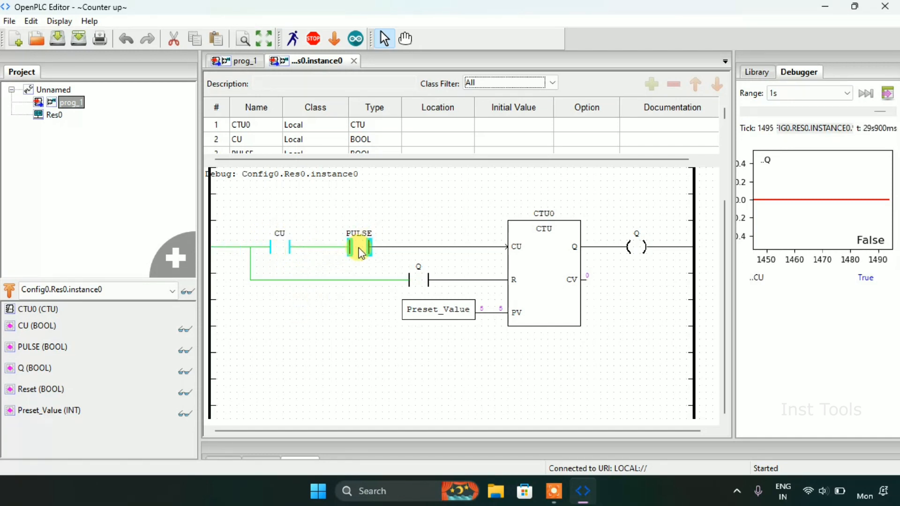
# Step: Force PULSE true then false to register the first count on CTU0
pyautogui.rightClick(359, 247)
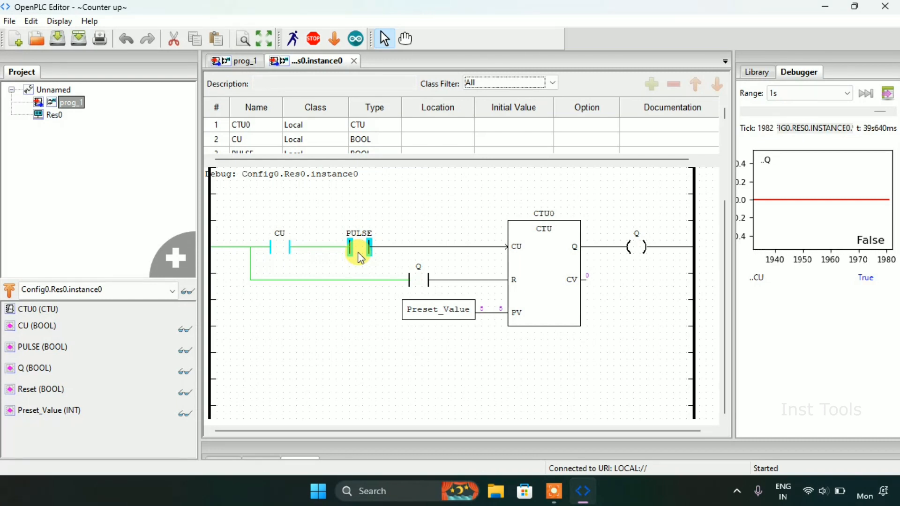
pyautogui.rightClick(358, 247)
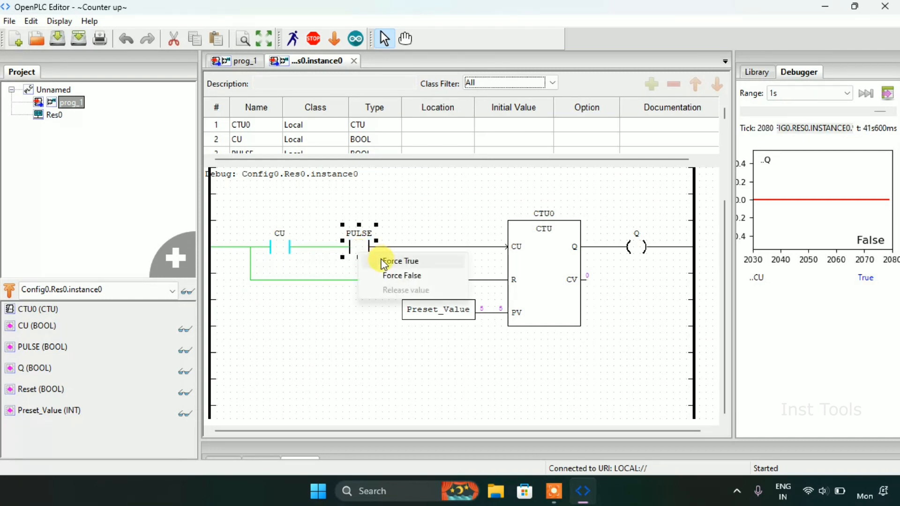
pyautogui.click(400, 261)
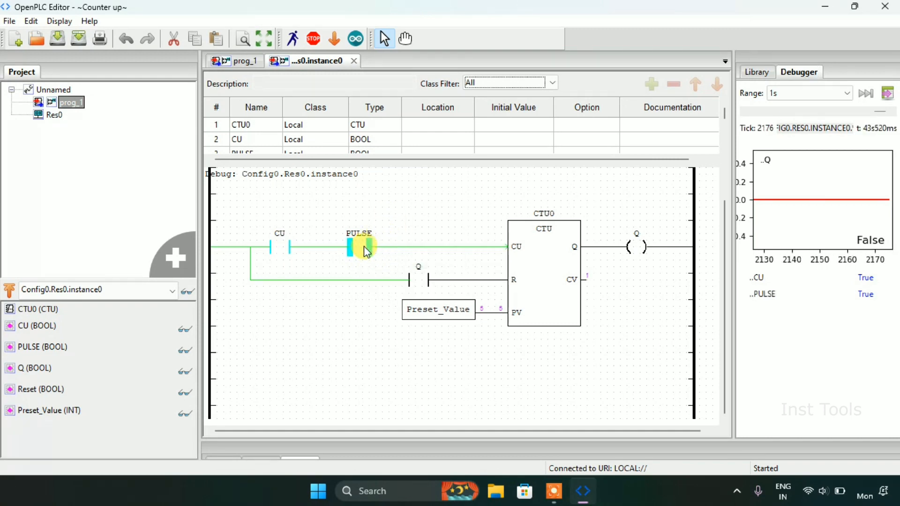
pyautogui.moveTo(498, 251)
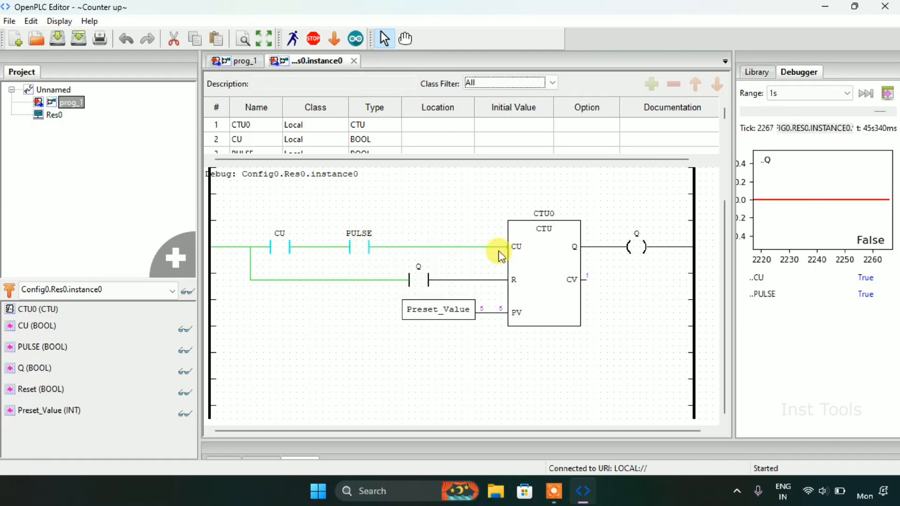
pyautogui.click(544, 273)
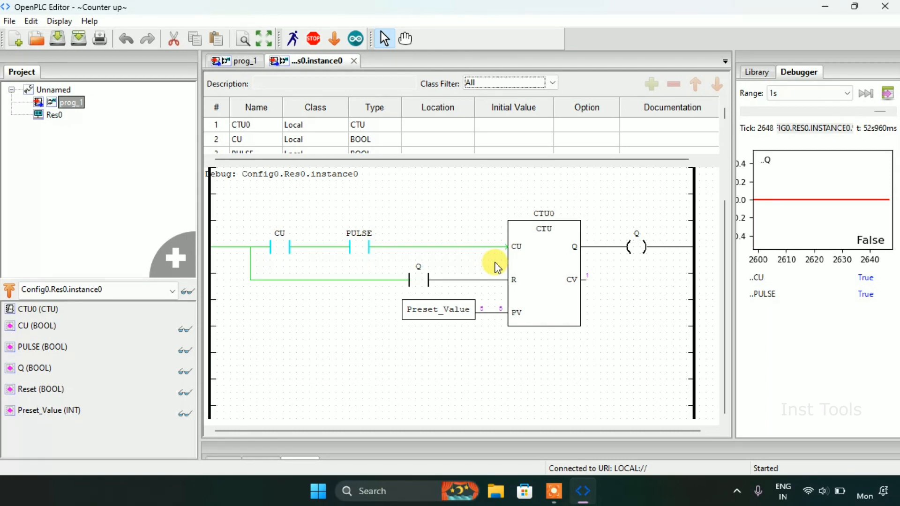
pyautogui.click(519, 264)
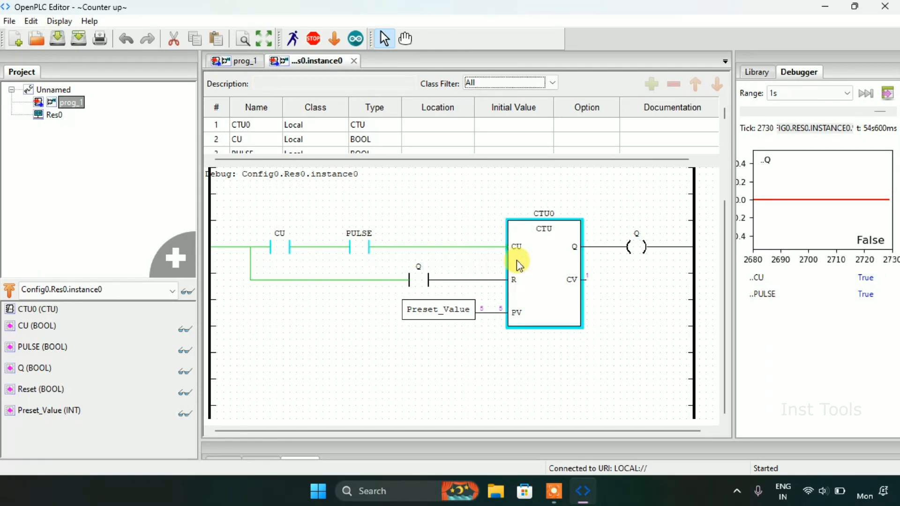
pyautogui.rightClick(359, 247)
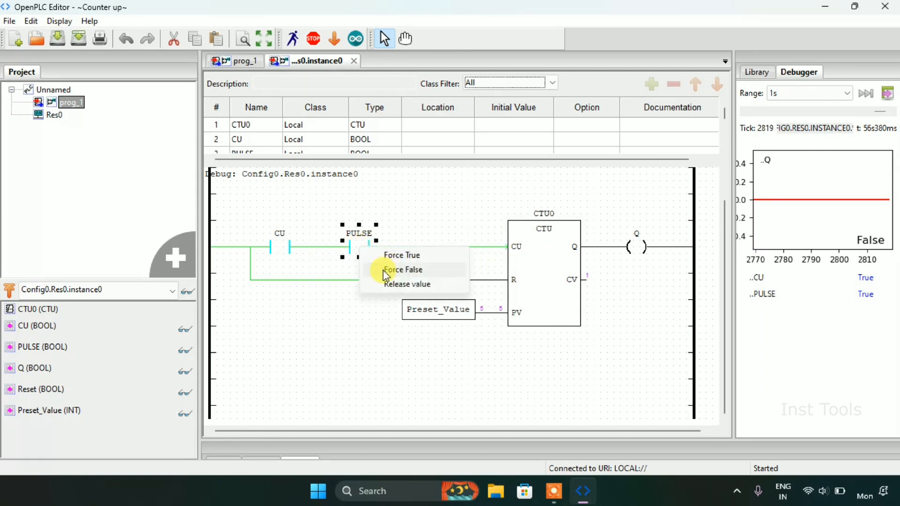
pyautogui.click(402, 270)
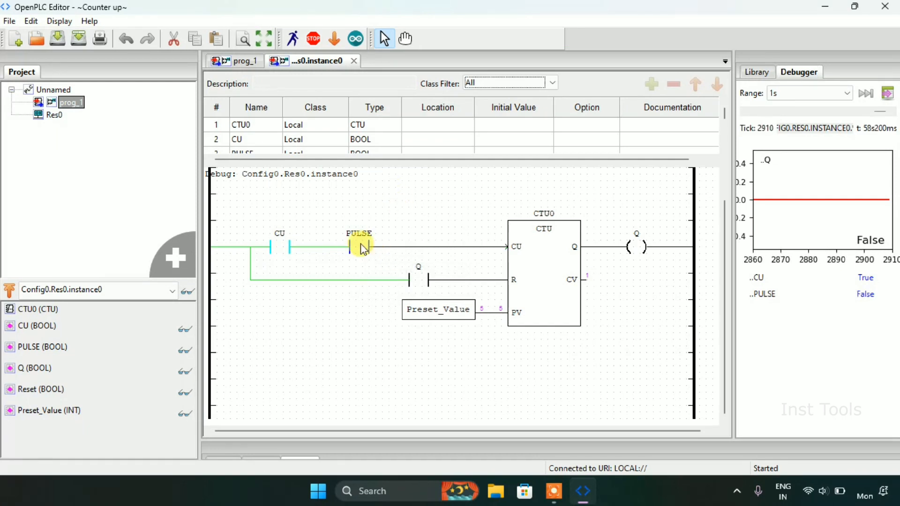
# Step: Keep toggling PULSE true and false until CTU0 reaches its preset of 5
pyautogui.rightClick(358, 247)
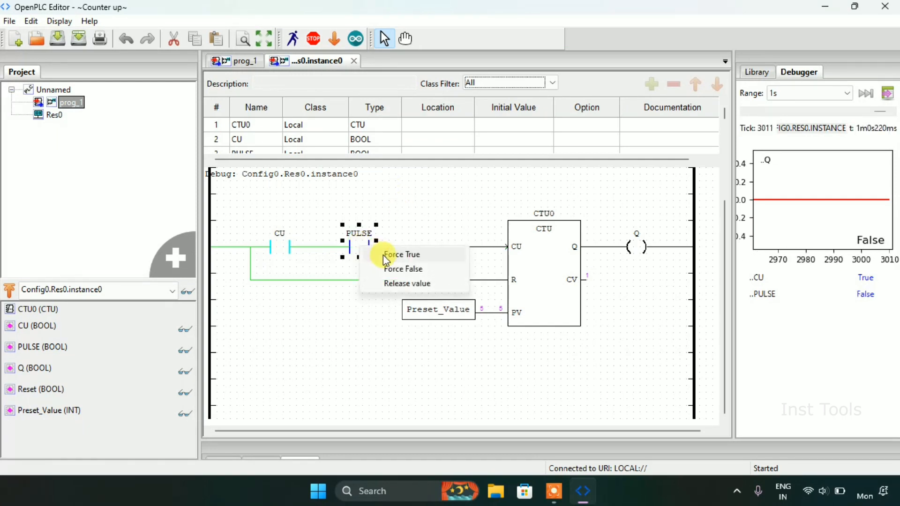
pyautogui.click(400, 254)
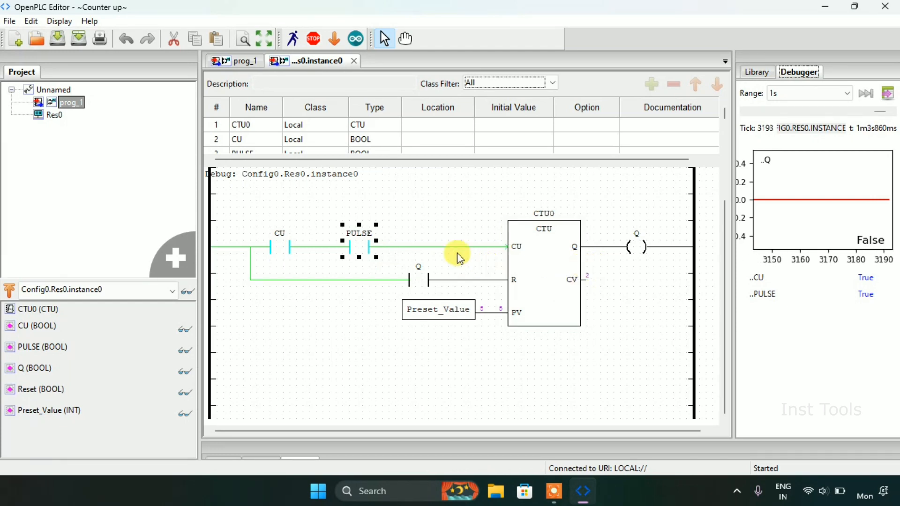
pyautogui.rightClick(357, 247)
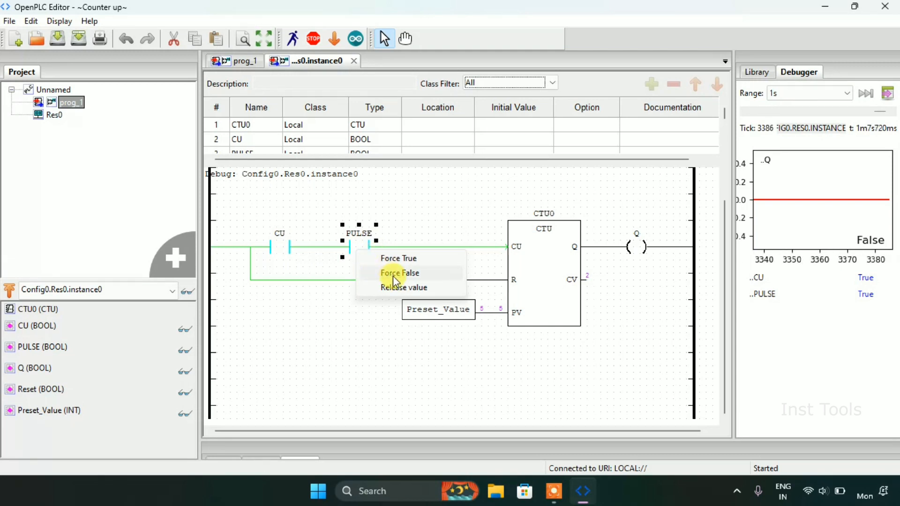
pyautogui.click(399, 273)
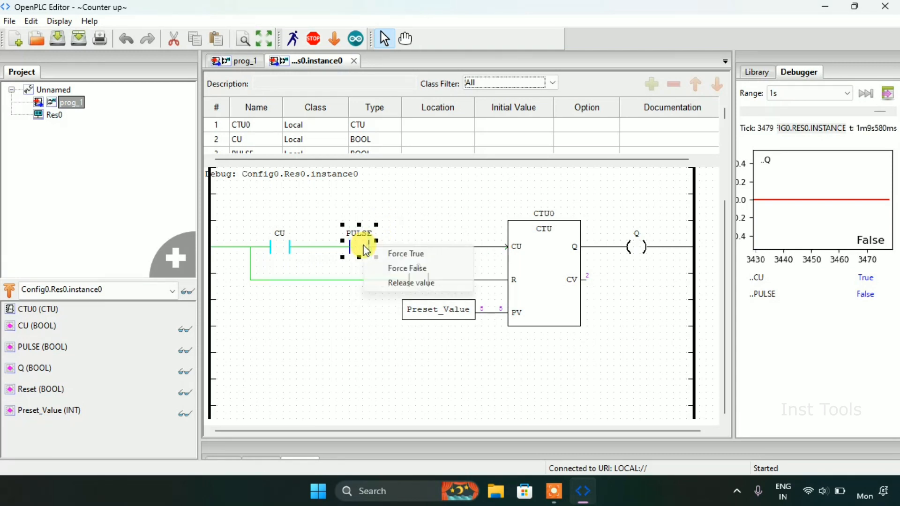
pyautogui.click(405, 253)
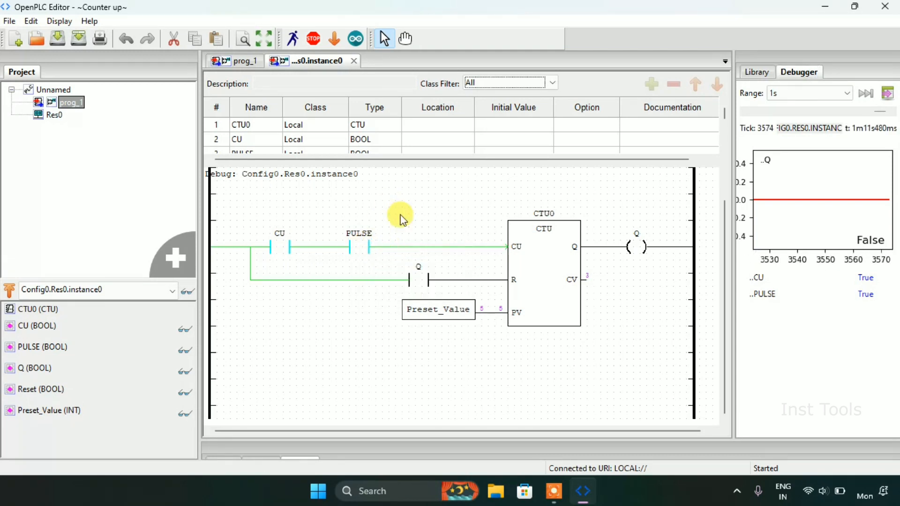
pyautogui.click(359, 247)
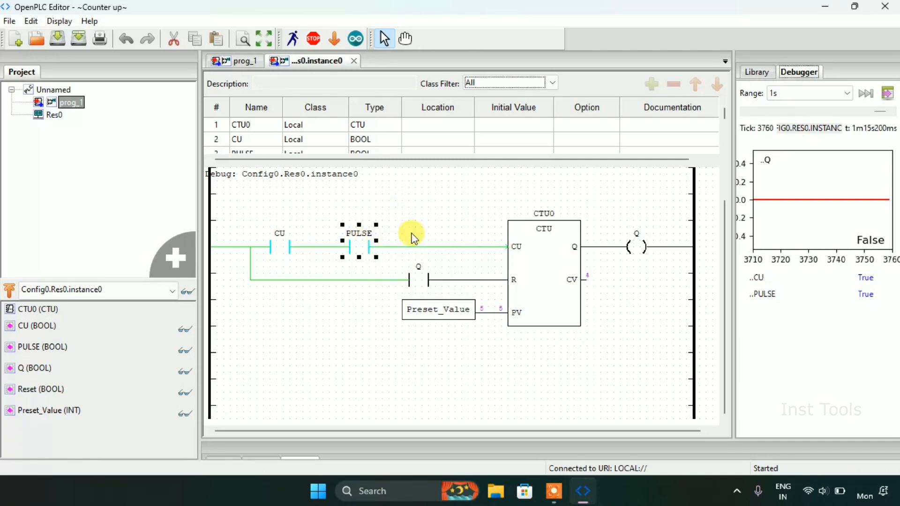
pyautogui.rightClick(358, 247)
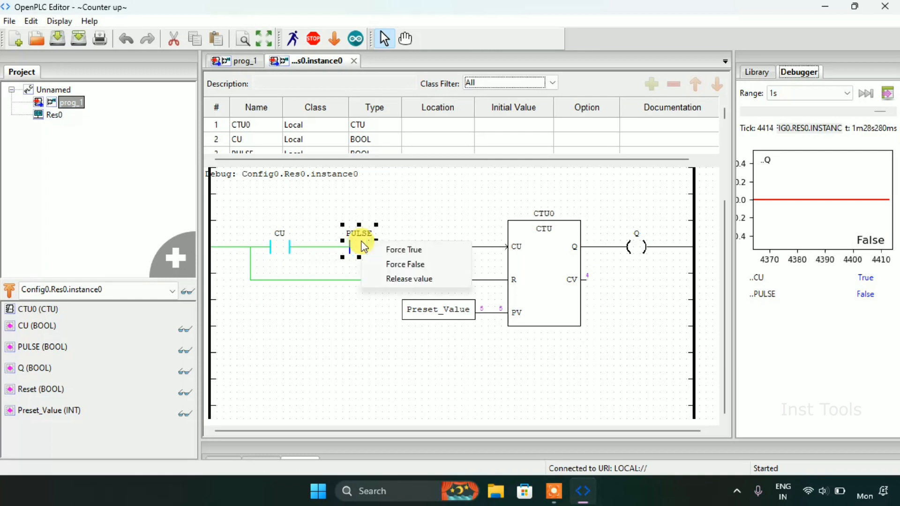
pyautogui.moveTo(403, 249)
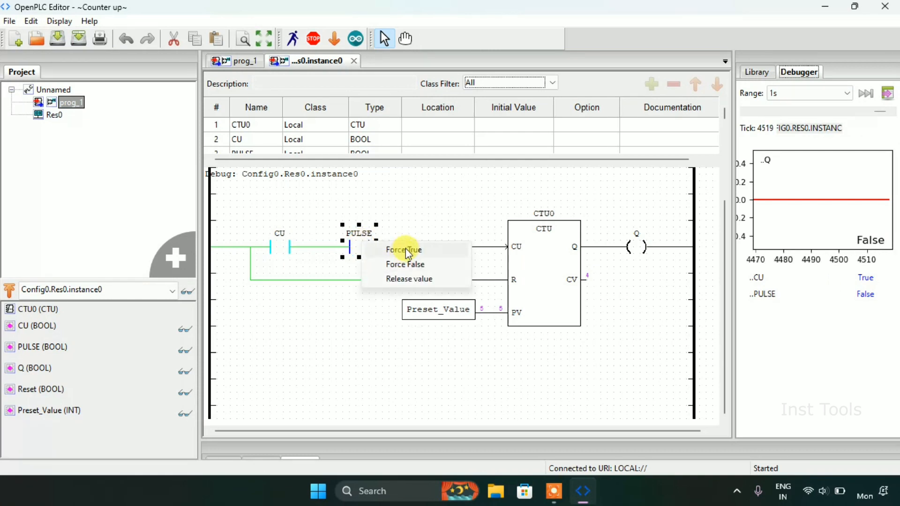
pyautogui.click(403, 249)
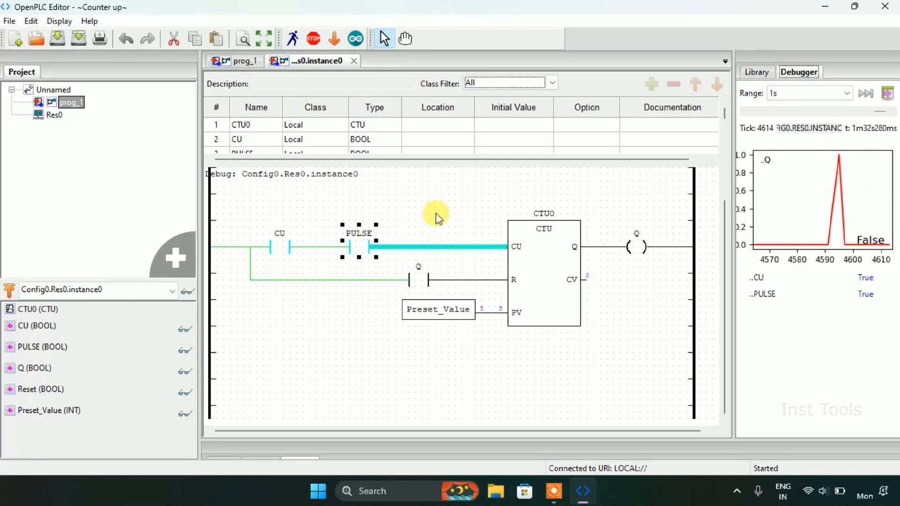
pyautogui.moveTo(565, 267)
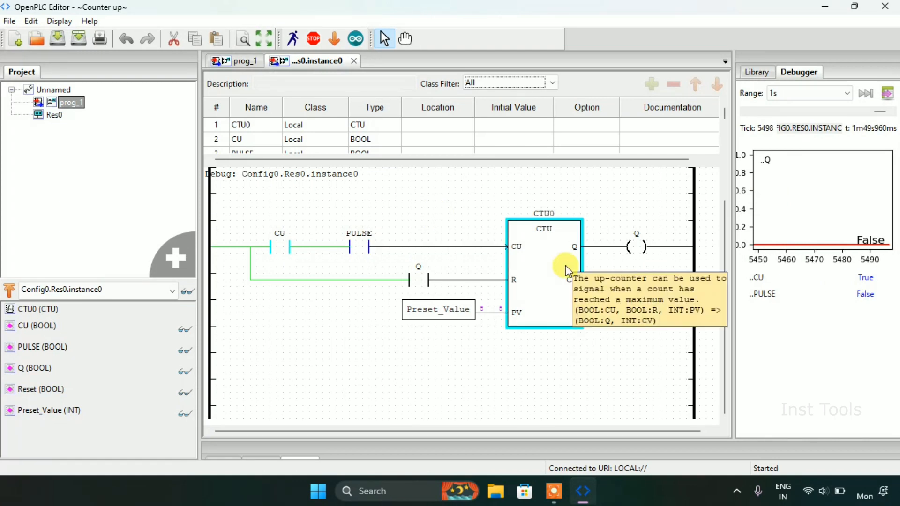
pyautogui.moveTo(381, 248)
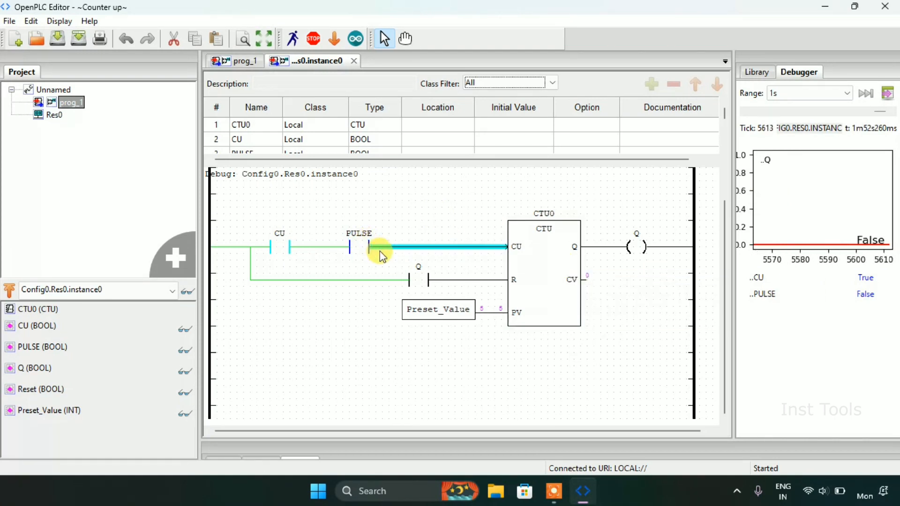
pyautogui.moveTo(656, 258)
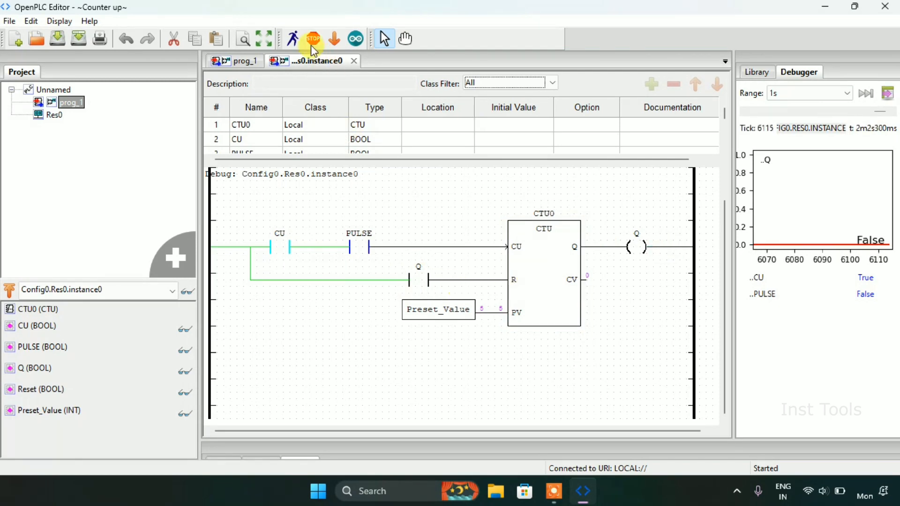
# Step: Stop the simulation, close the debug tab, and set the R-input contact to Reset
pyautogui.click(313, 38)
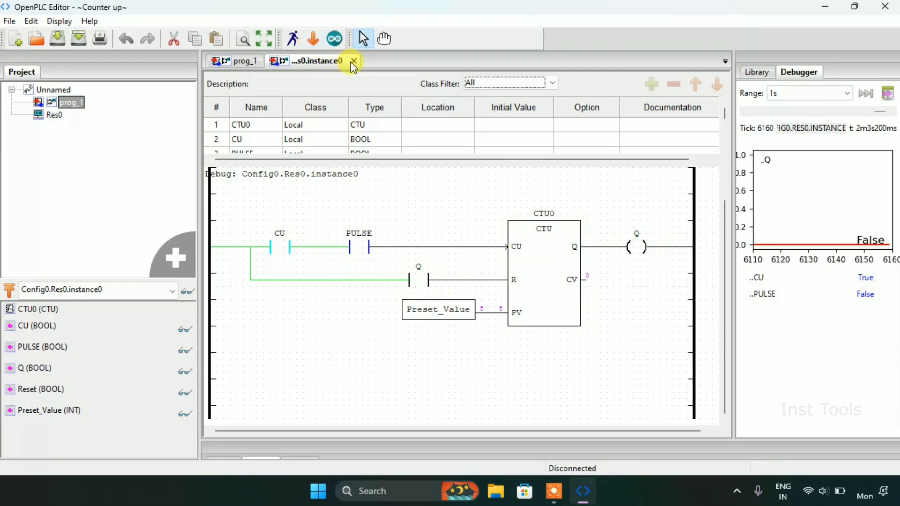
pyautogui.click(354, 61)
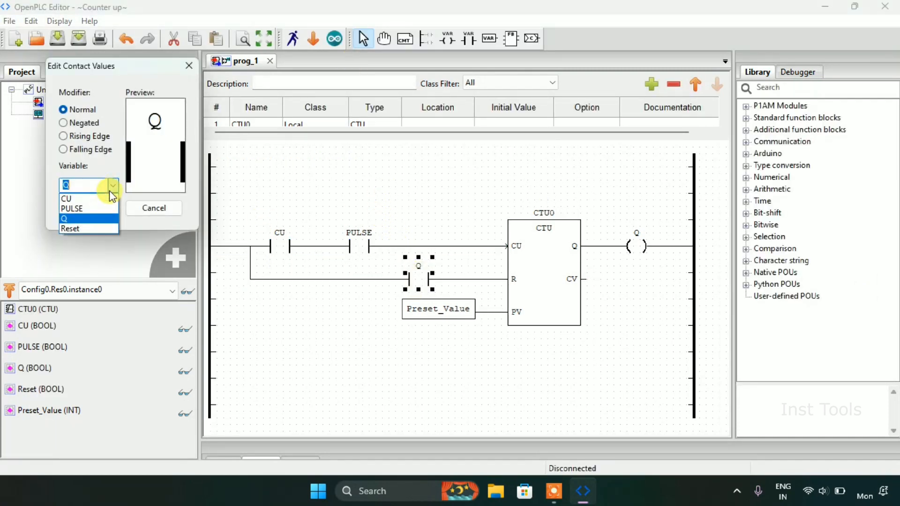
pyautogui.click(70, 228)
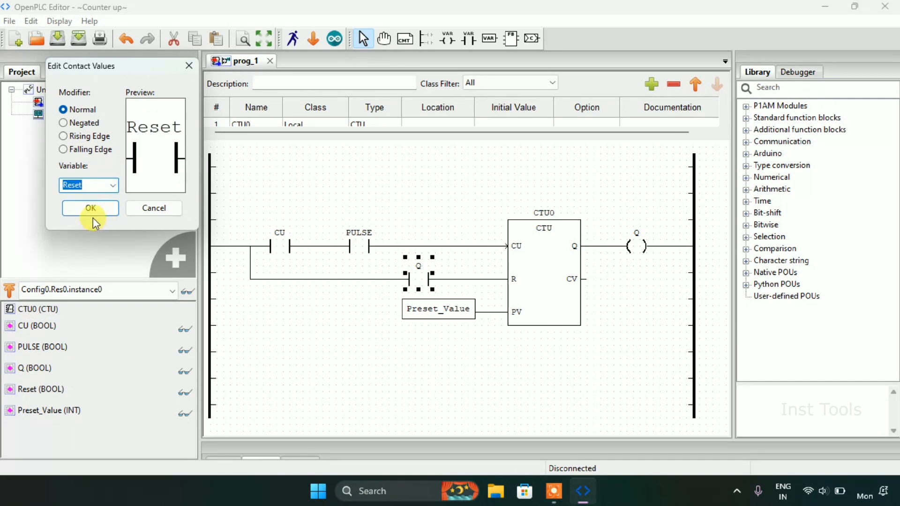
pyautogui.click(90, 208)
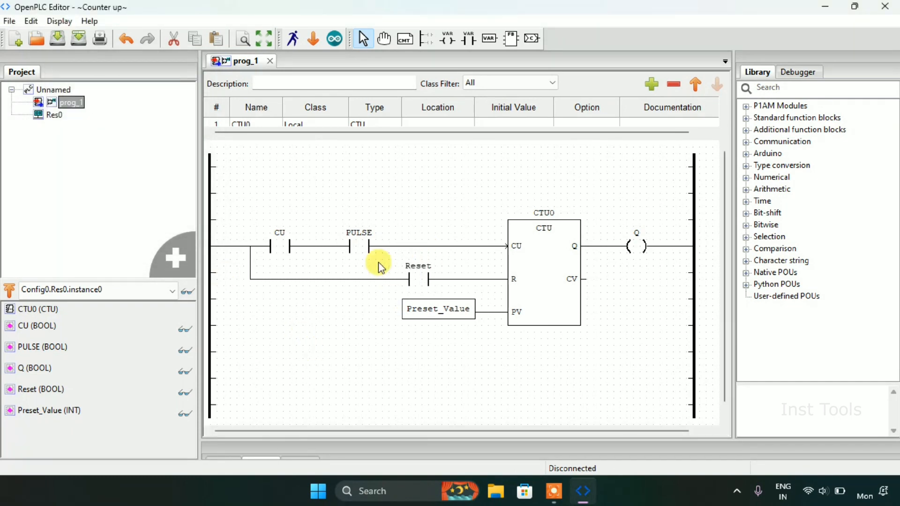
pyautogui.moveTo(418, 270)
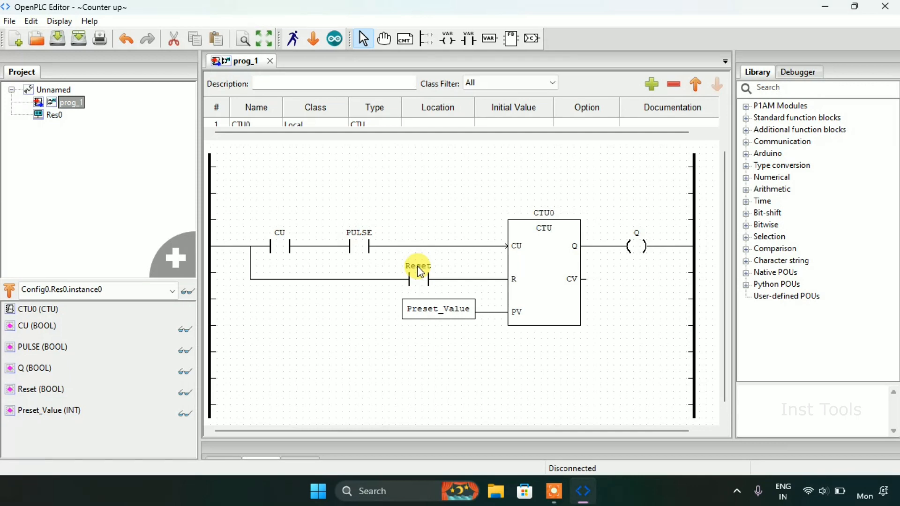
pyautogui.moveTo(341, 152)
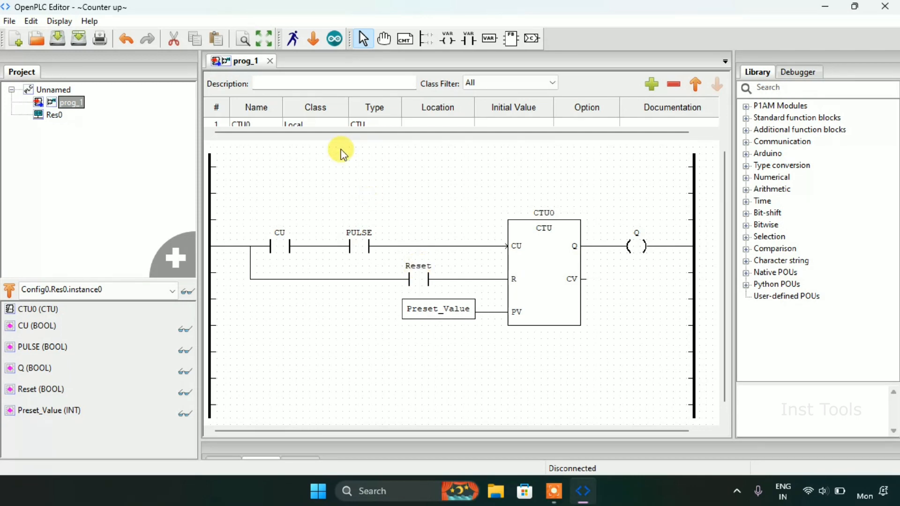
pyautogui.moveTo(294, 38)
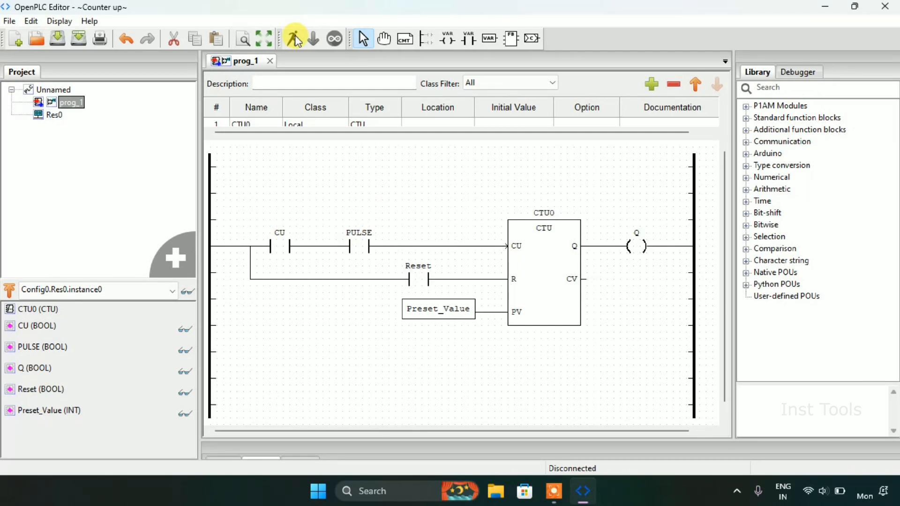
# Step: Restart the simulation and debug instance0, opening PULSE's forcing options
pyautogui.click(293, 39)
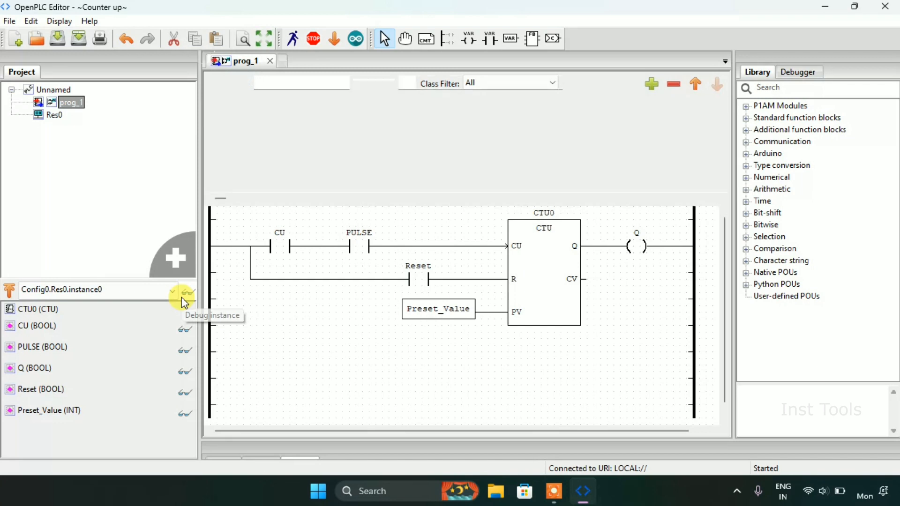
pyautogui.click(185, 293)
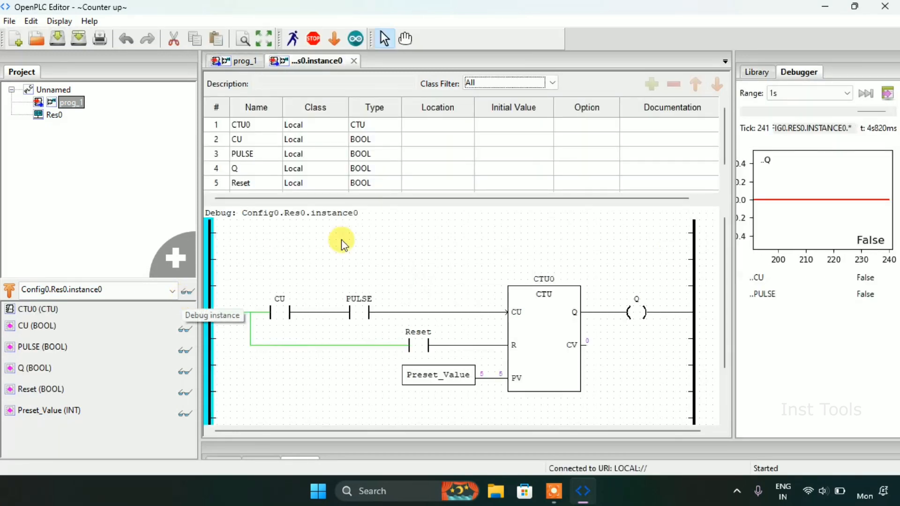
pyautogui.moveTo(447, 148)
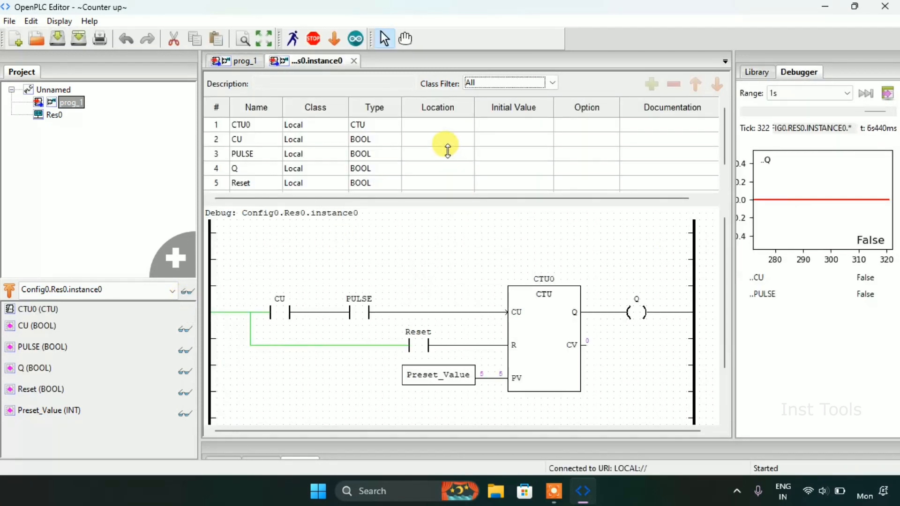
pyautogui.rightClick(279, 249)
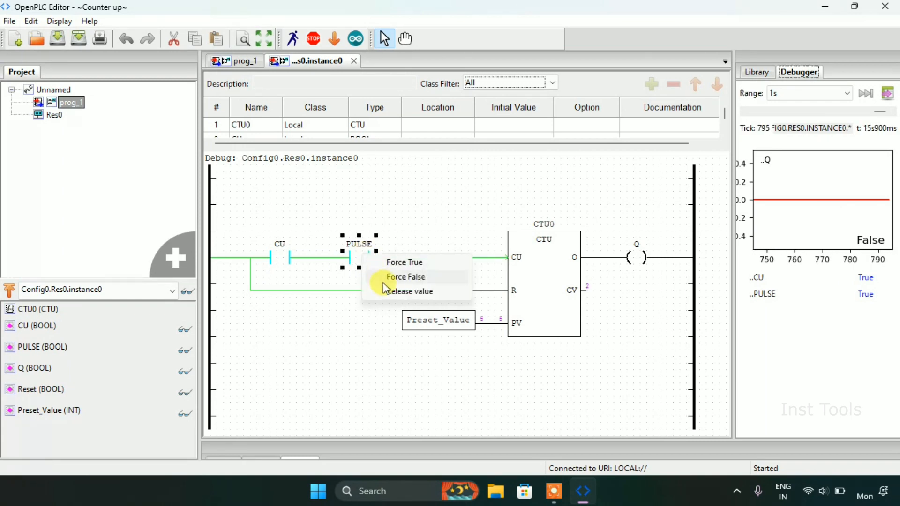
# Step: Toggle PULSE false, then true twice, to raise CTU0's count
pyautogui.click(404, 276)
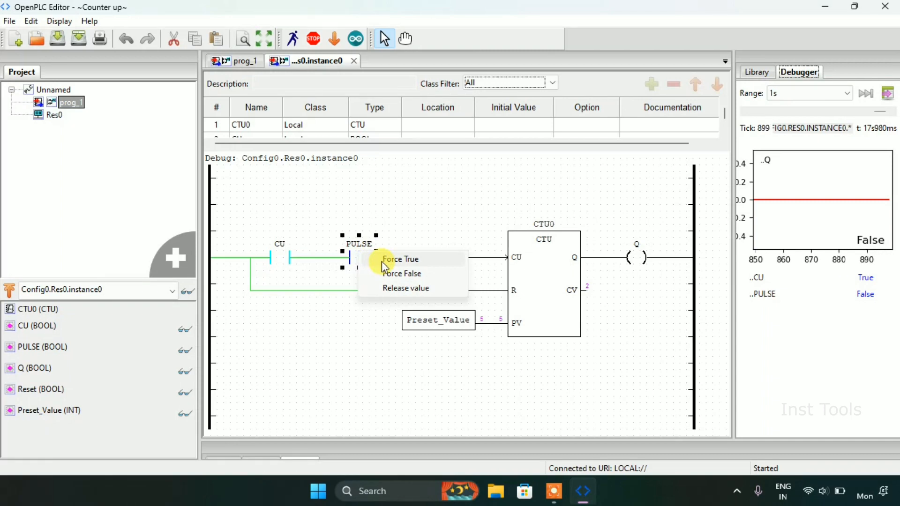
pyautogui.click(400, 258)
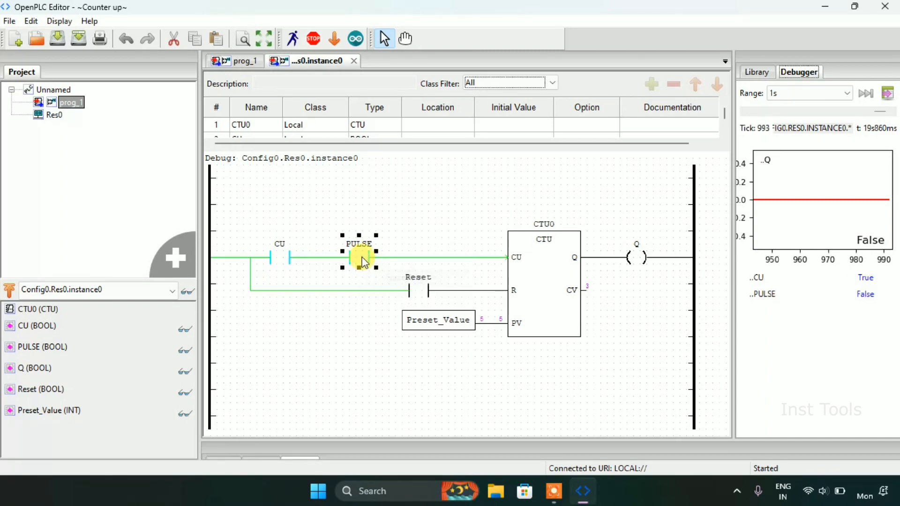
pyautogui.rightClick(359, 258)
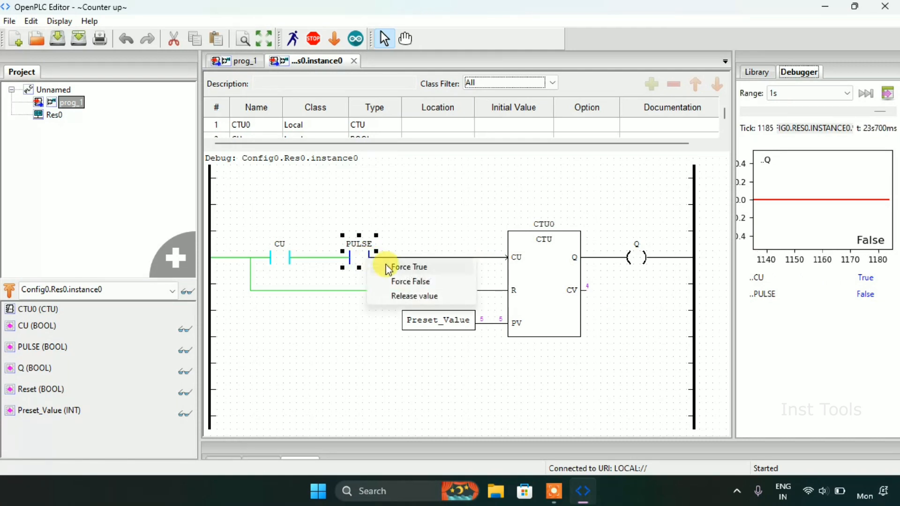
pyautogui.click(408, 266)
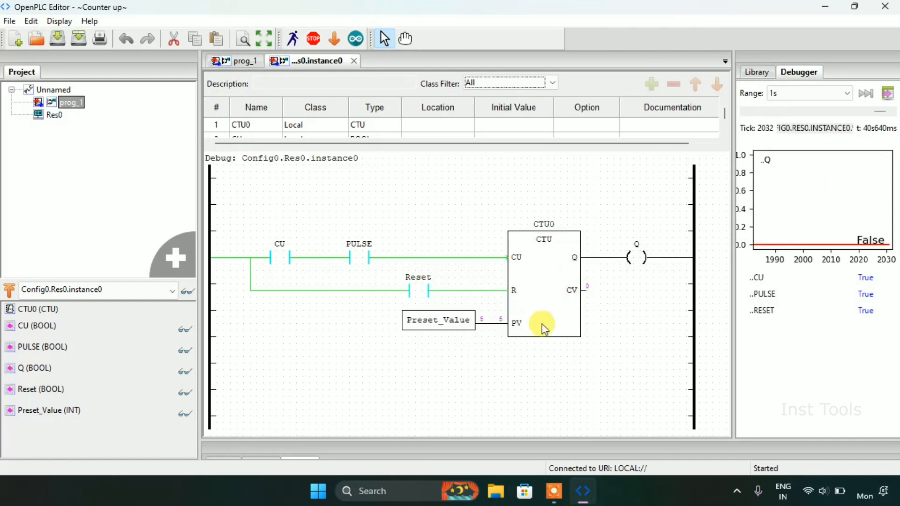
pyautogui.moveTo(485, 296)
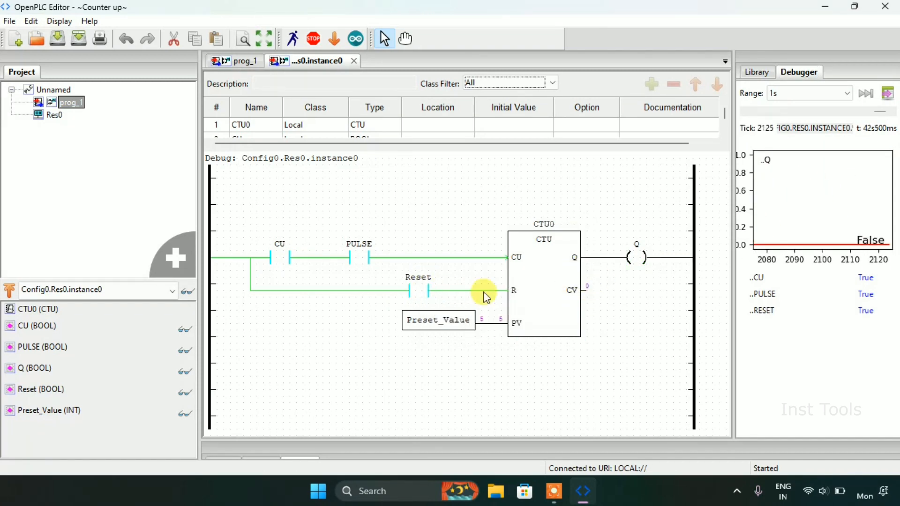
# Step: Force the Reset contact false and stop the simulation
pyautogui.rightClick(418, 290)
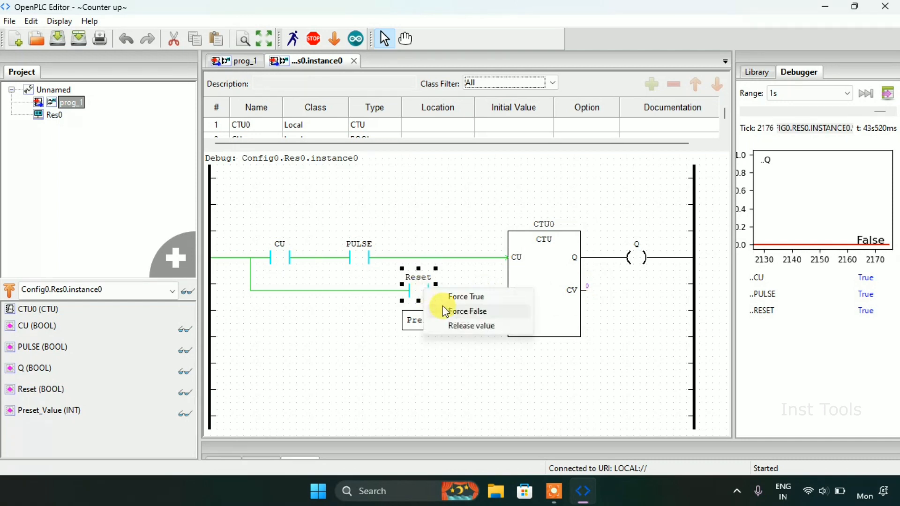
pyautogui.click(468, 311)
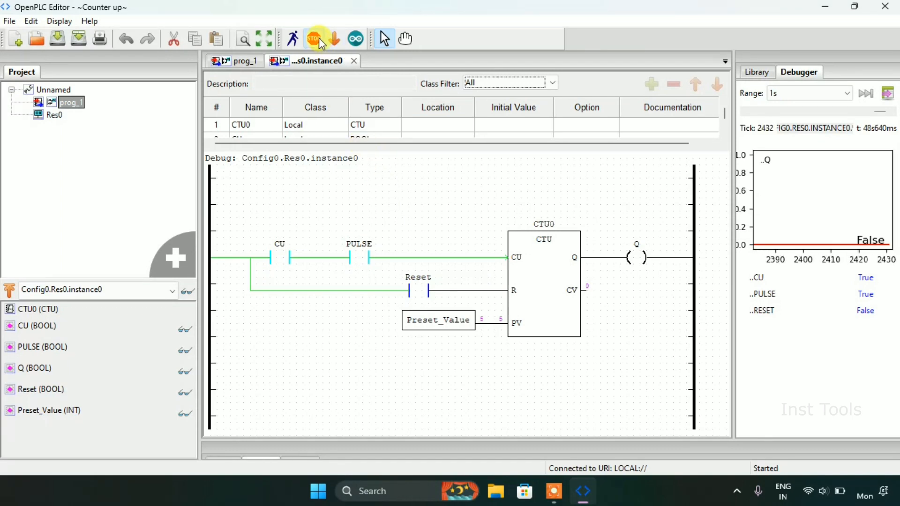
pyautogui.click(312, 39)
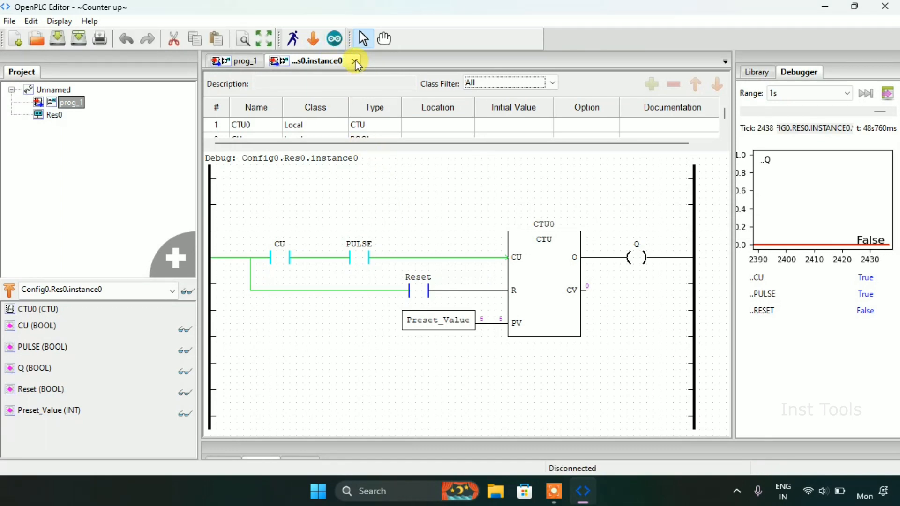